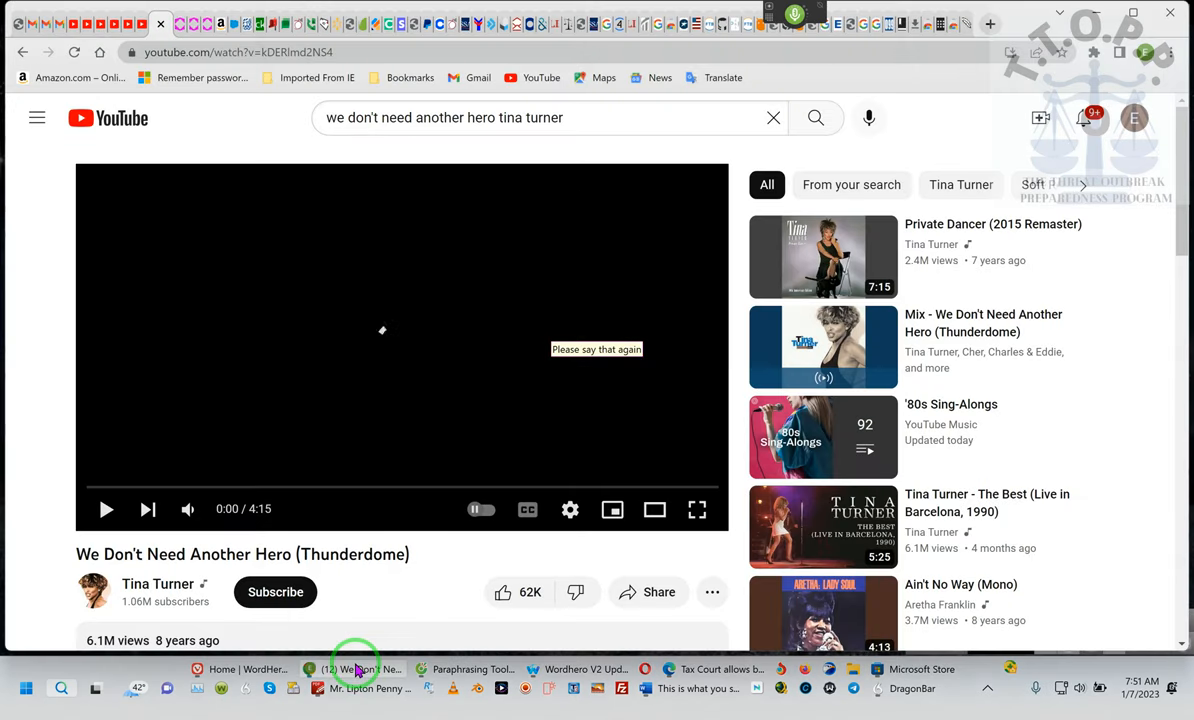
# Play Tina Turner's 'We Don't Need Another Hero (Thunderdome)' from the start, then mute it
pyautogui.click(354, 668)
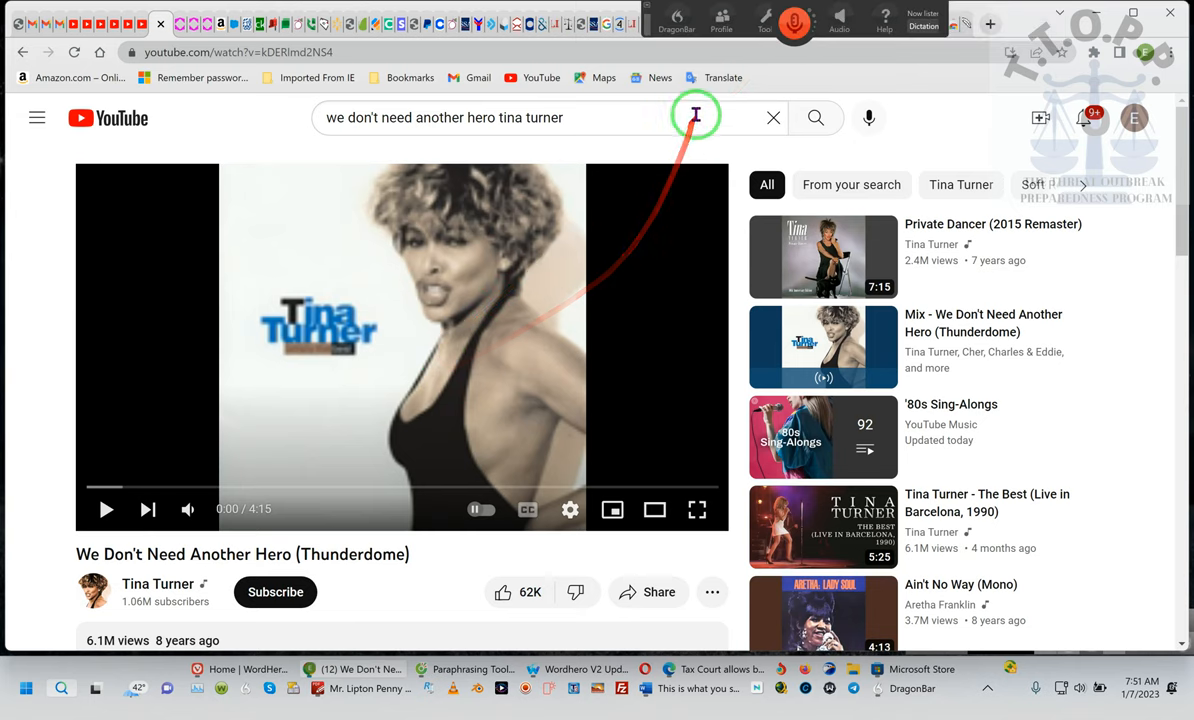
pyautogui.click(816, 116)
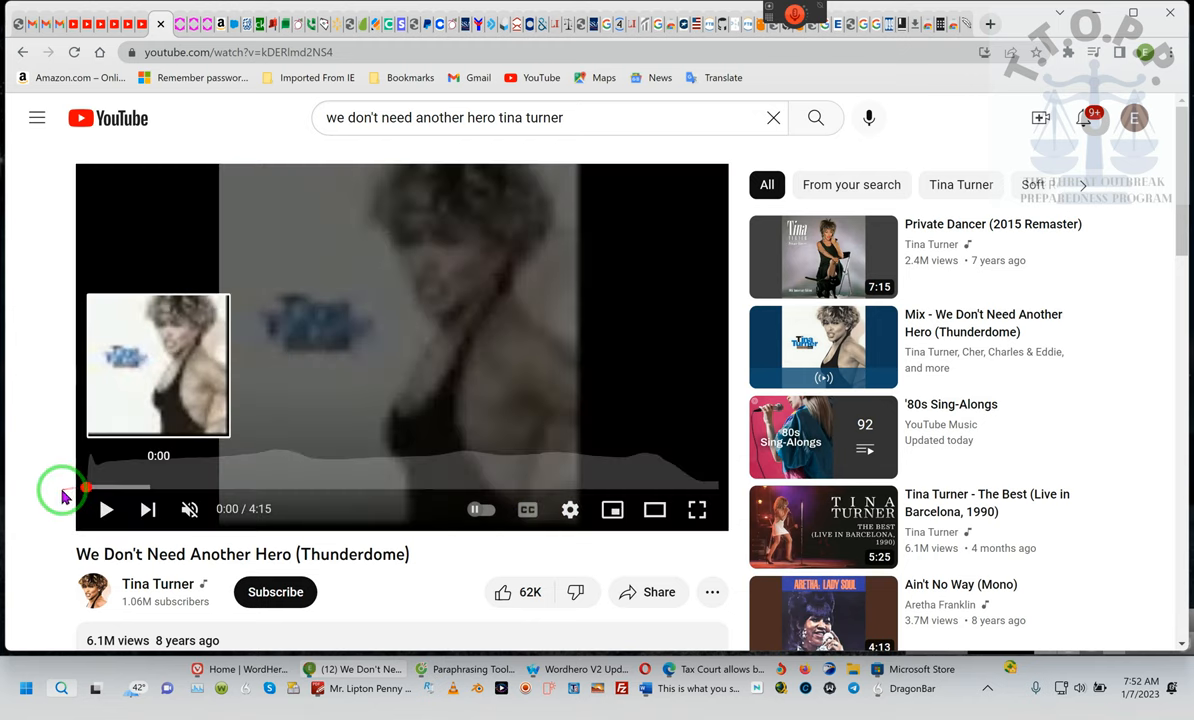
pyautogui.click(108, 510)
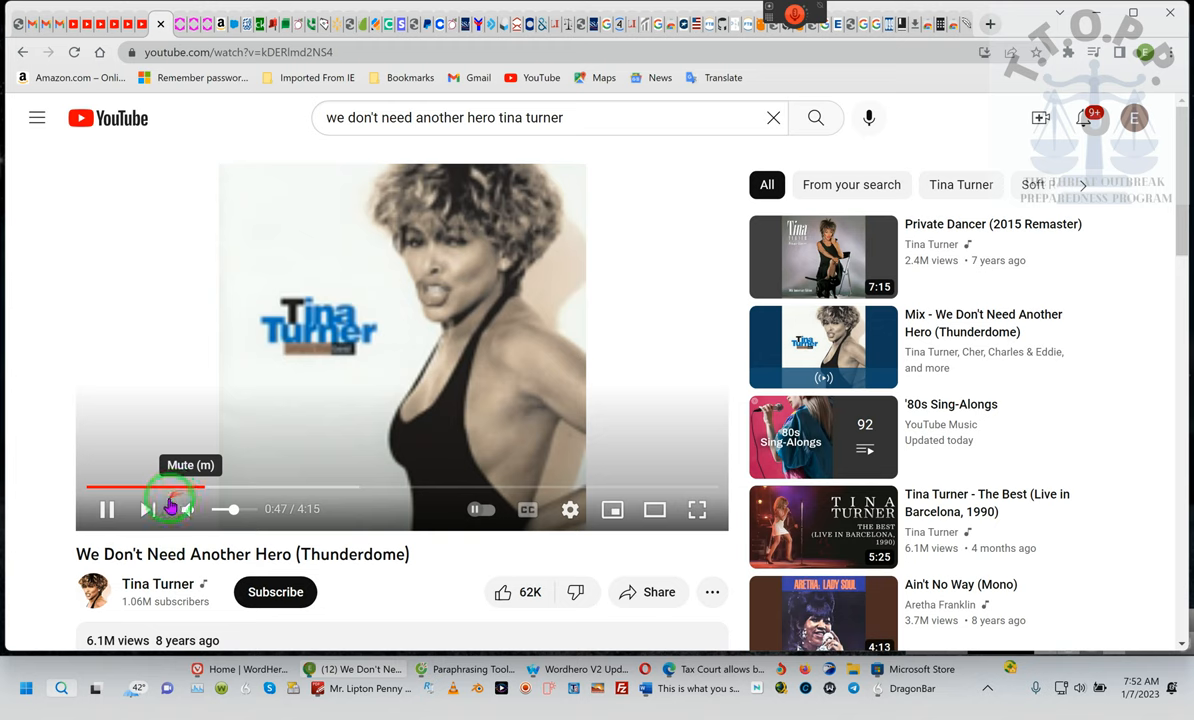
pyautogui.click(188, 510)
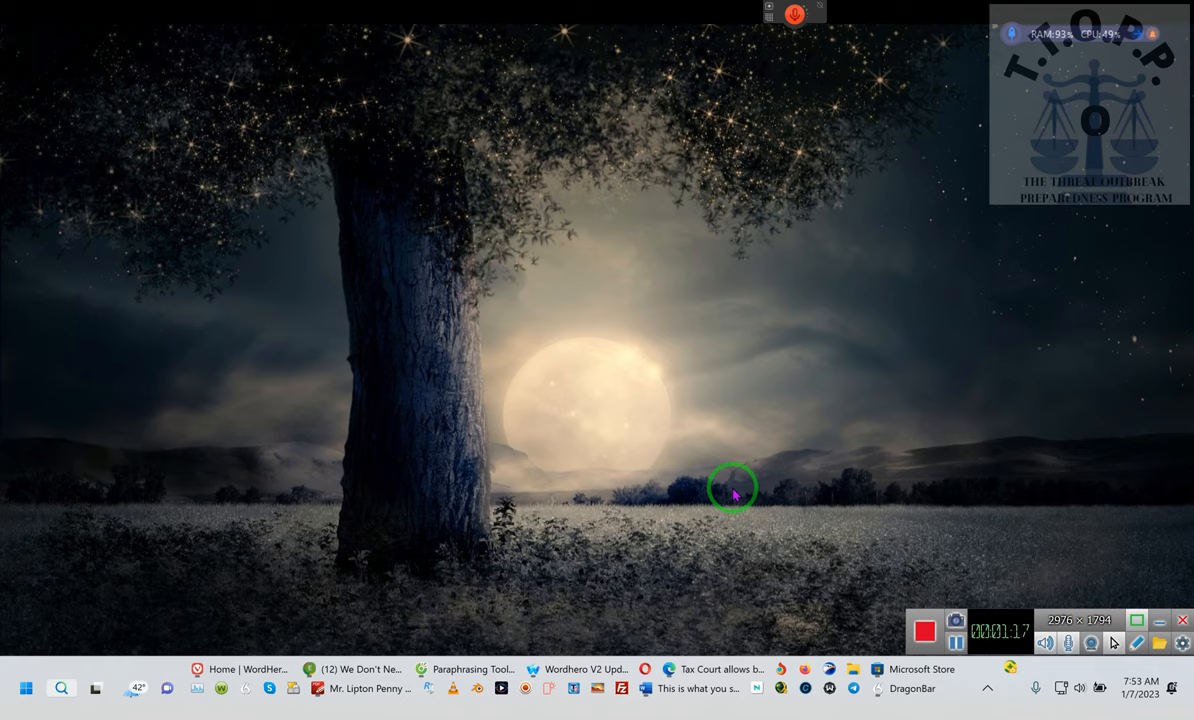
pyautogui.moveTo(224, 668)
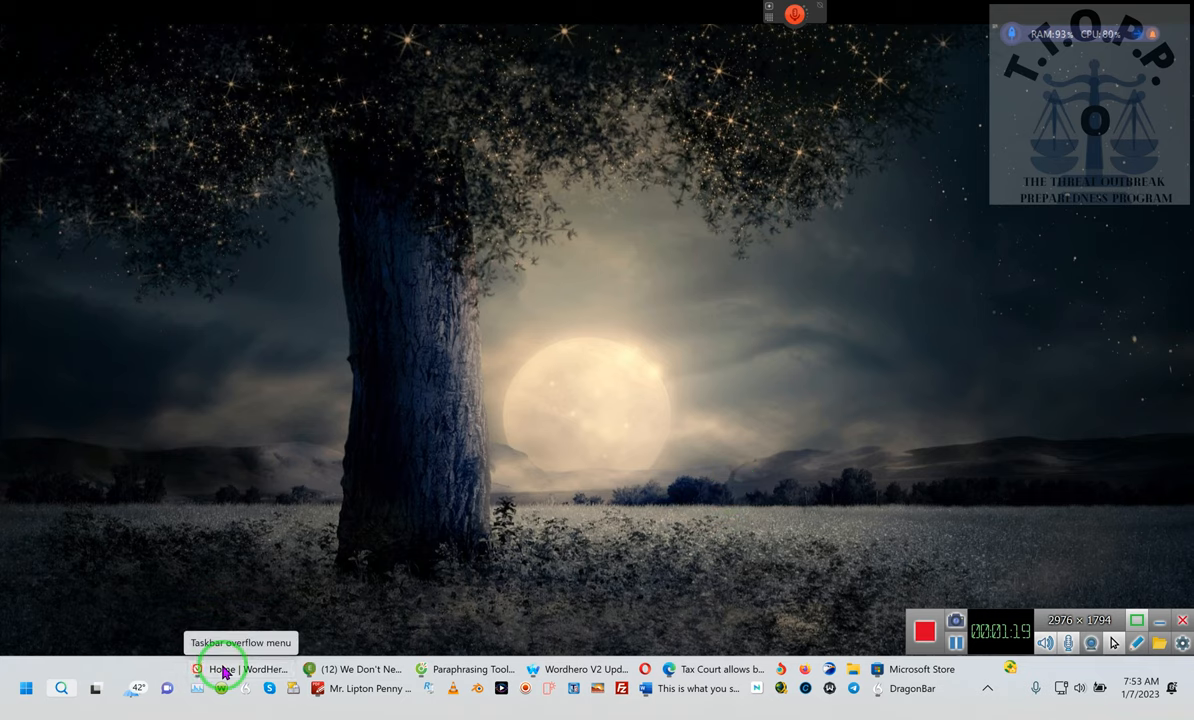
# Restore the WordHero window and read the AIDA tax-credits results
pyautogui.click(222, 668)
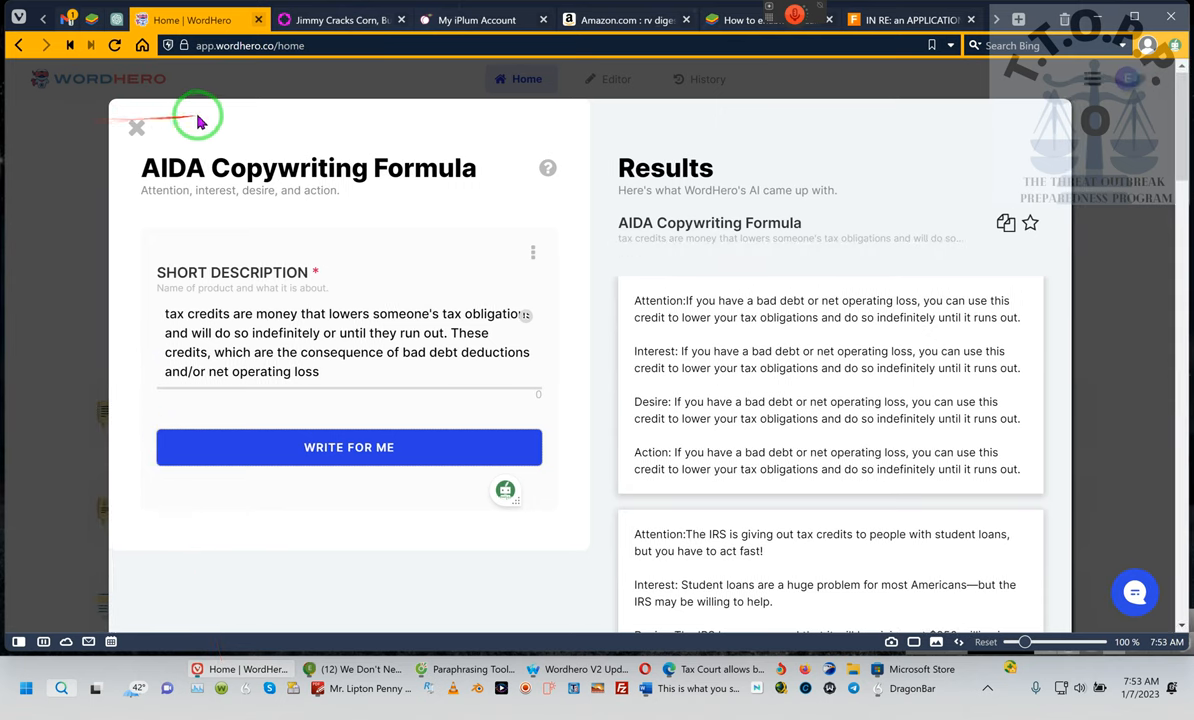
pyautogui.moveTo(160, 90)
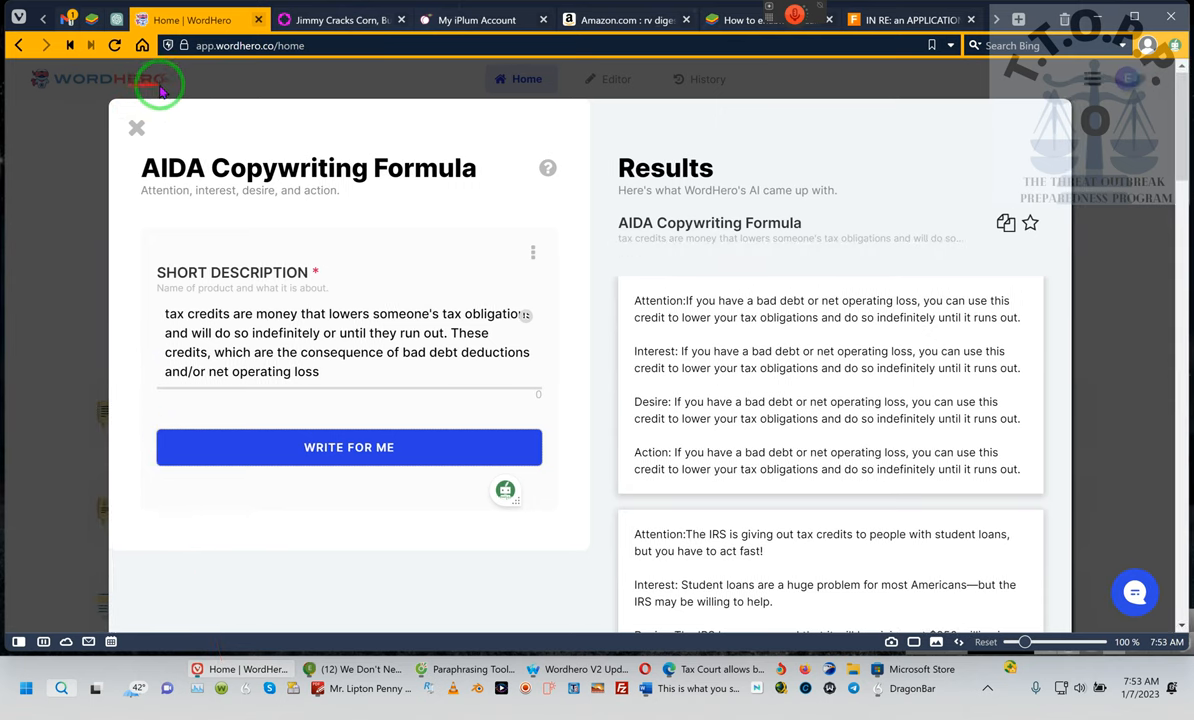
pyautogui.moveTo(552, 388)
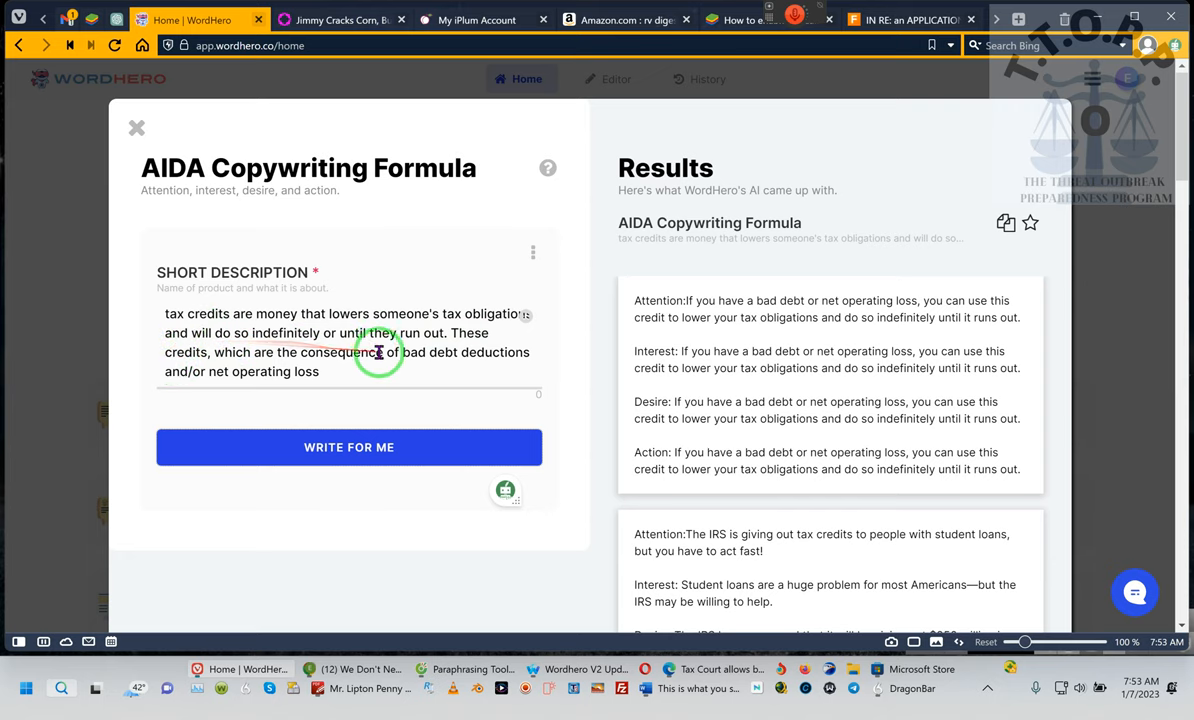
pyautogui.moveTo(490, 348)
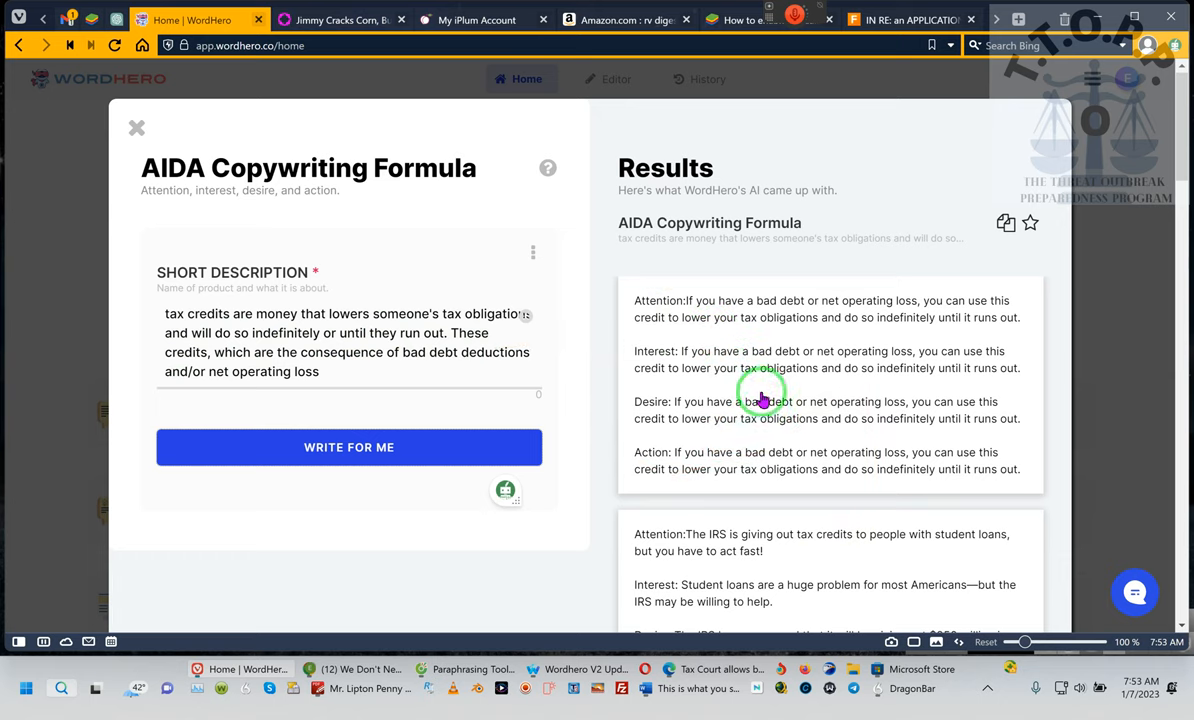
pyautogui.moveTo(680, 308)
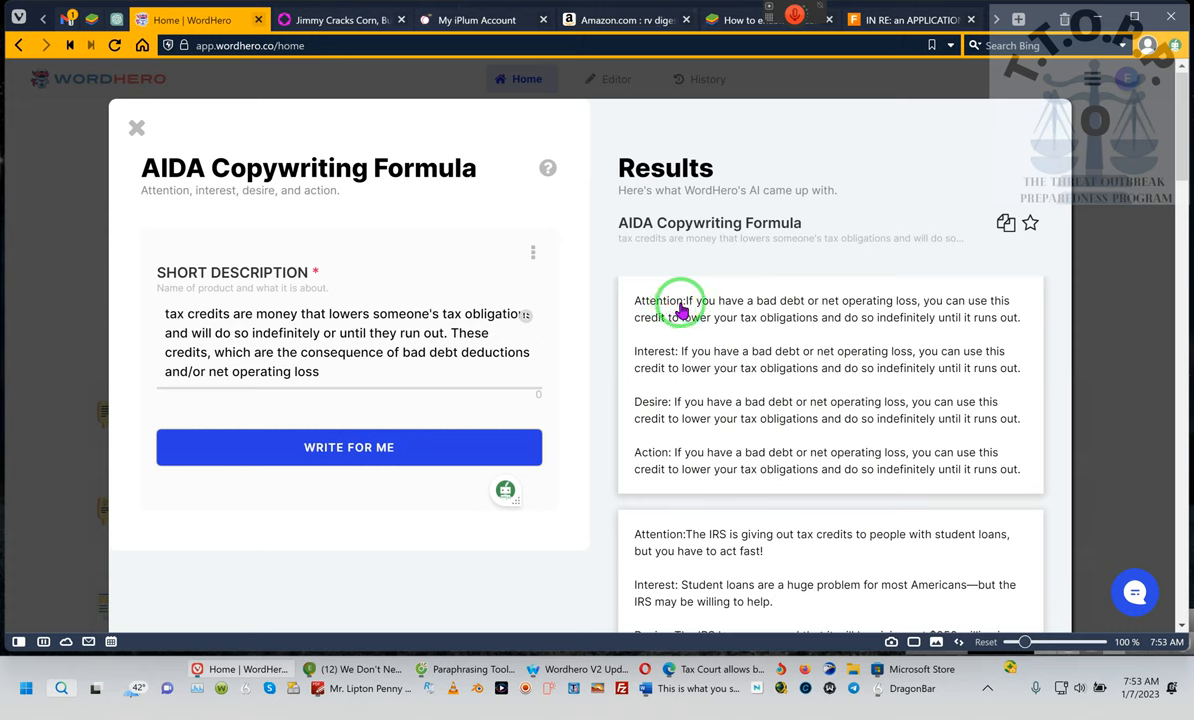
pyautogui.moveTo(806, 318)
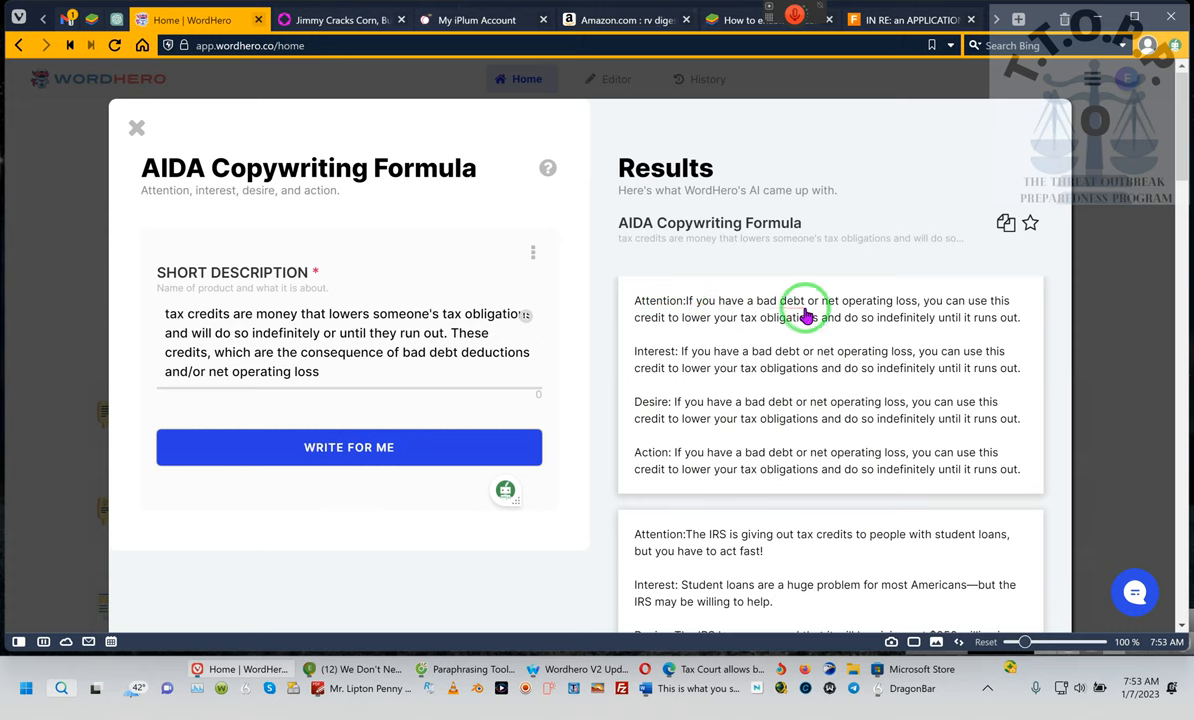
pyautogui.moveTo(930, 312)
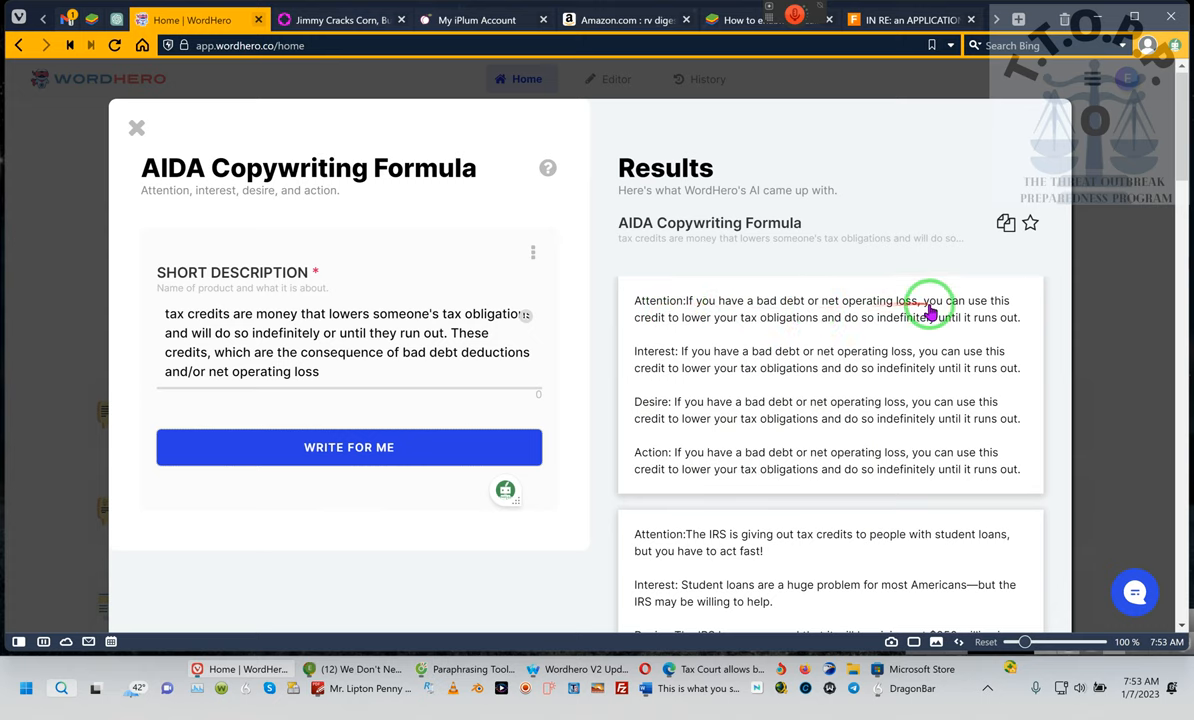
pyautogui.moveTo(664, 332)
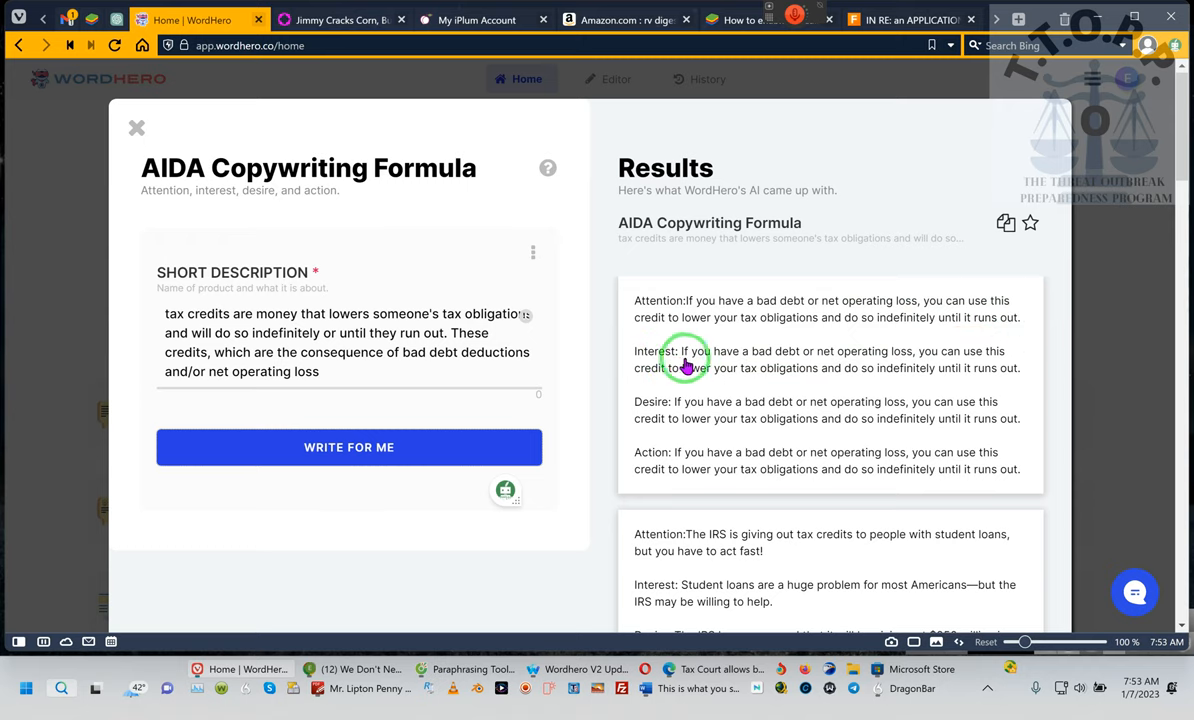
pyautogui.moveTo(642, 464)
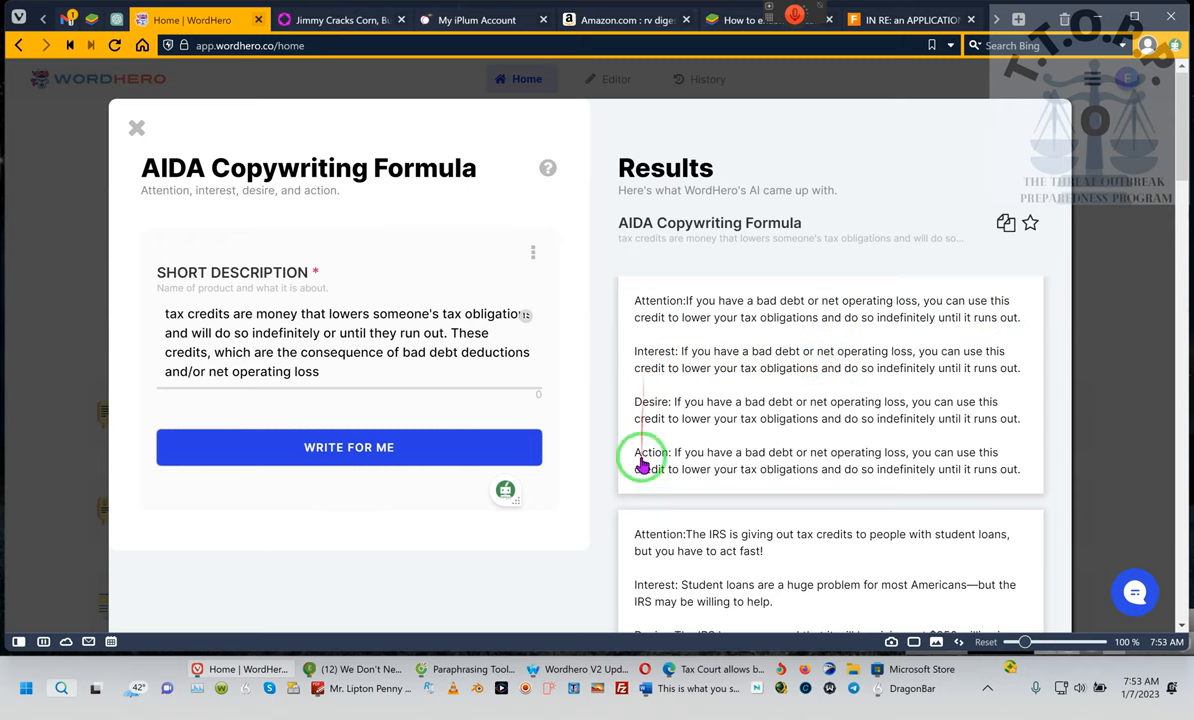
pyautogui.scroll(-3)
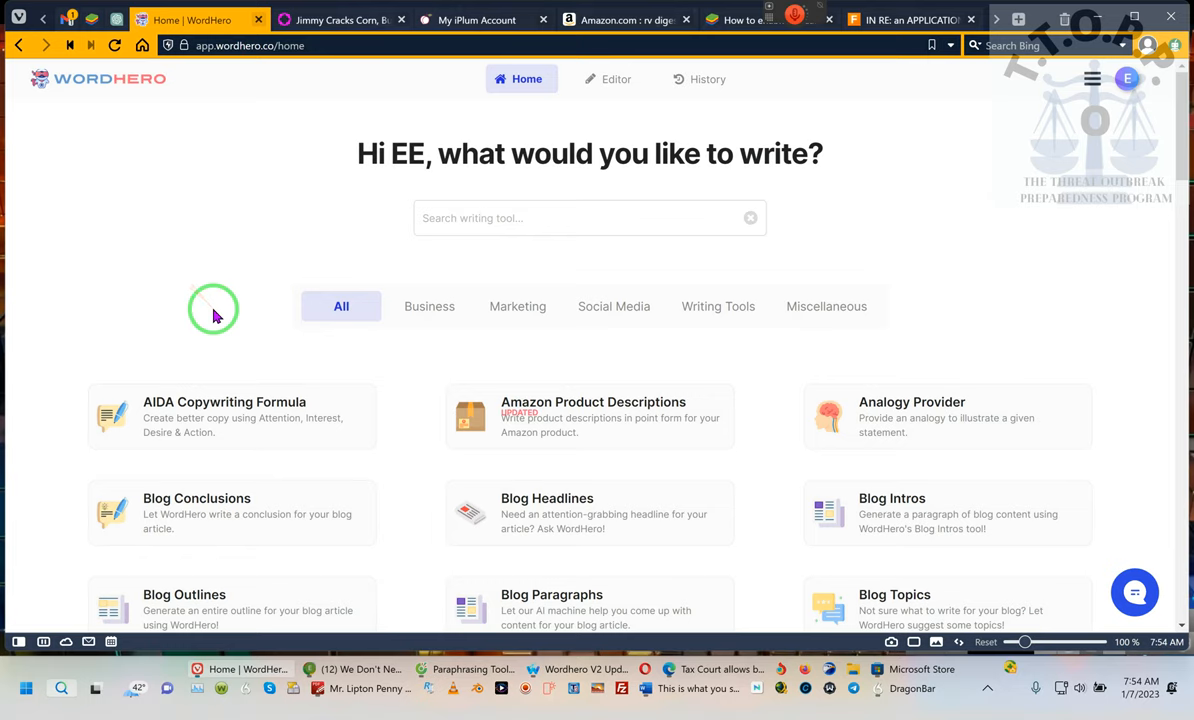
pyautogui.click(556, 218)
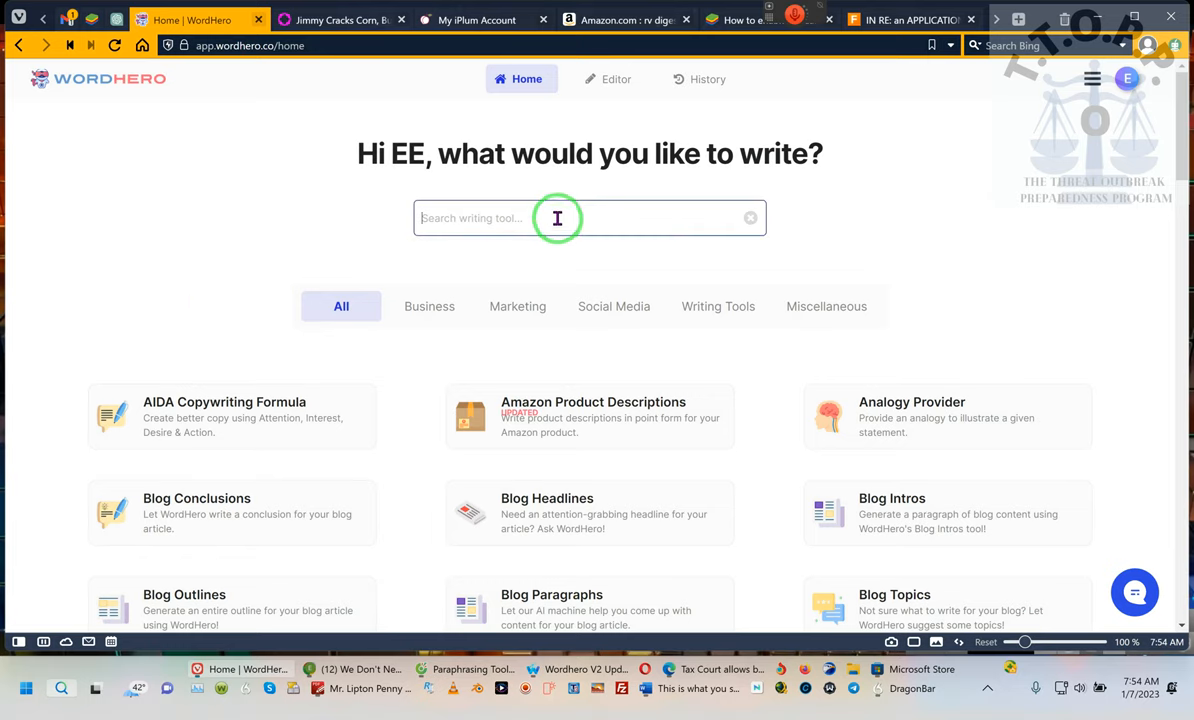
pyautogui.moveTo(544, 352)
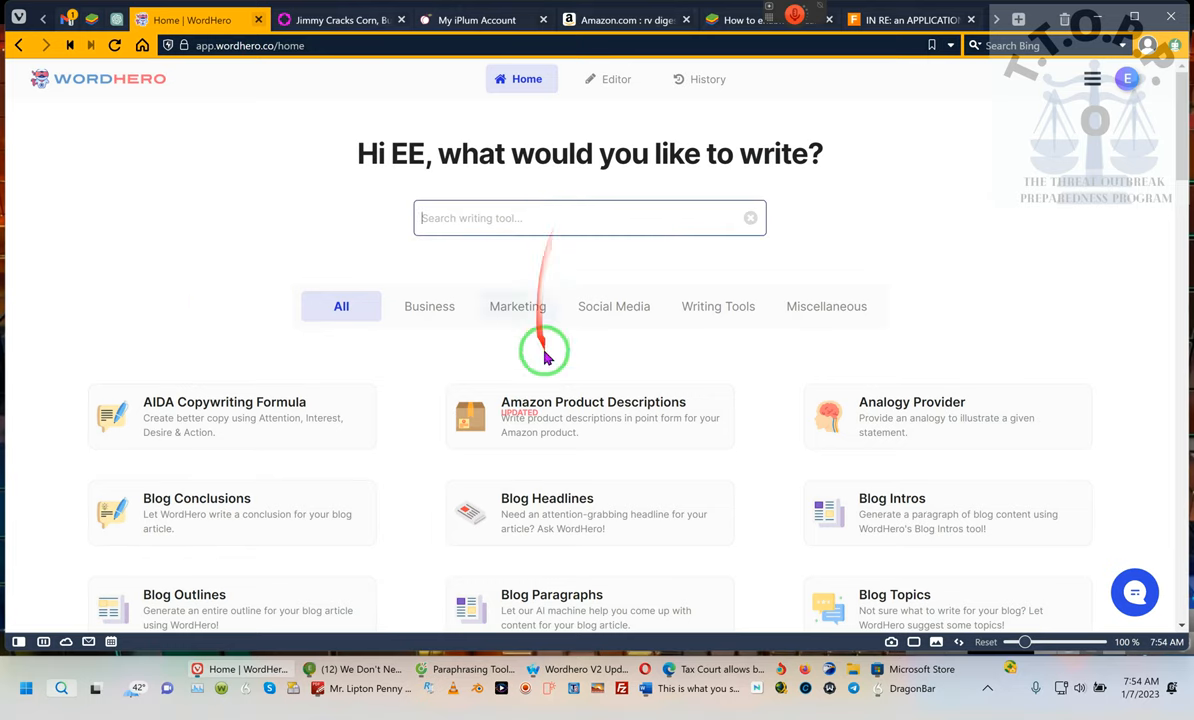
pyautogui.moveTo(1070, 384)
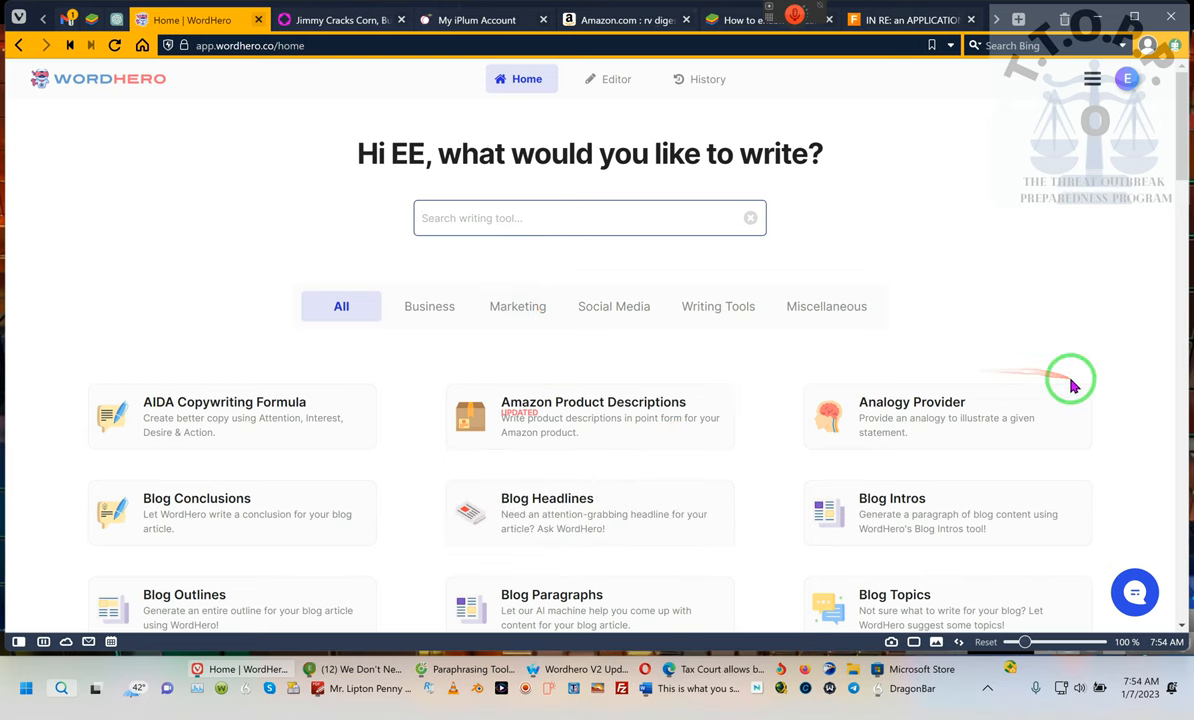
pyautogui.scroll(-3)
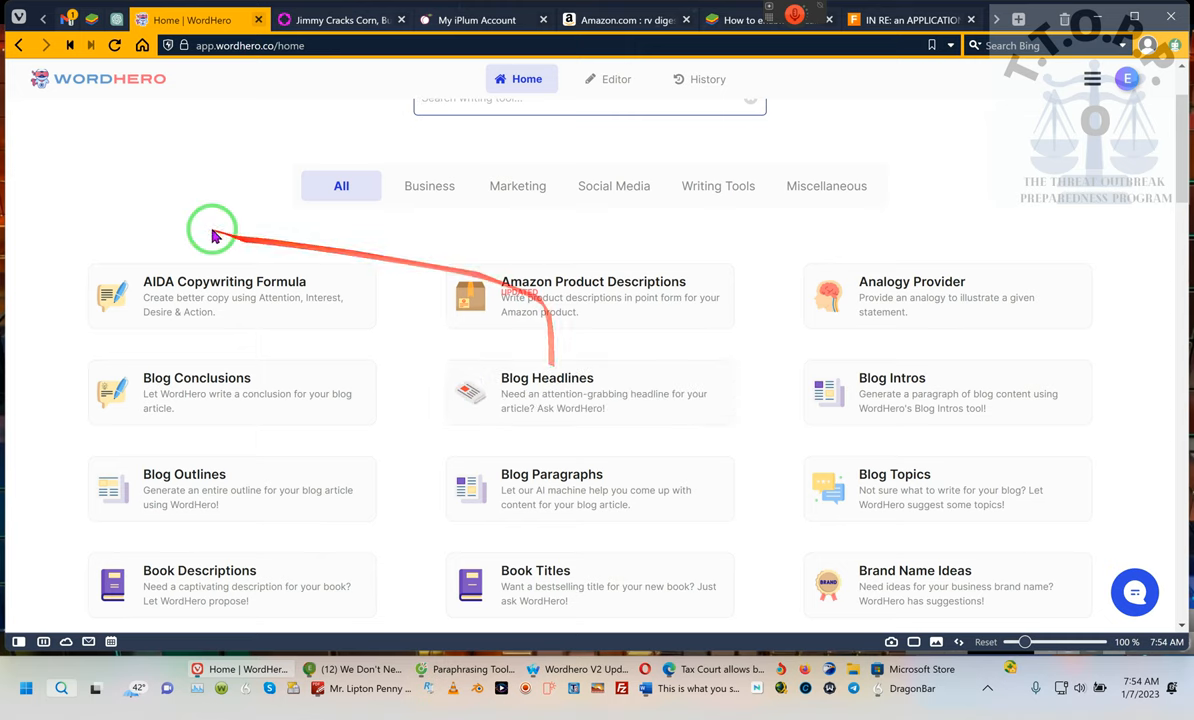
pyautogui.scroll(3)
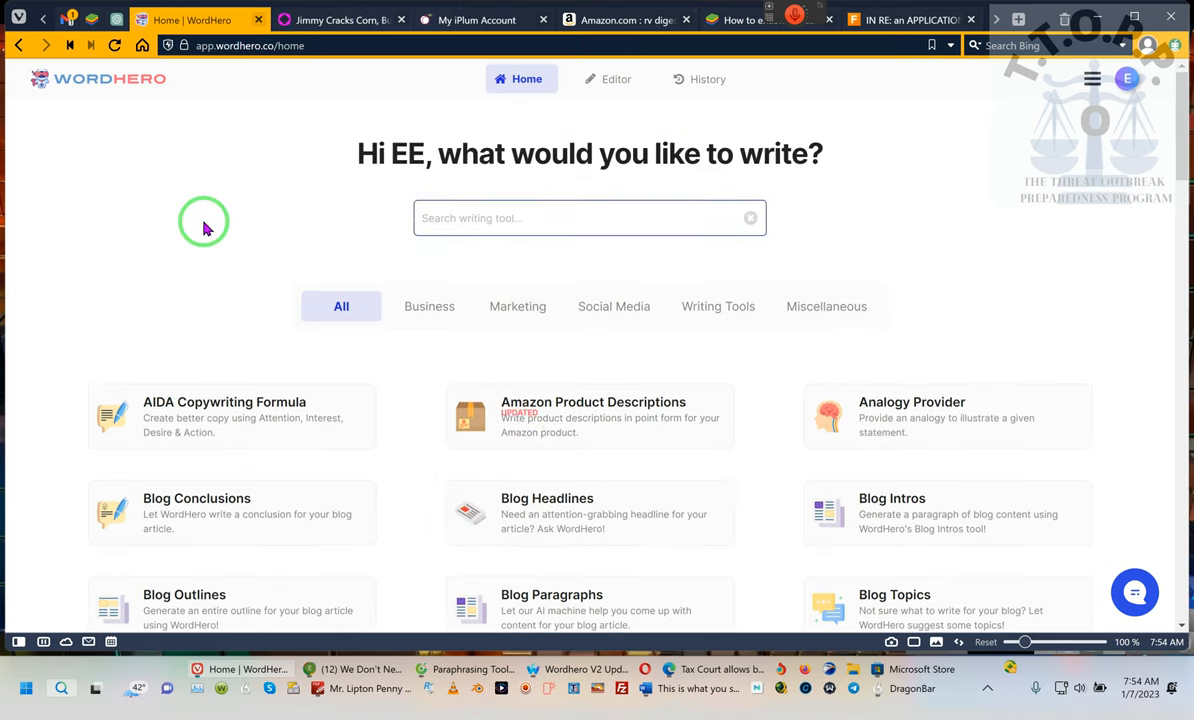
pyautogui.scroll(-3)
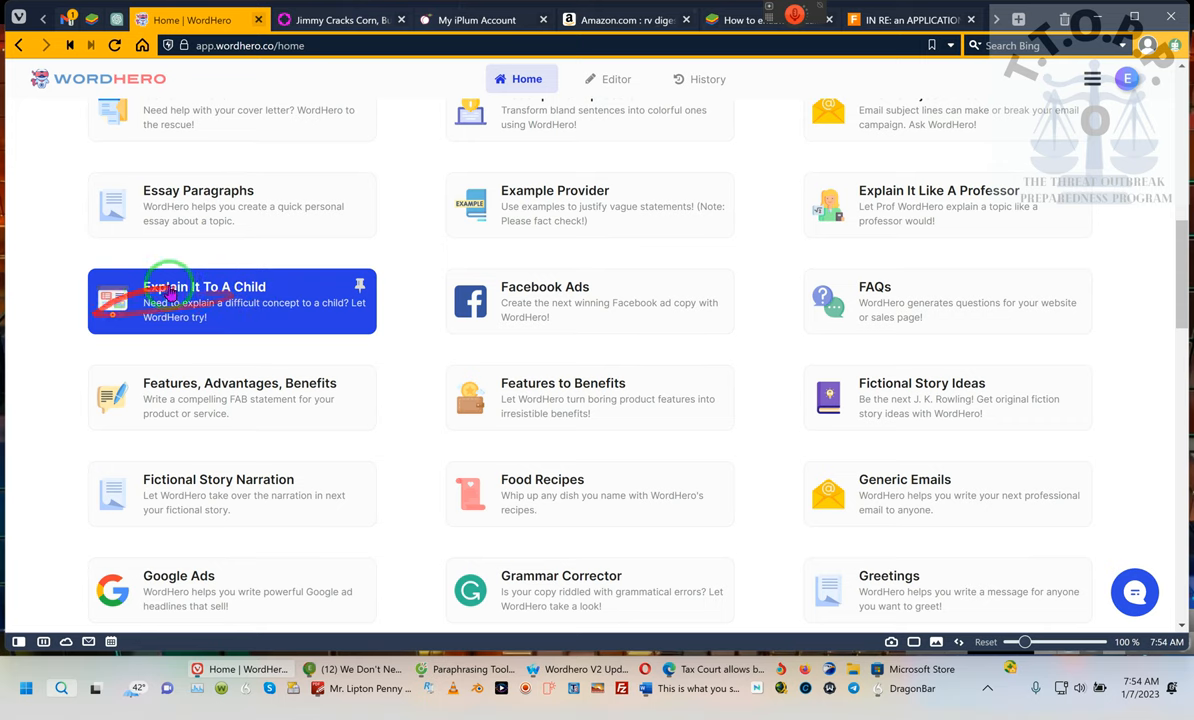
pyautogui.moveTo(412, 590)
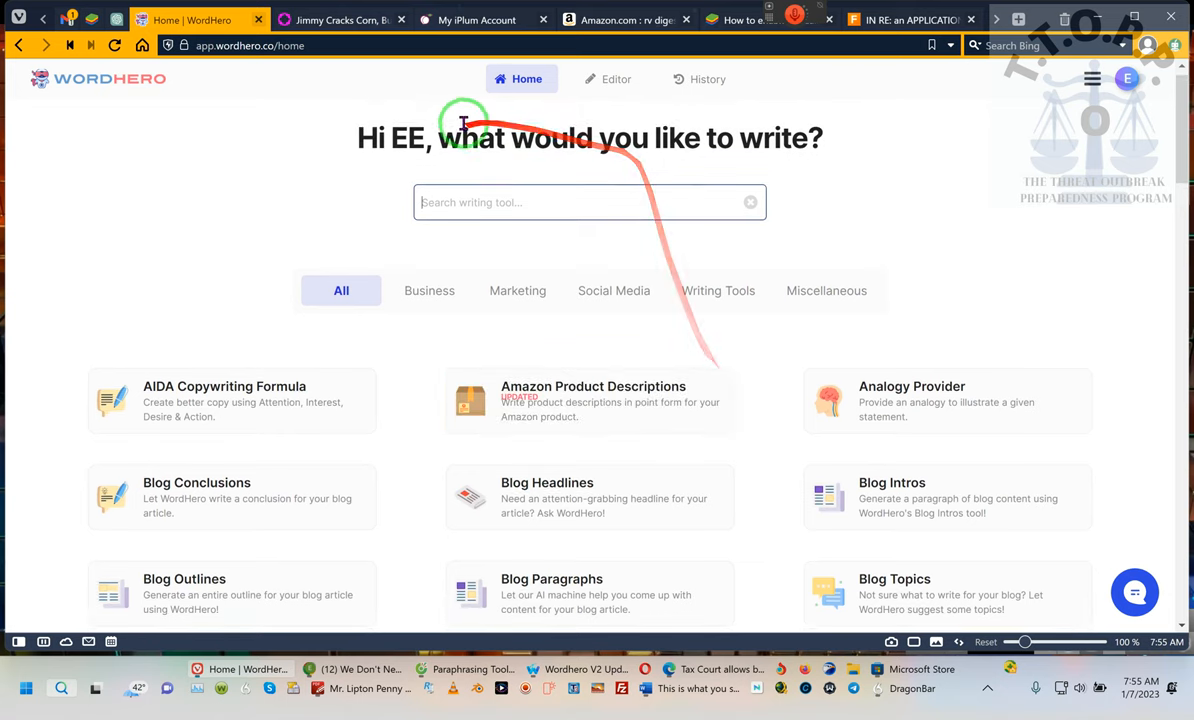
pyautogui.moveTo(890, 238)
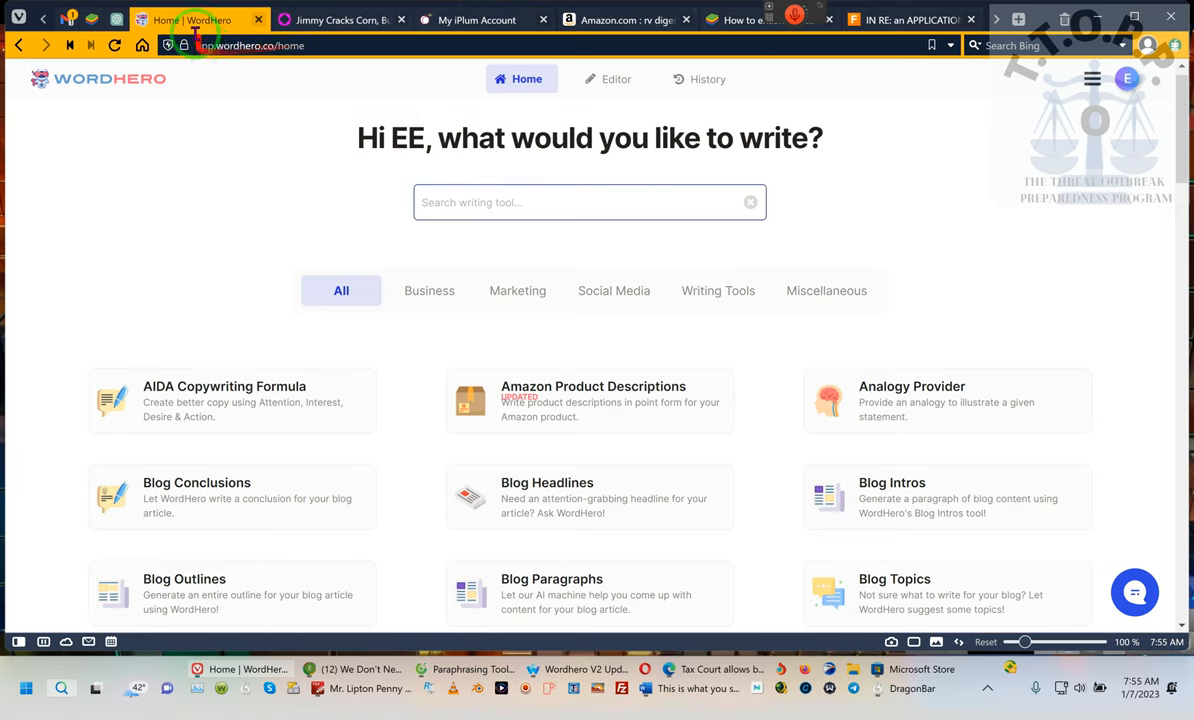
# Load wordhero.co from the Vivaldi address bar by entering 'wordhero'
pyautogui.rightClick(184, 20)
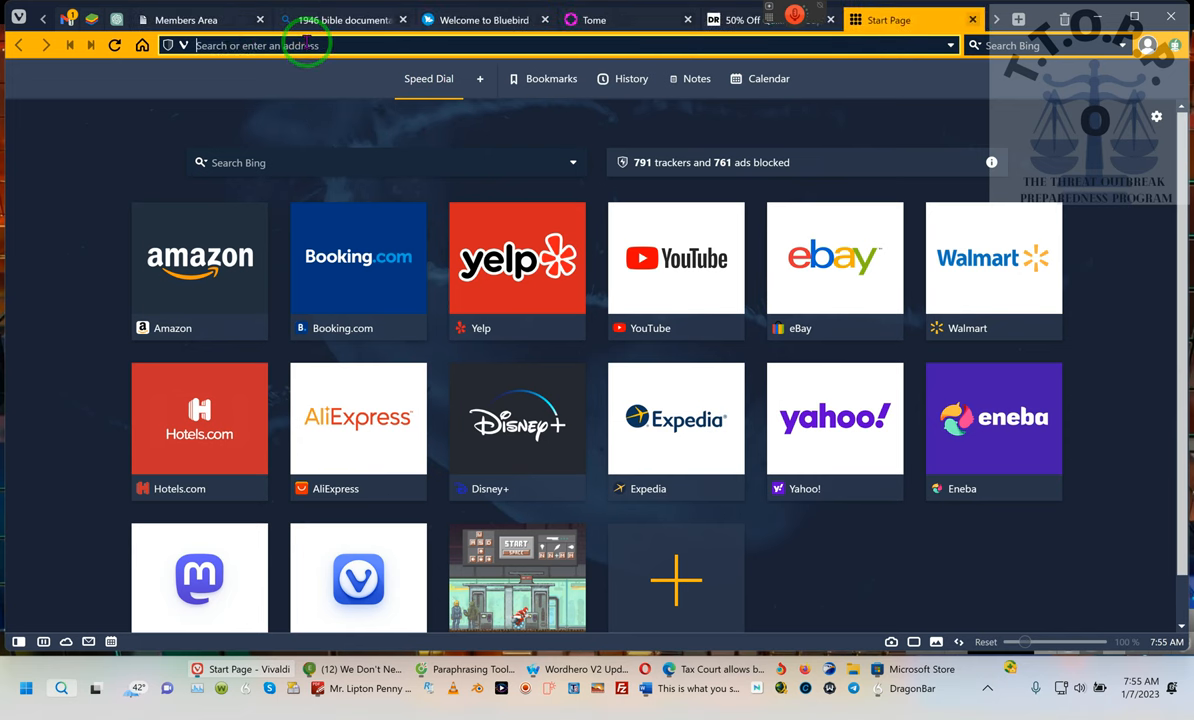
pyautogui.write('wordhero.co')
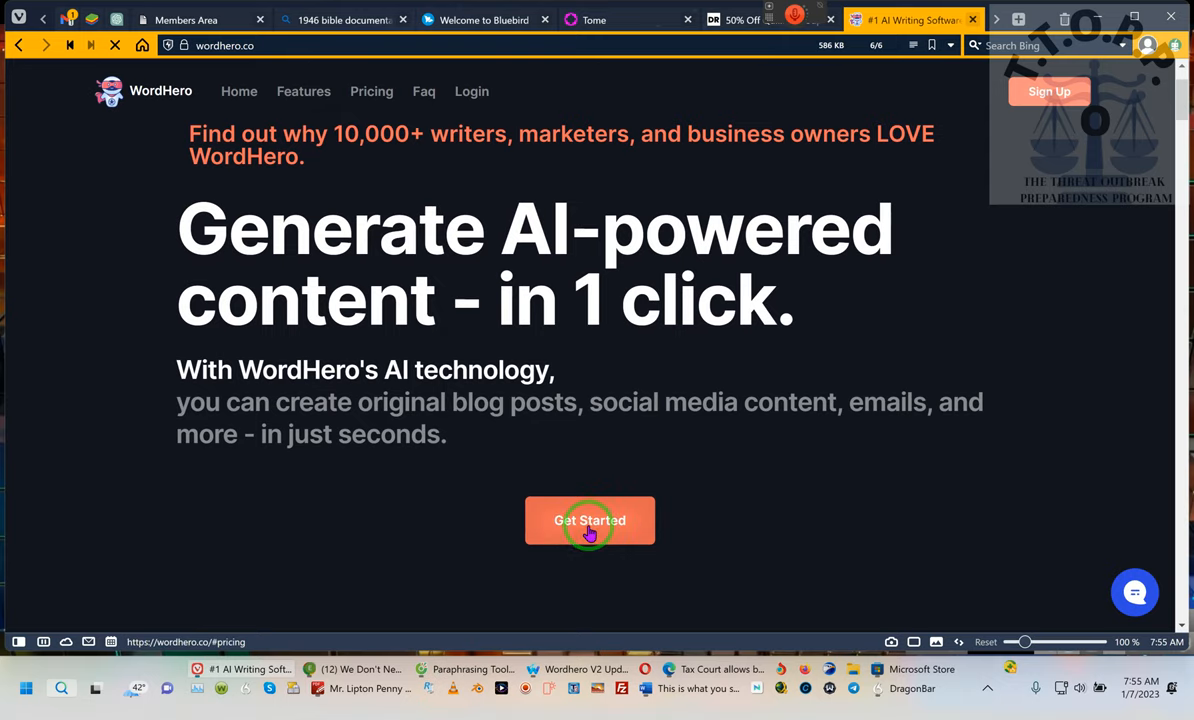
# View the Early Priority Access pricing cards: Pro Monthly $49 and Pro Yearly $348
pyautogui.click(588, 520)
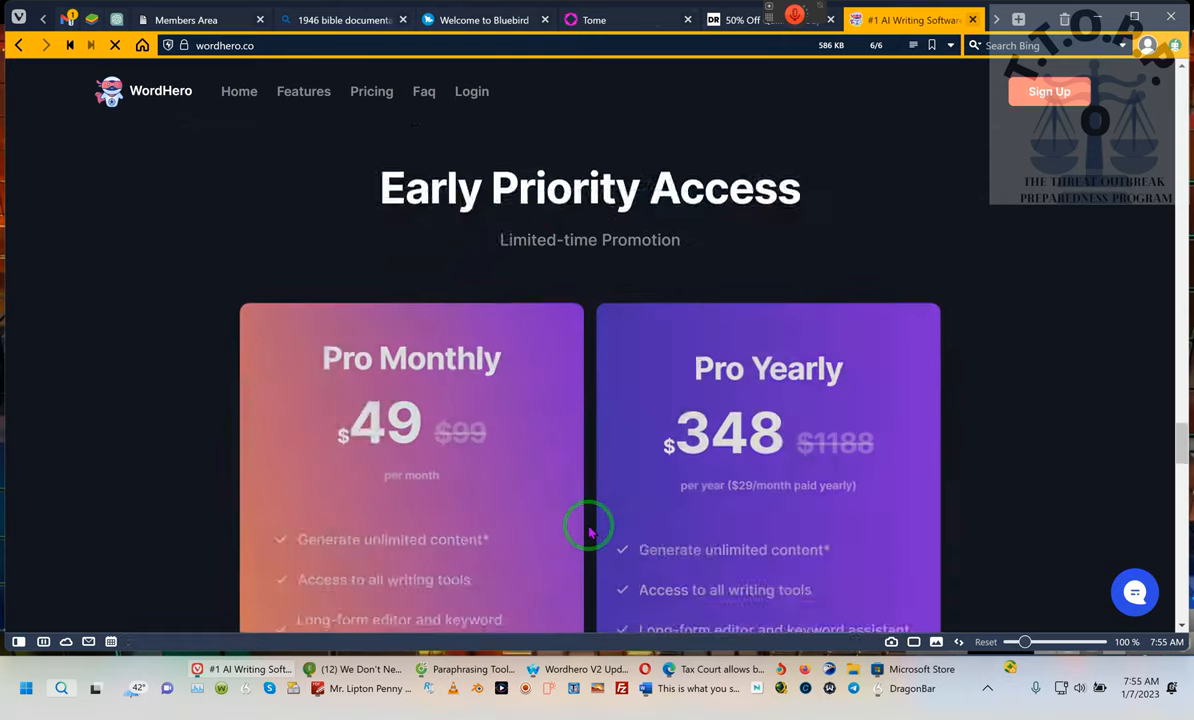
pyautogui.scroll(-3)
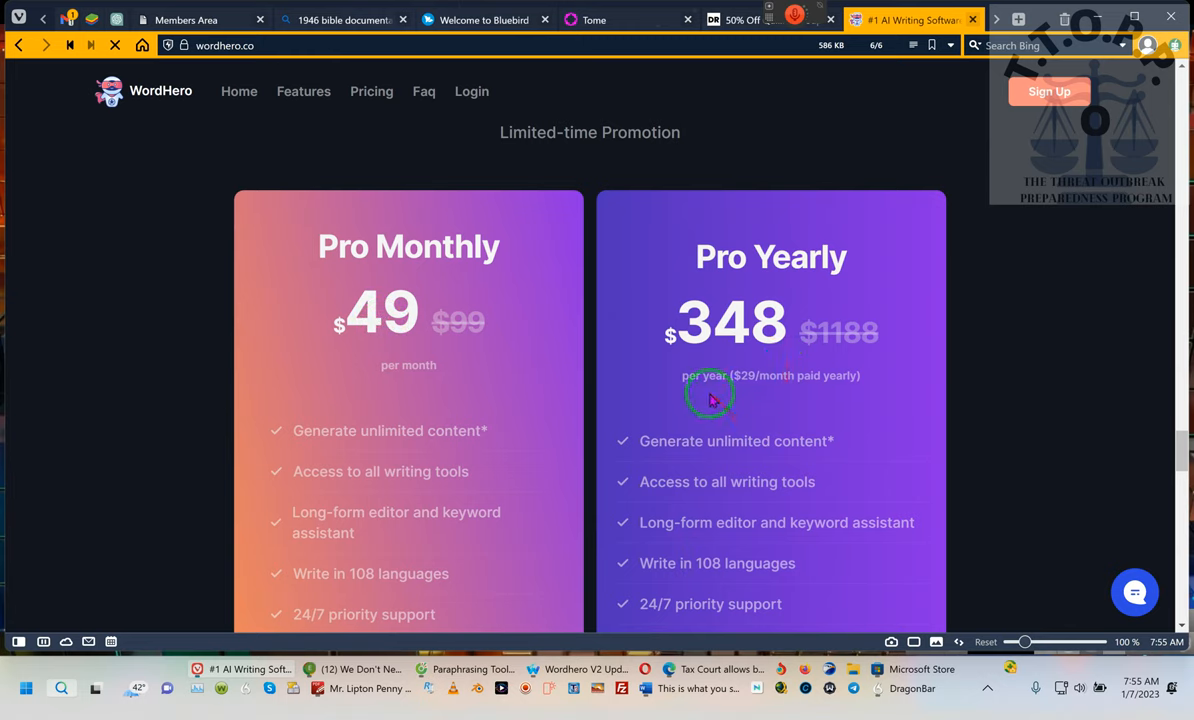
pyautogui.moveTo(826, 378)
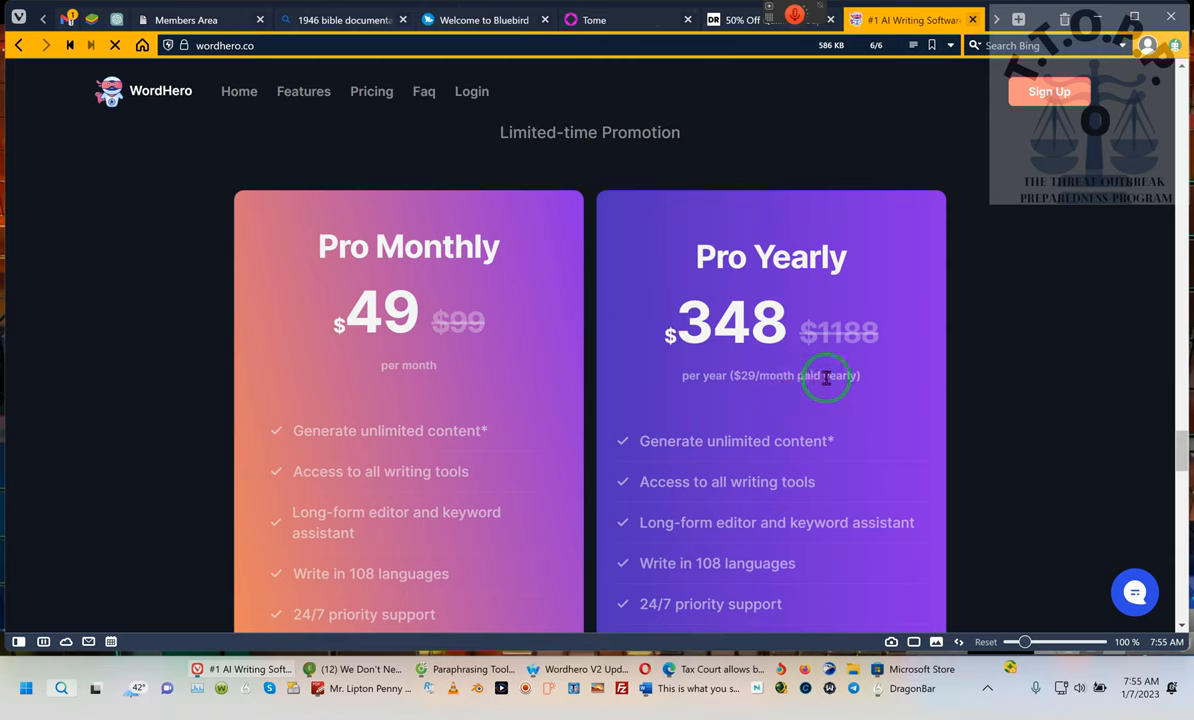
pyautogui.click(280, 44)
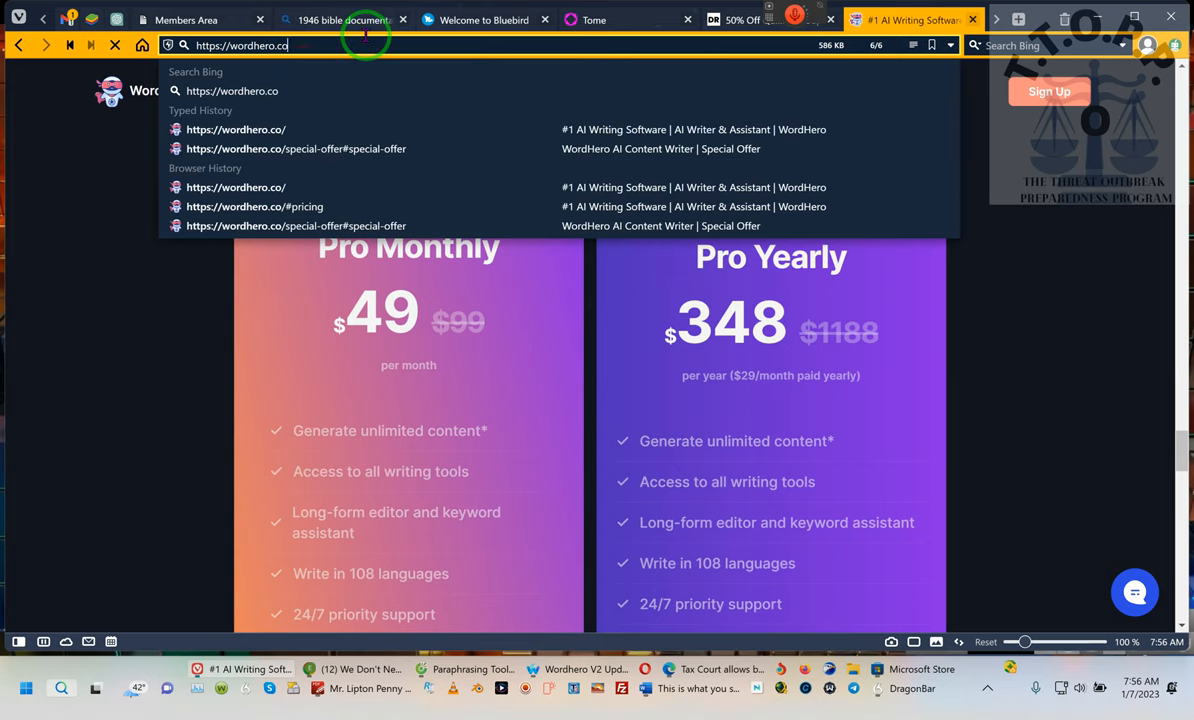
# Search Bing for 'wordhero' and look through the results
pyautogui.press('Backspace')
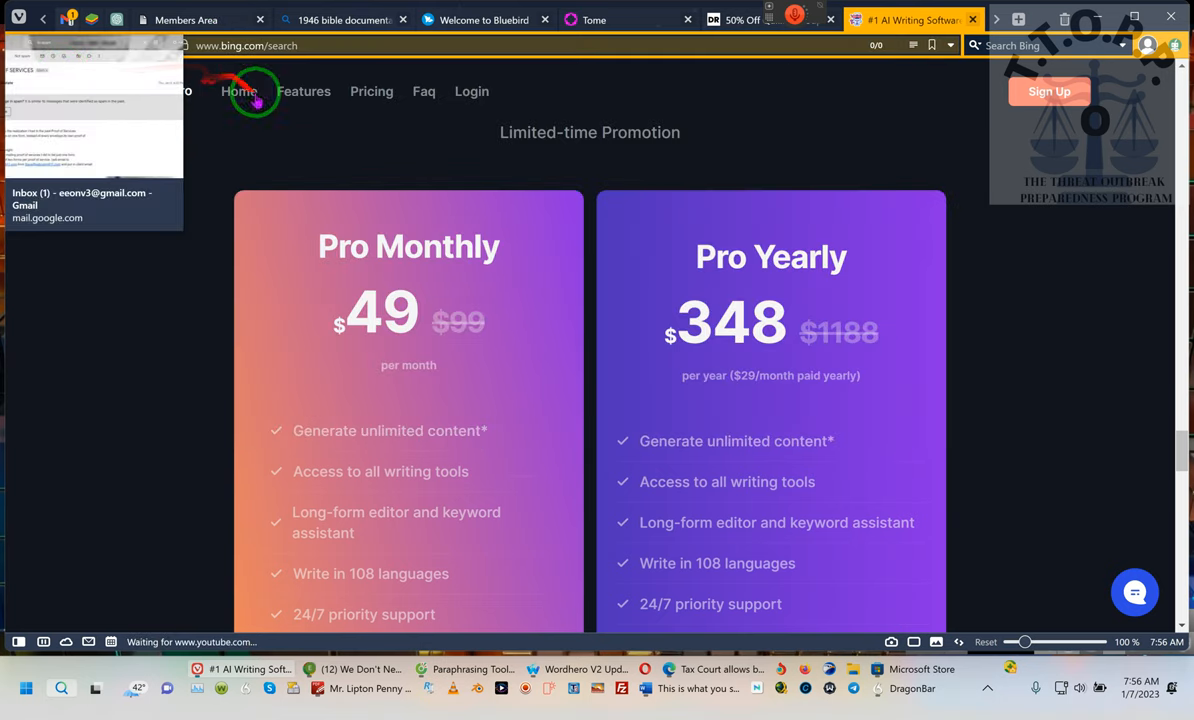
pyautogui.moveTo(320, 136)
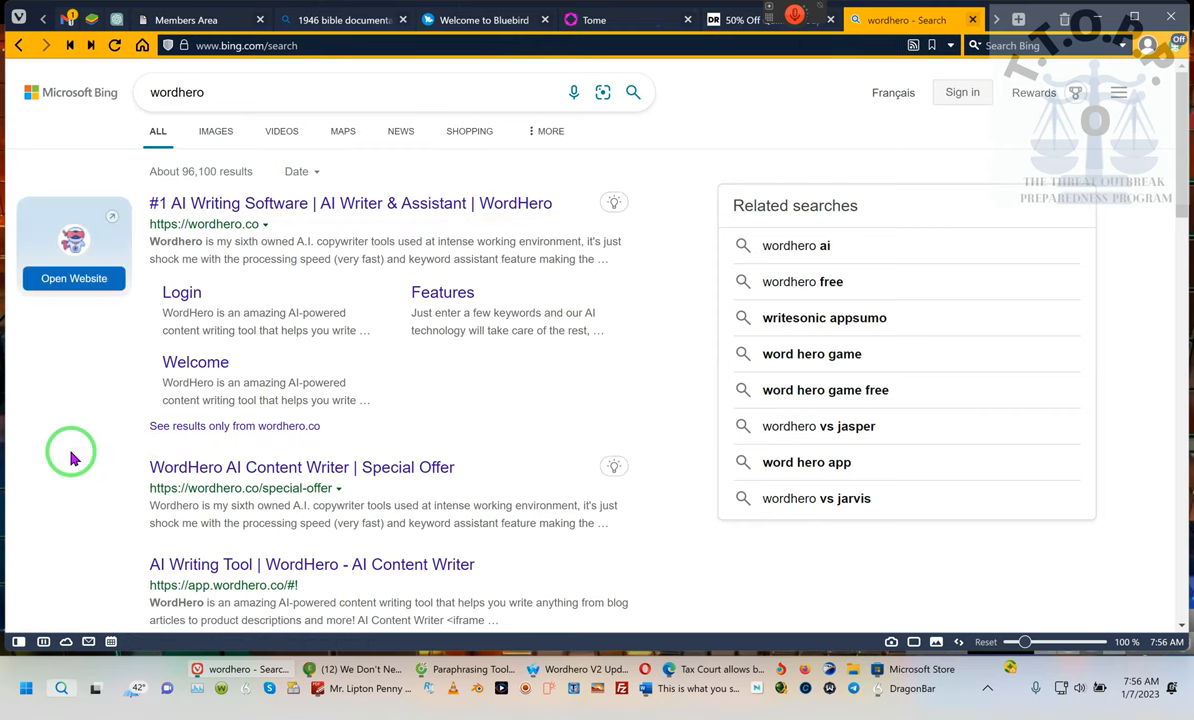
pyautogui.scroll(-3)
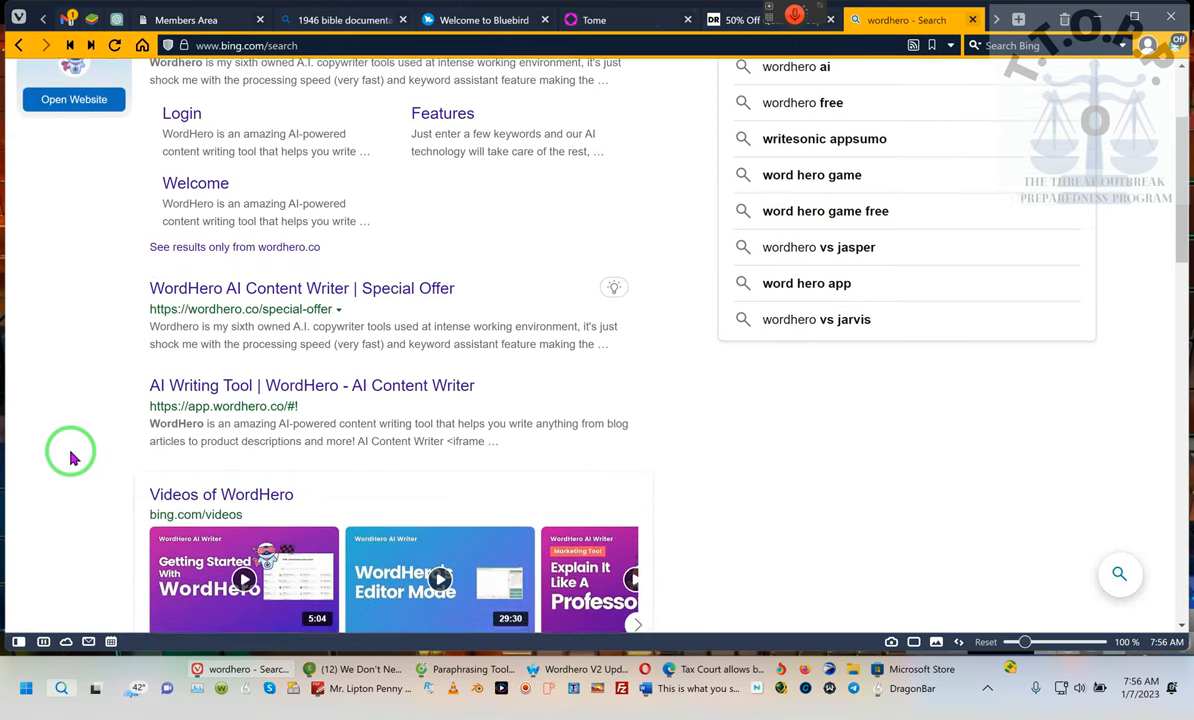
pyautogui.scroll(-3)
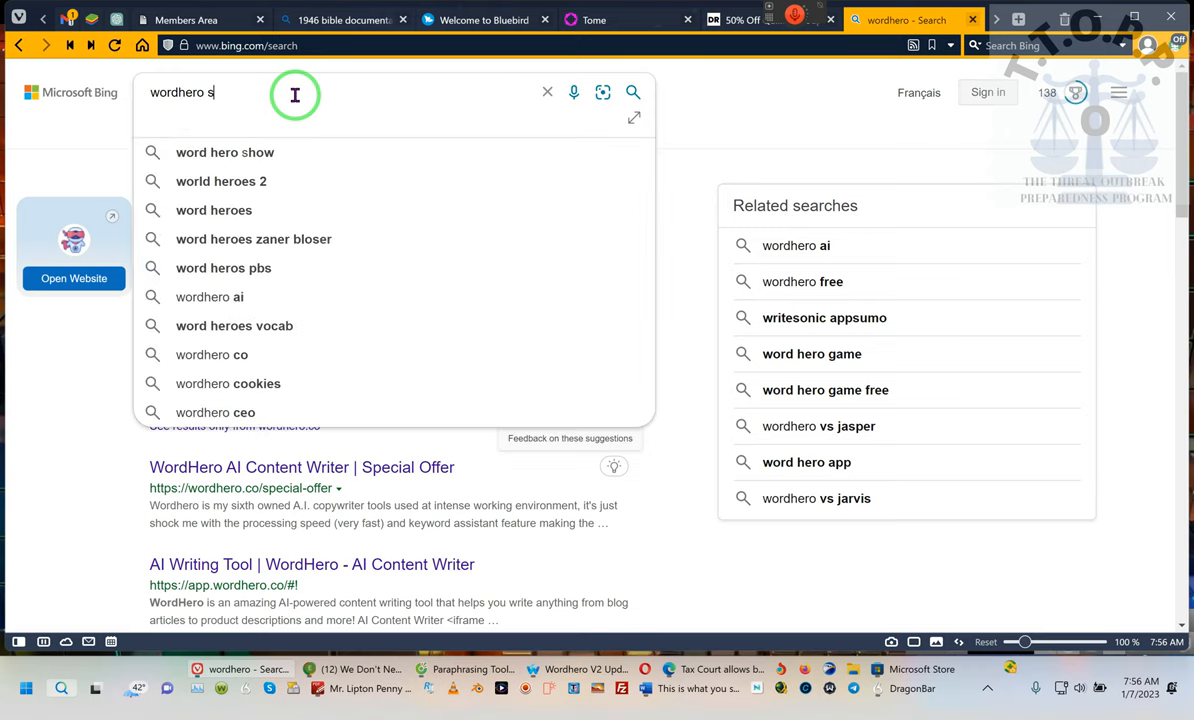
# Refine the query to 'wordhero special offer' and find the $269 lifetime deal result
pyautogui.write('ped')
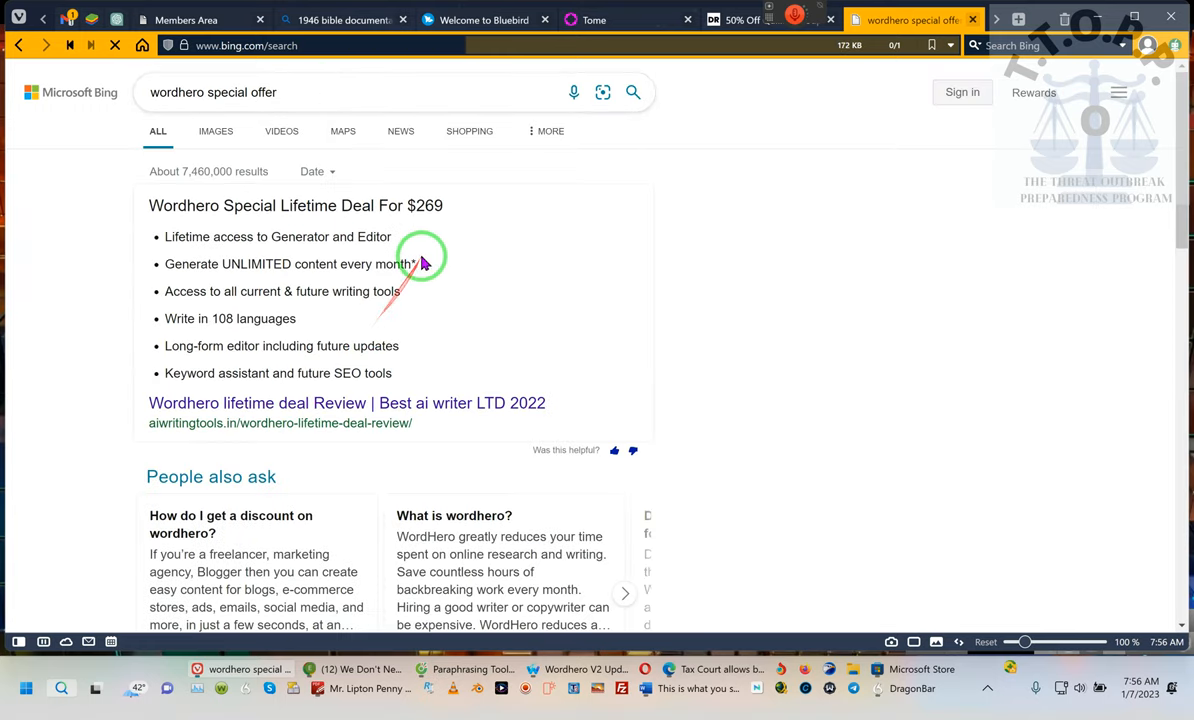
pyautogui.moveTo(358, 204)
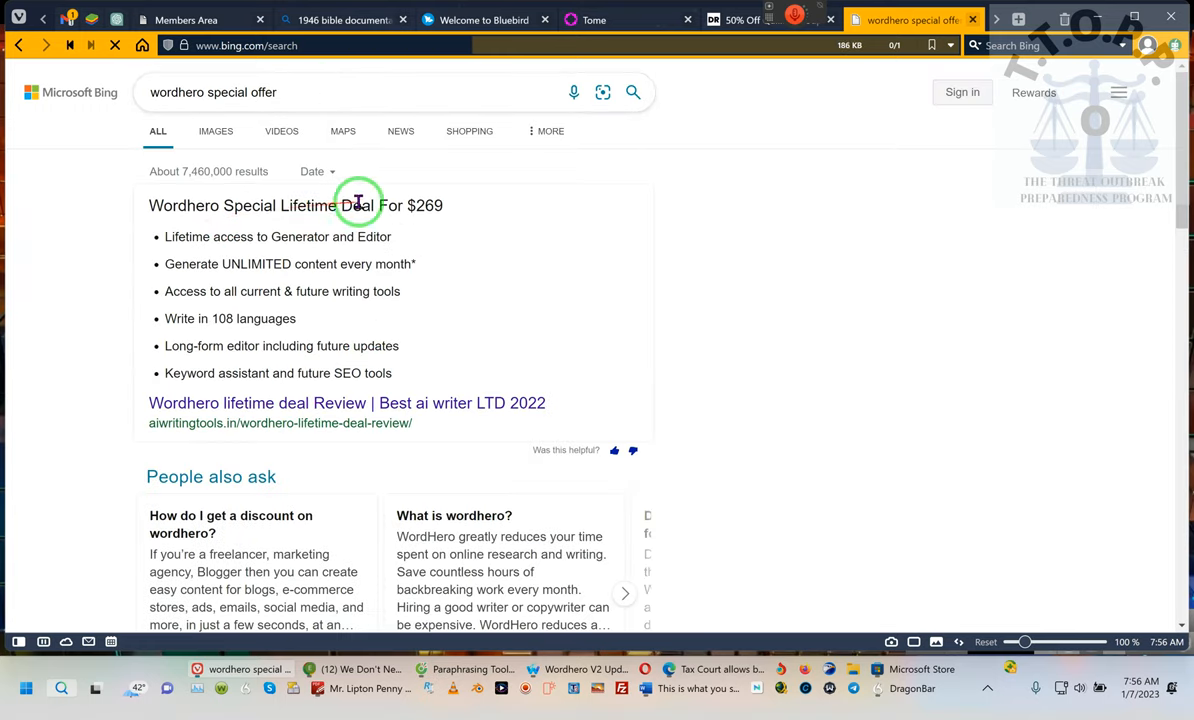
pyautogui.moveTo(460, 212)
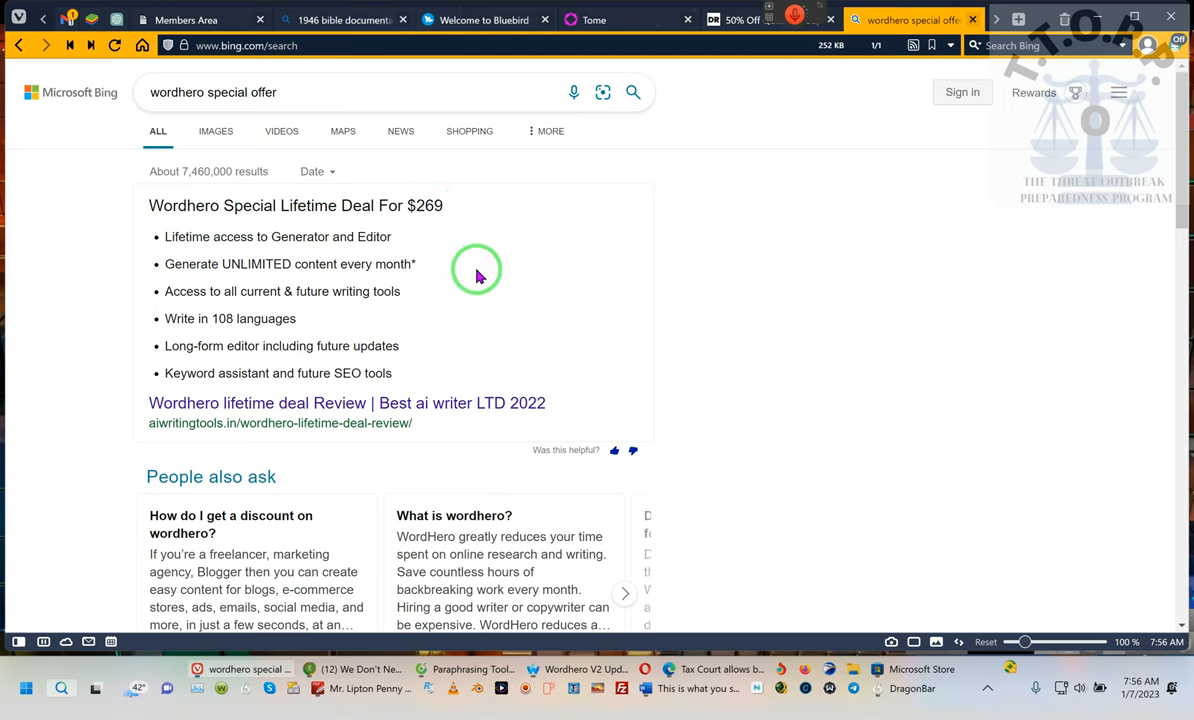
pyautogui.scroll(-3)
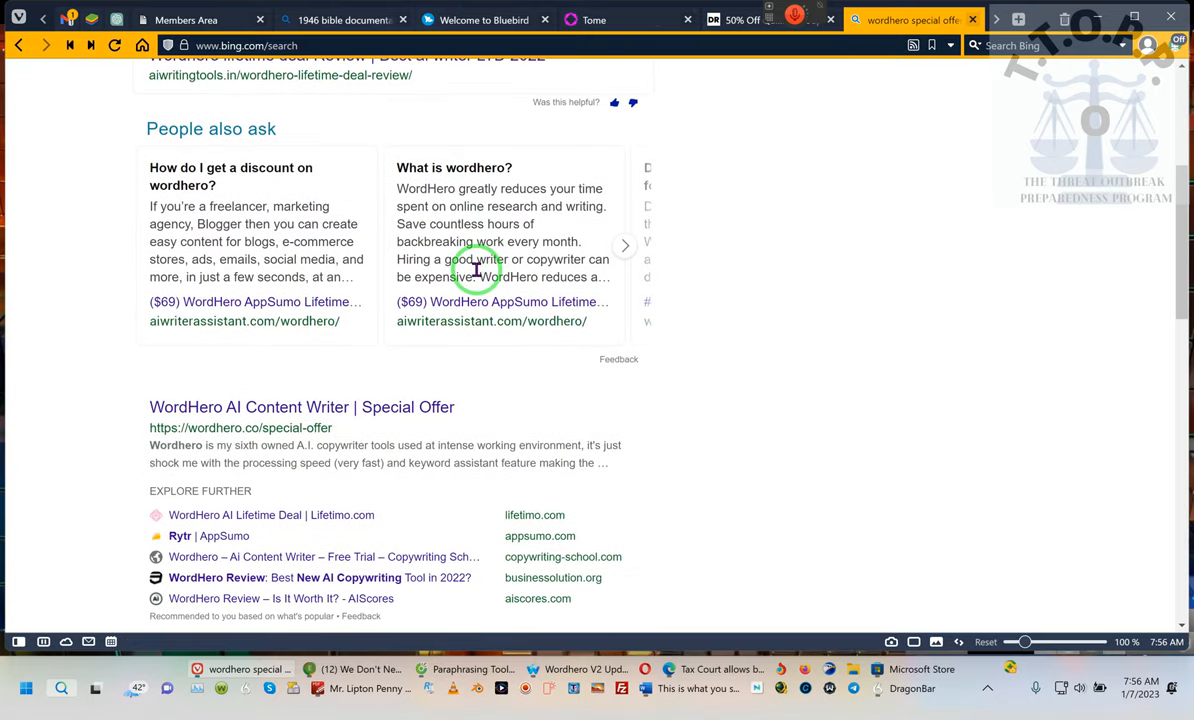
pyautogui.scroll(-3)
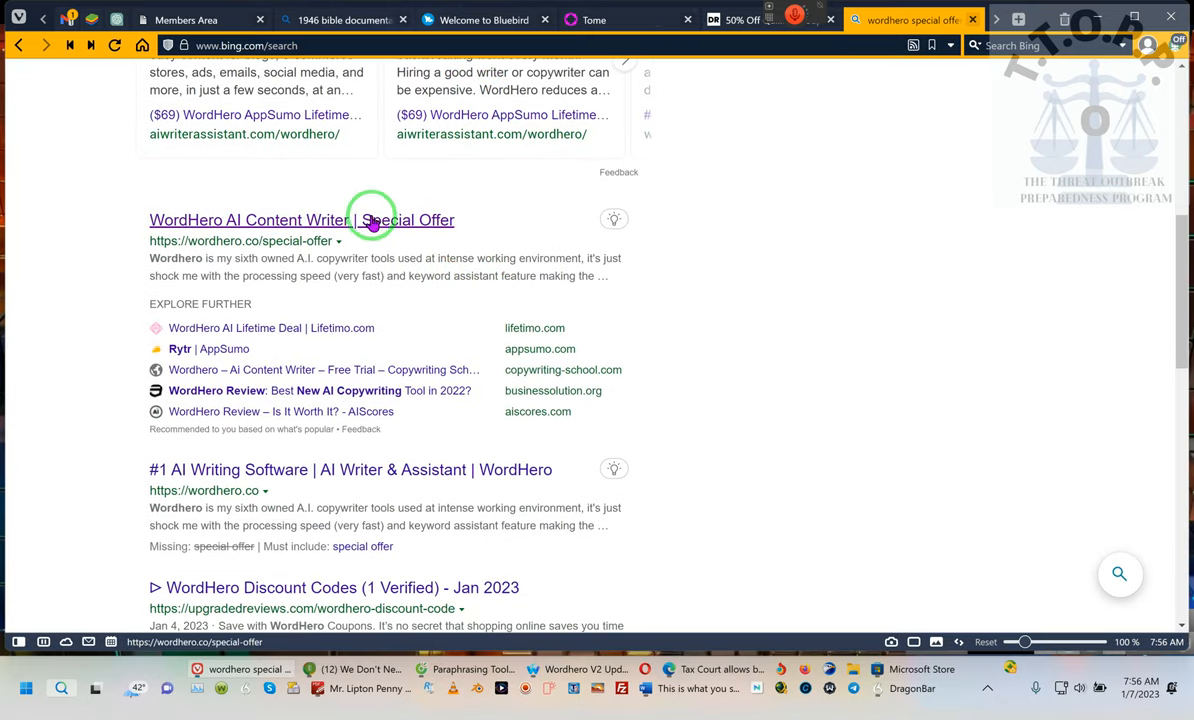
# Review the special-offer page's Lifetime Starter $89 and Lifetime Pro $267 plans
pyautogui.click(300, 218)
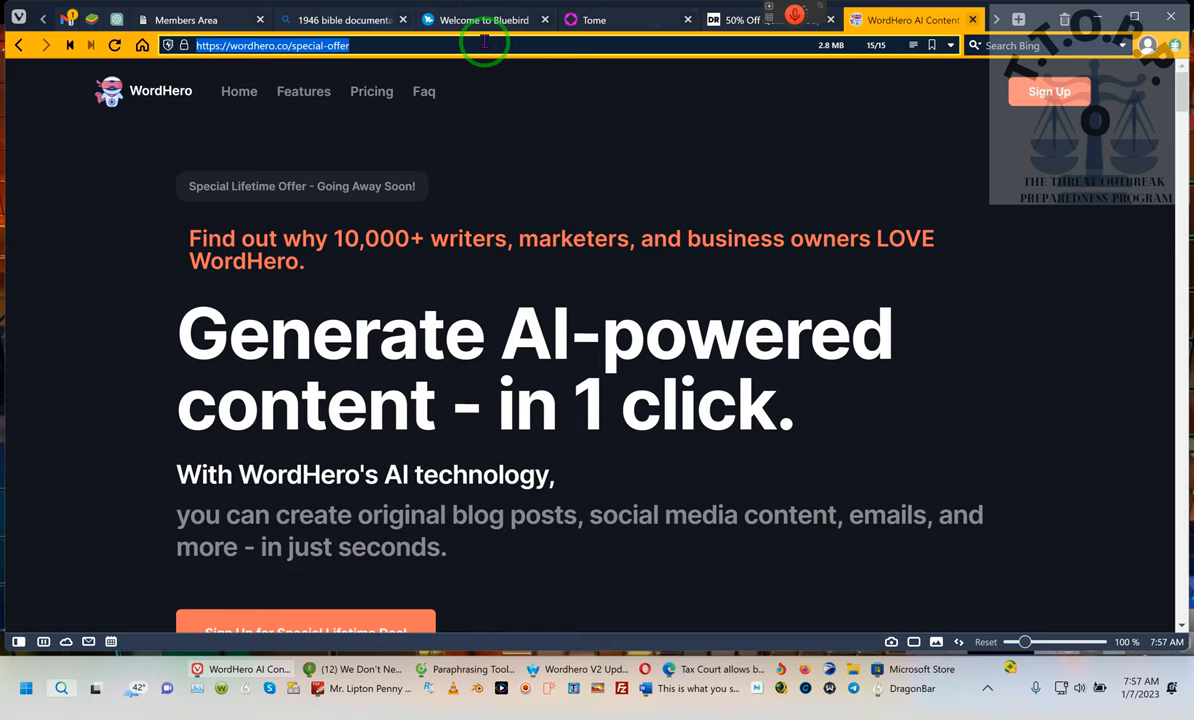
pyautogui.scroll(-3)
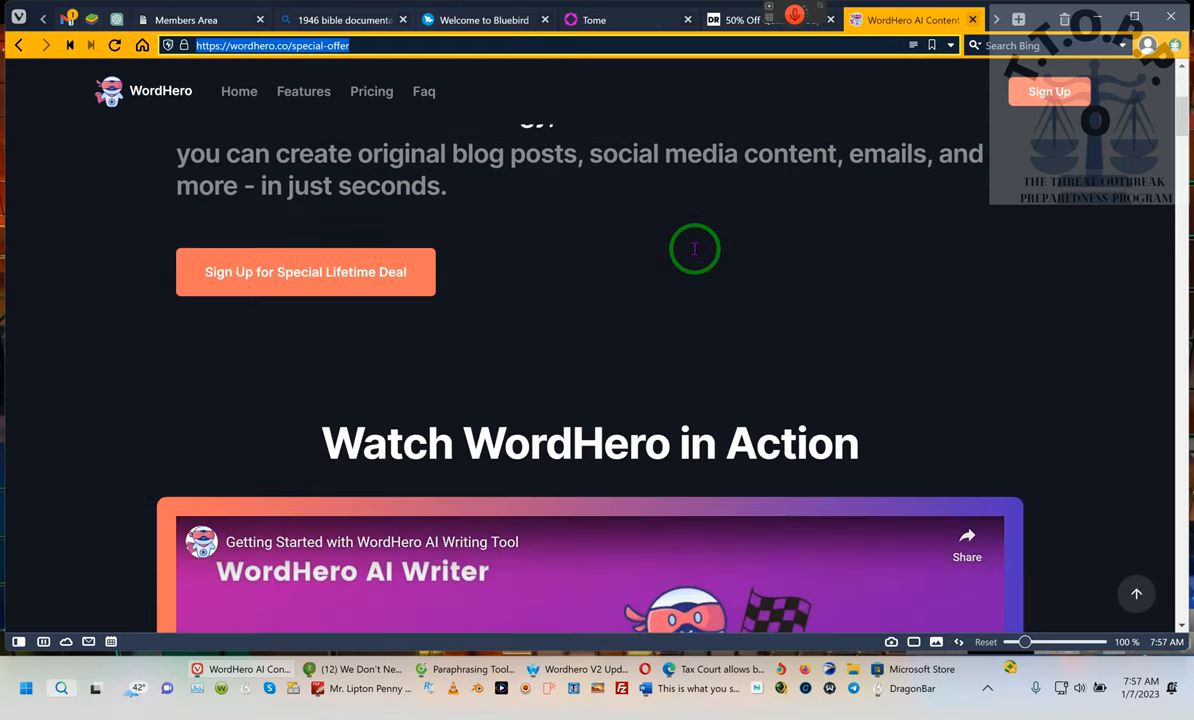
pyautogui.scroll(-3)
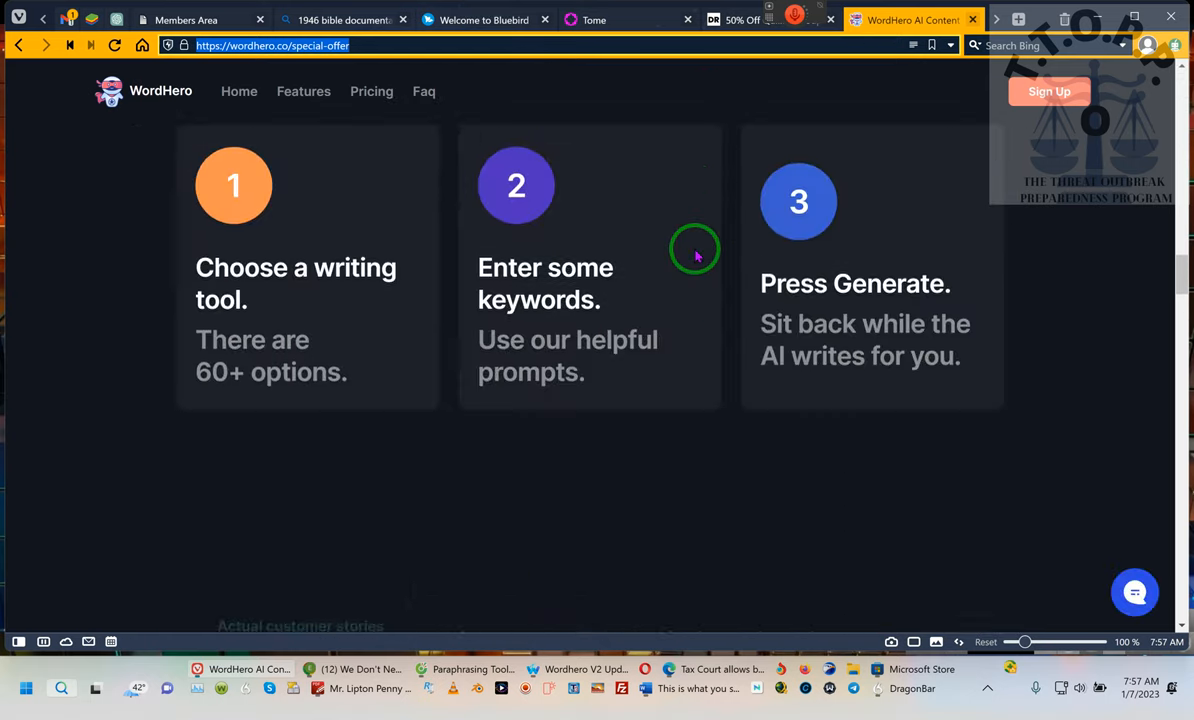
pyautogui.scroll(-3)
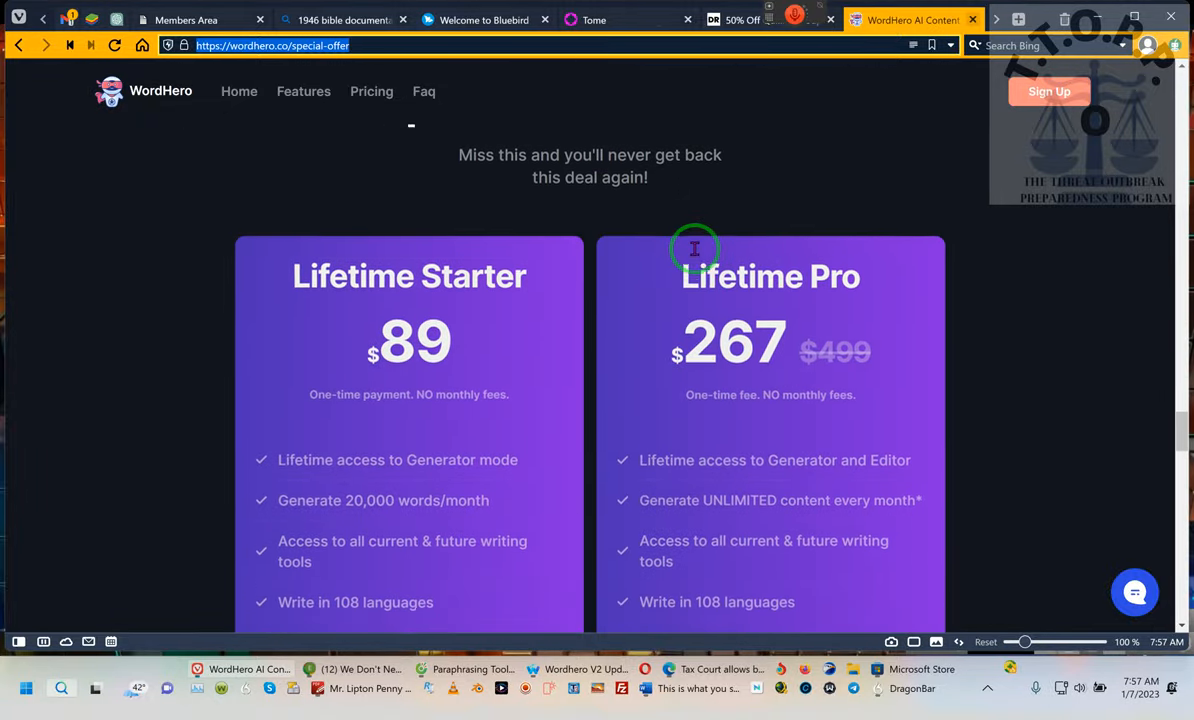
pyautogui.scroll(-3)
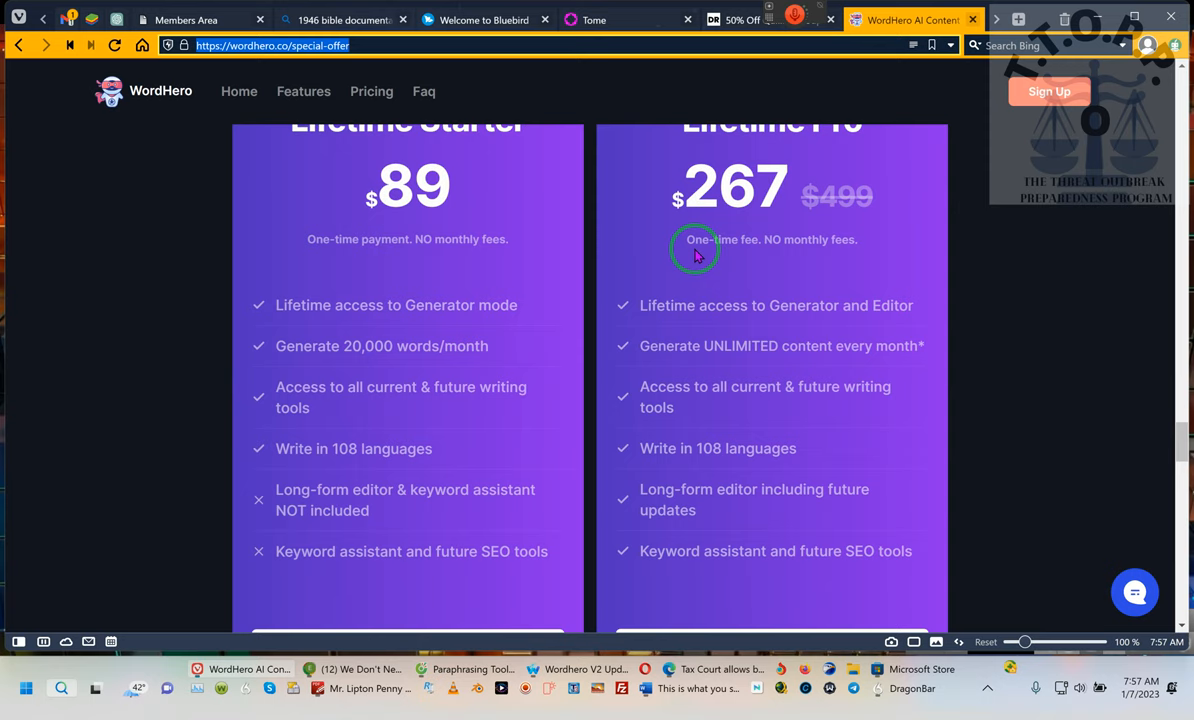
pyautogui.moveTo(518, 330)
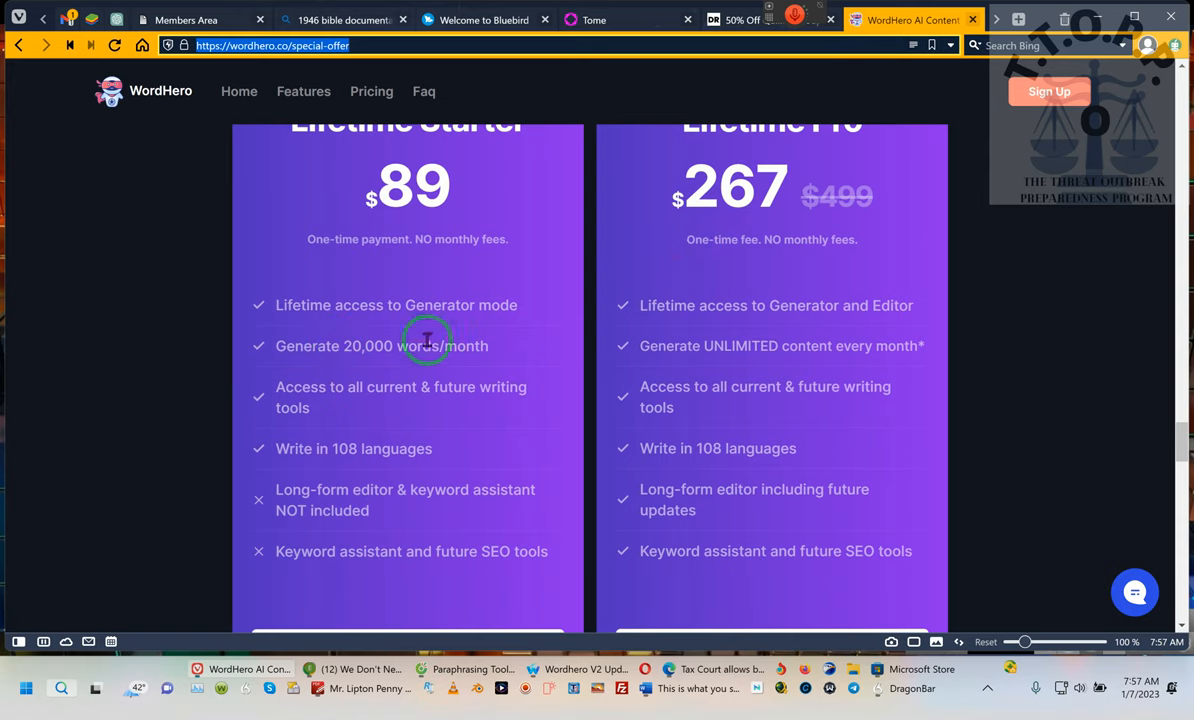
pyautogui.moveTo(510, 358)
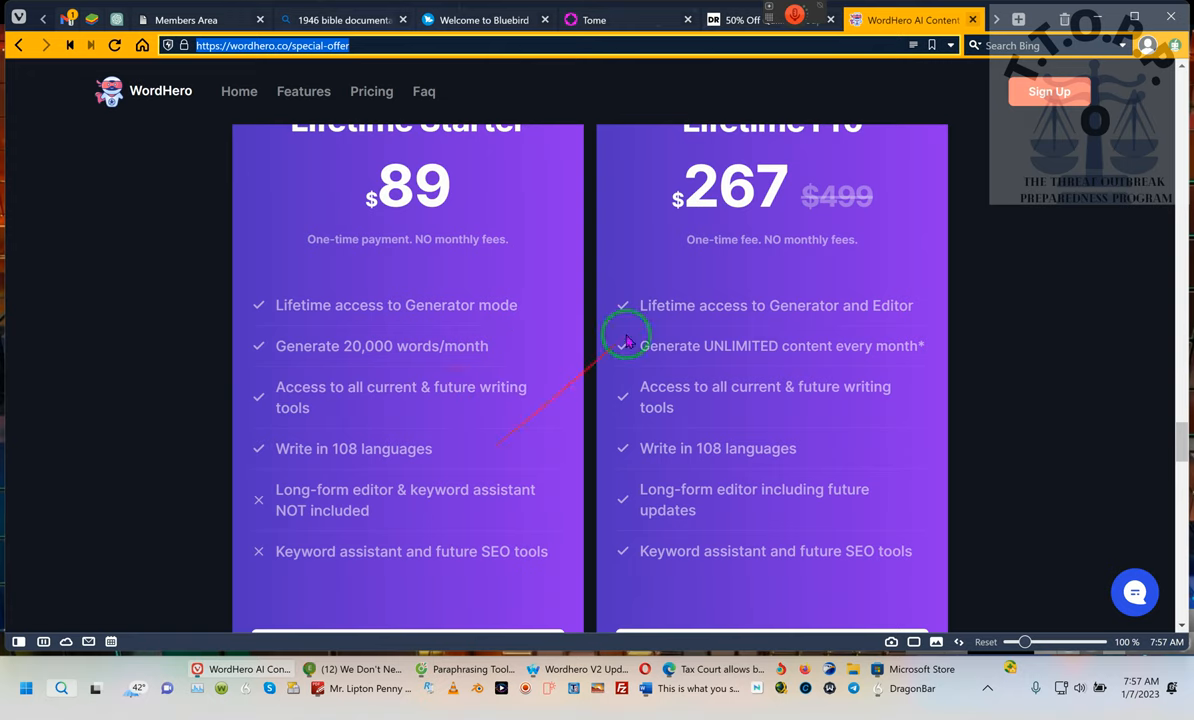
pyautogui.moveTo(808, 270)
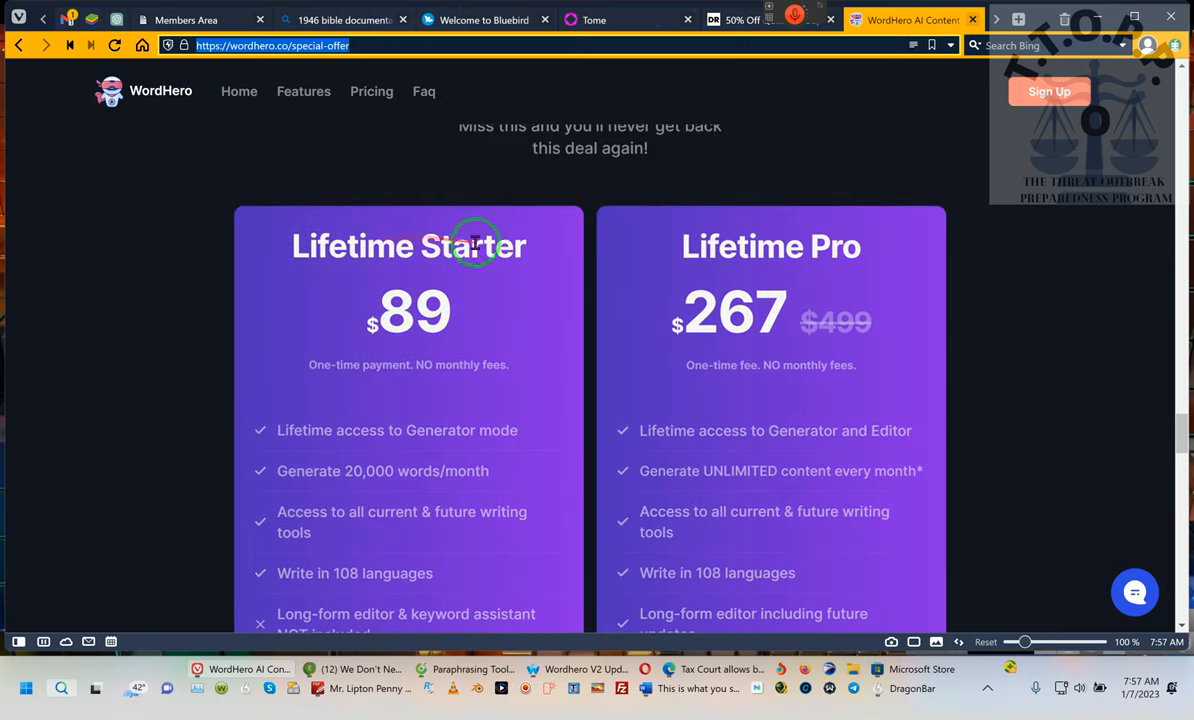
pyautogui.scroll(-3)
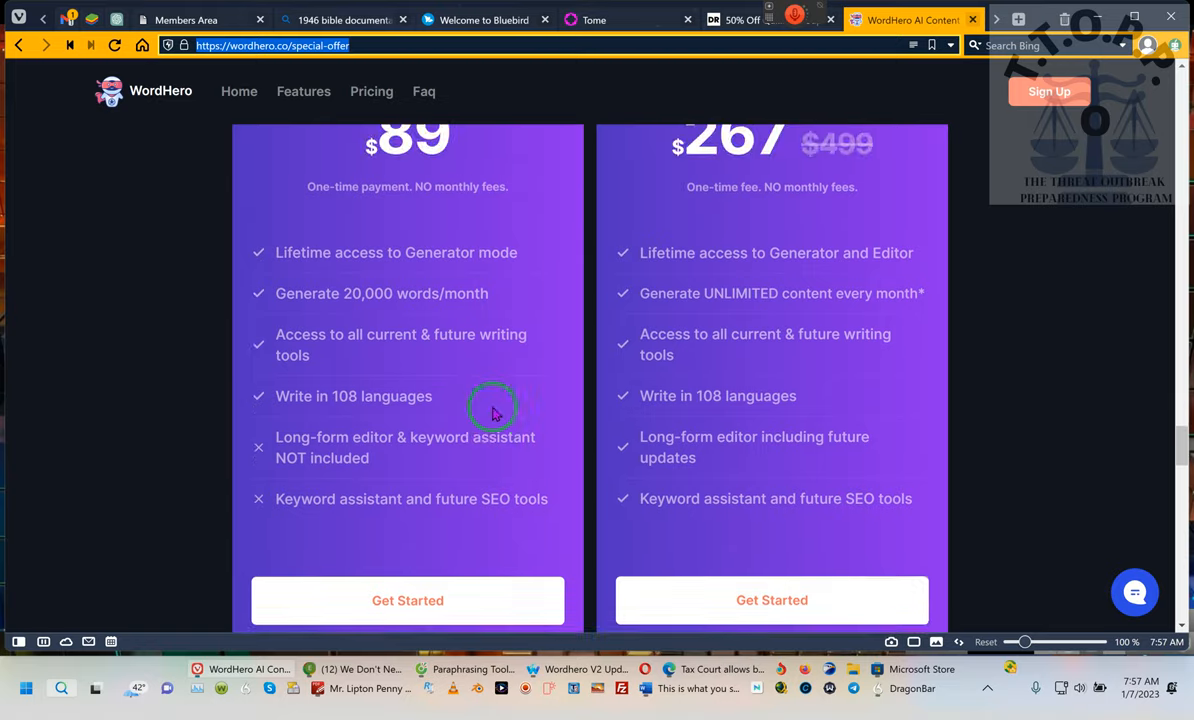
pyautogui.scroll(3)
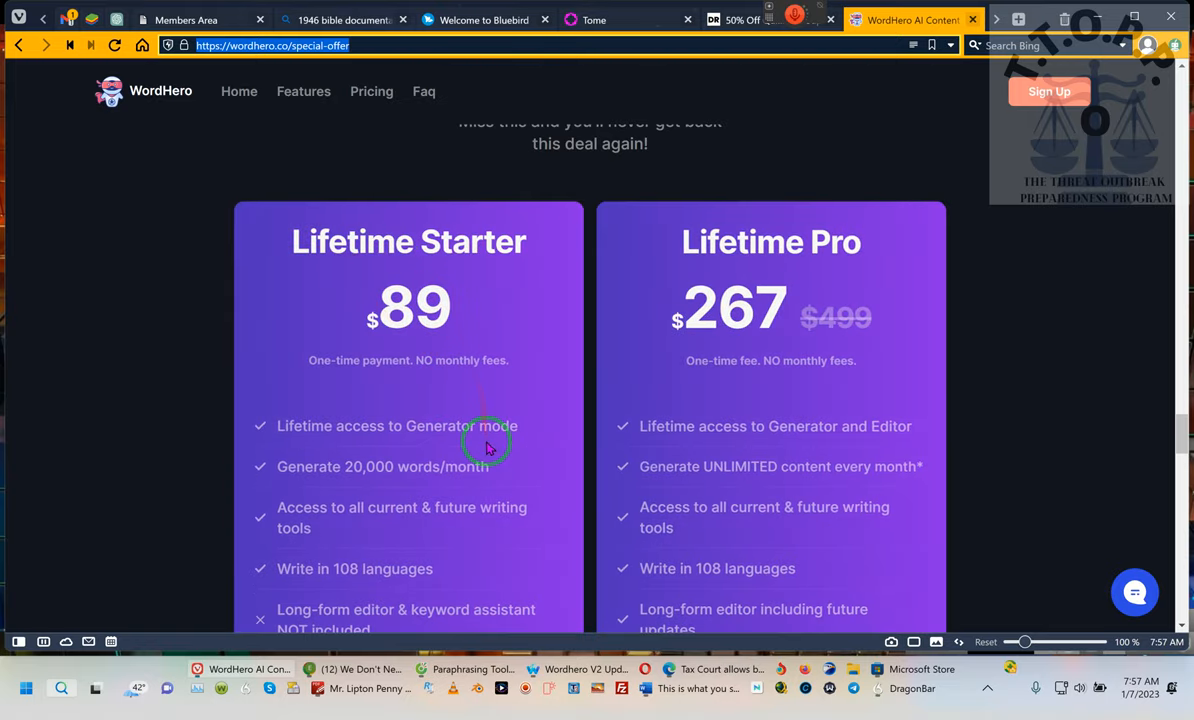
pyautogui.scroll(-3)
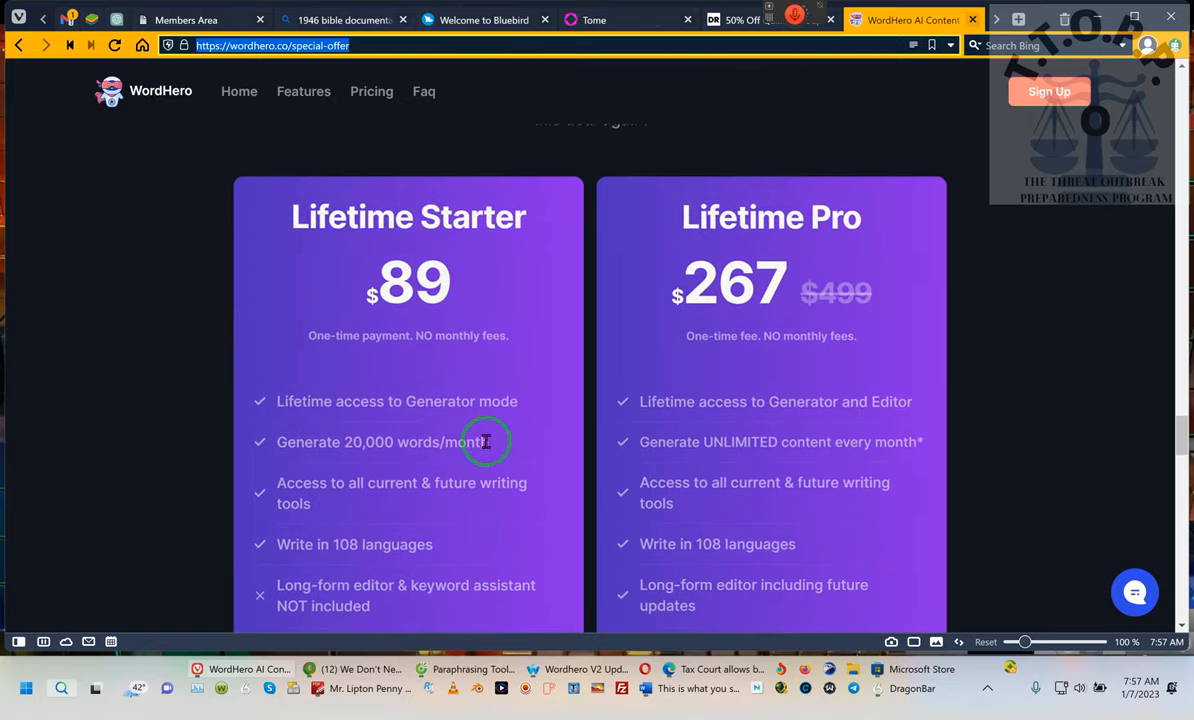
pyautogui.scroll(-3)
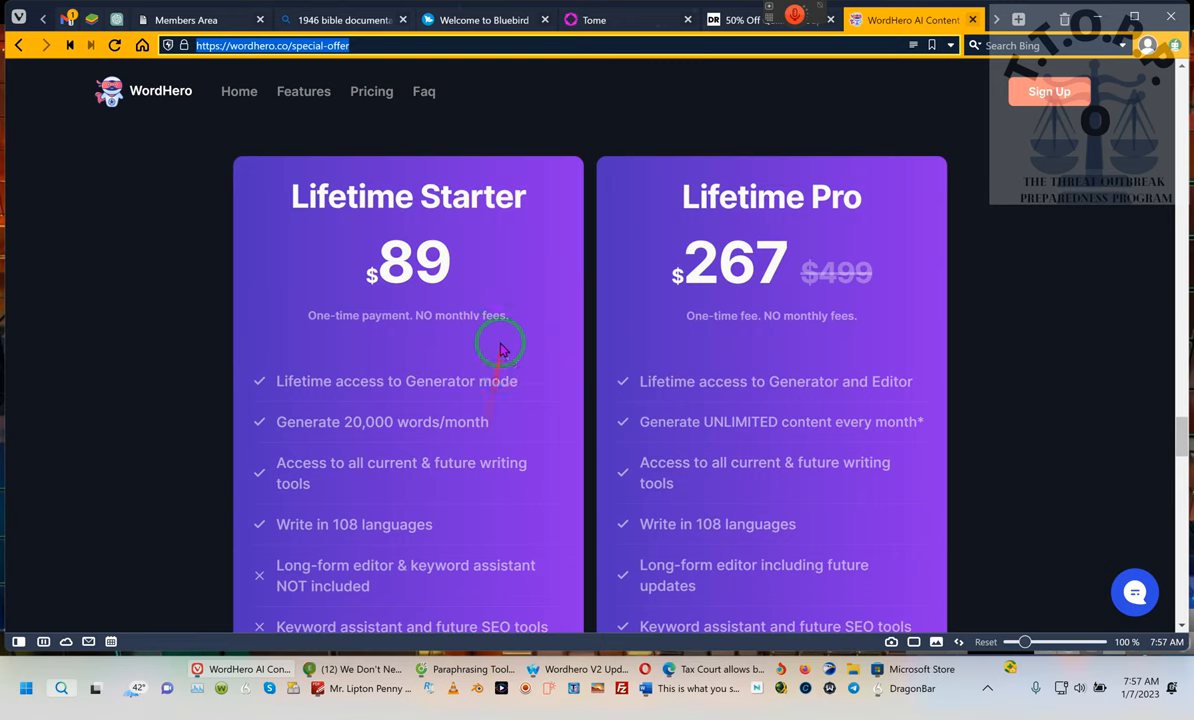
pyautogui.moveTo(508, 92)
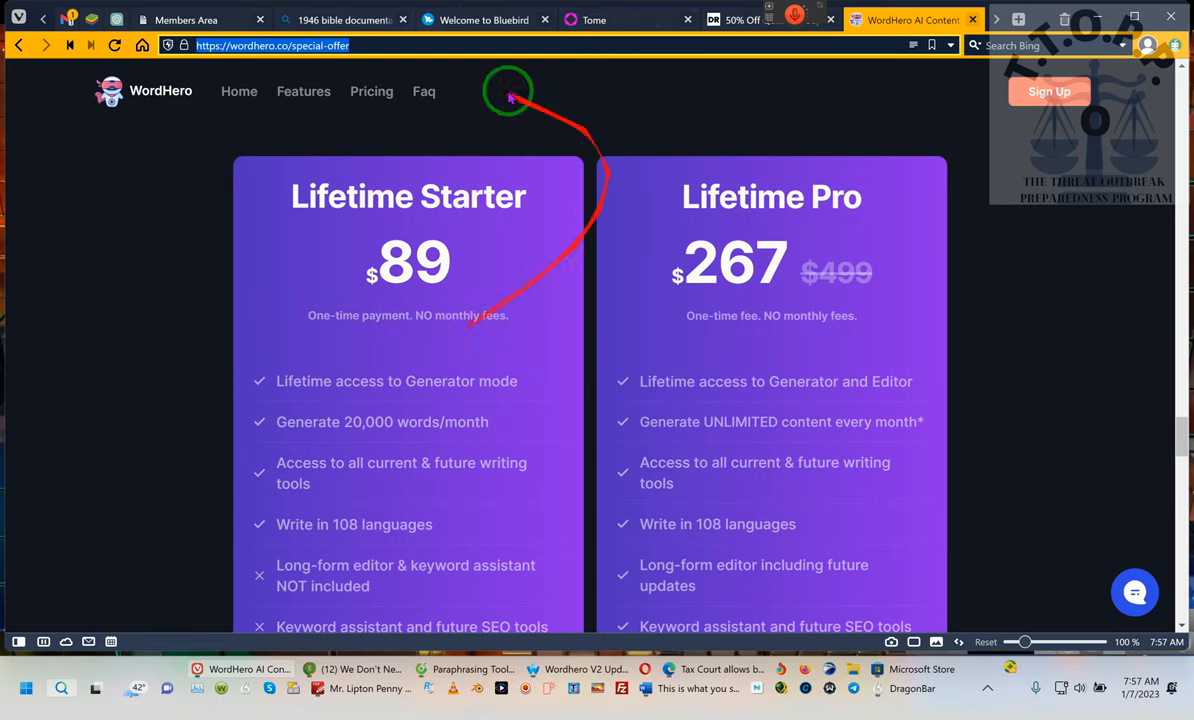
pyautogui.moveTo(672, 274)
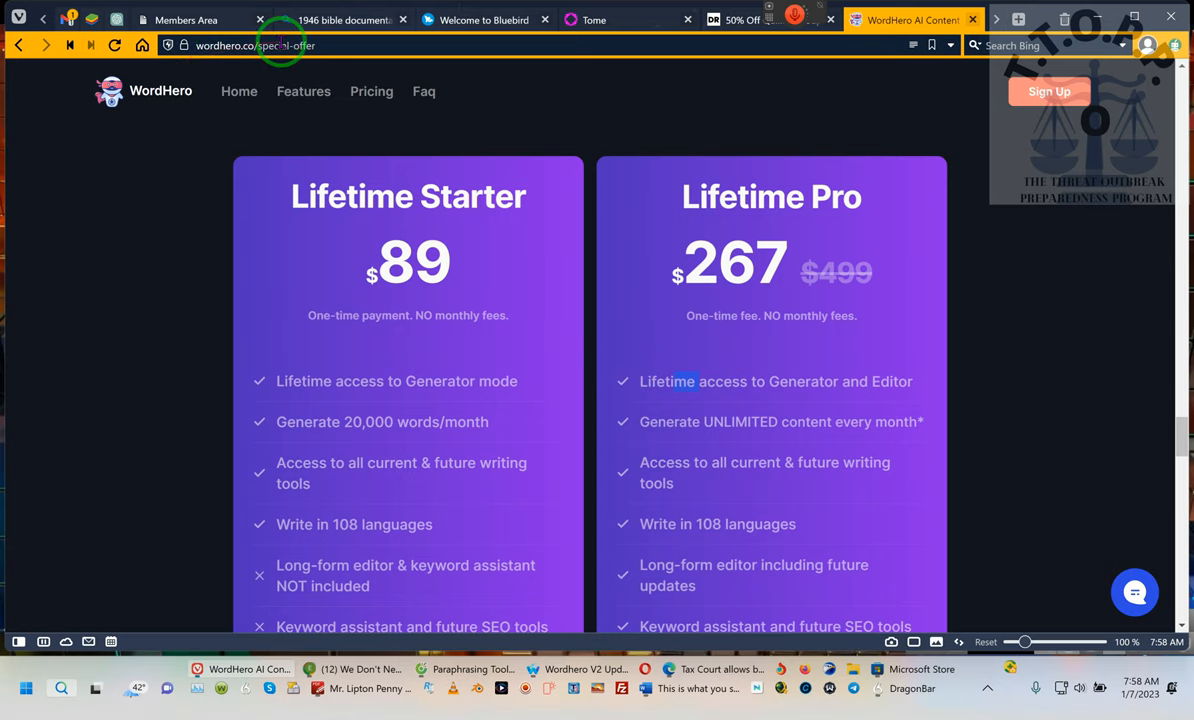
pyautogui.click(372, 92)
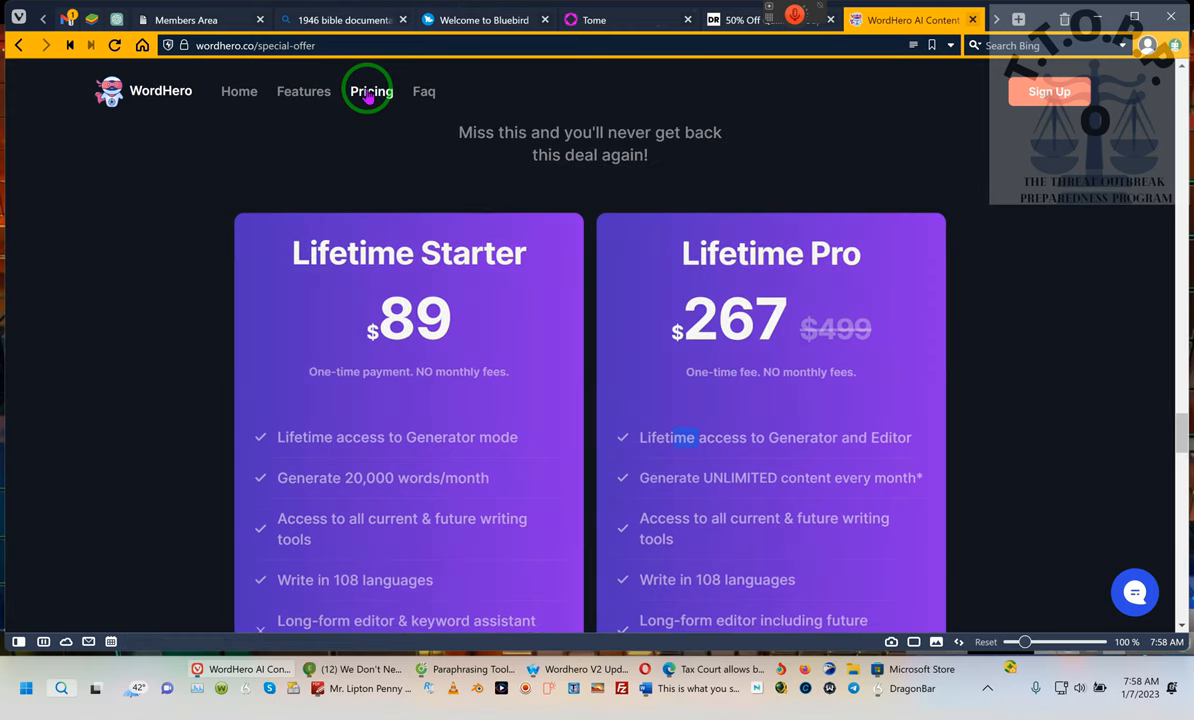
pyautogui.moveTo(732, 134)
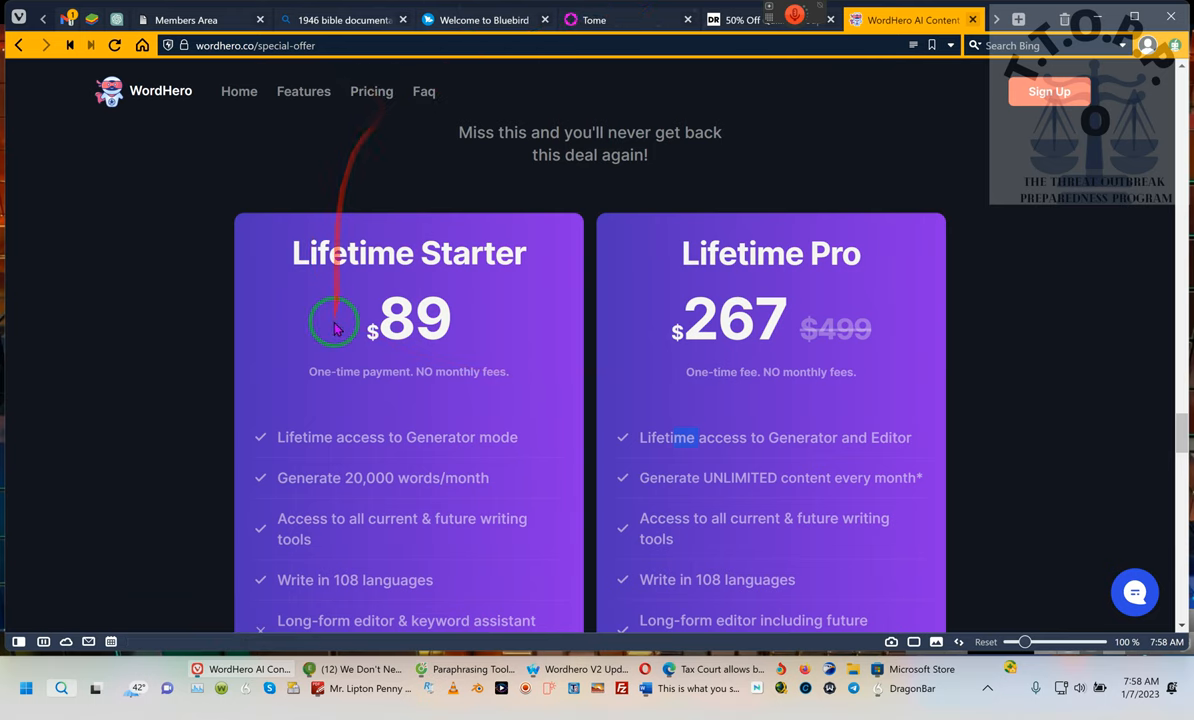
pyautogui.scroll(-3)
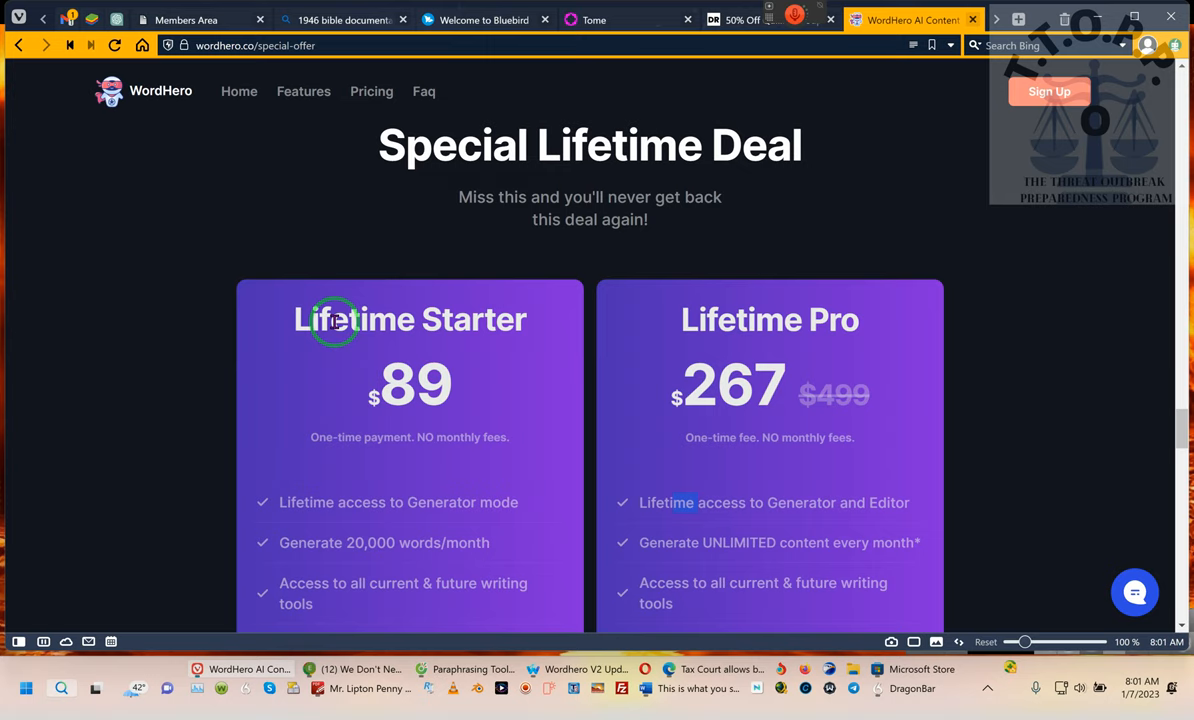
pyautogui.moveTo(248, 472)
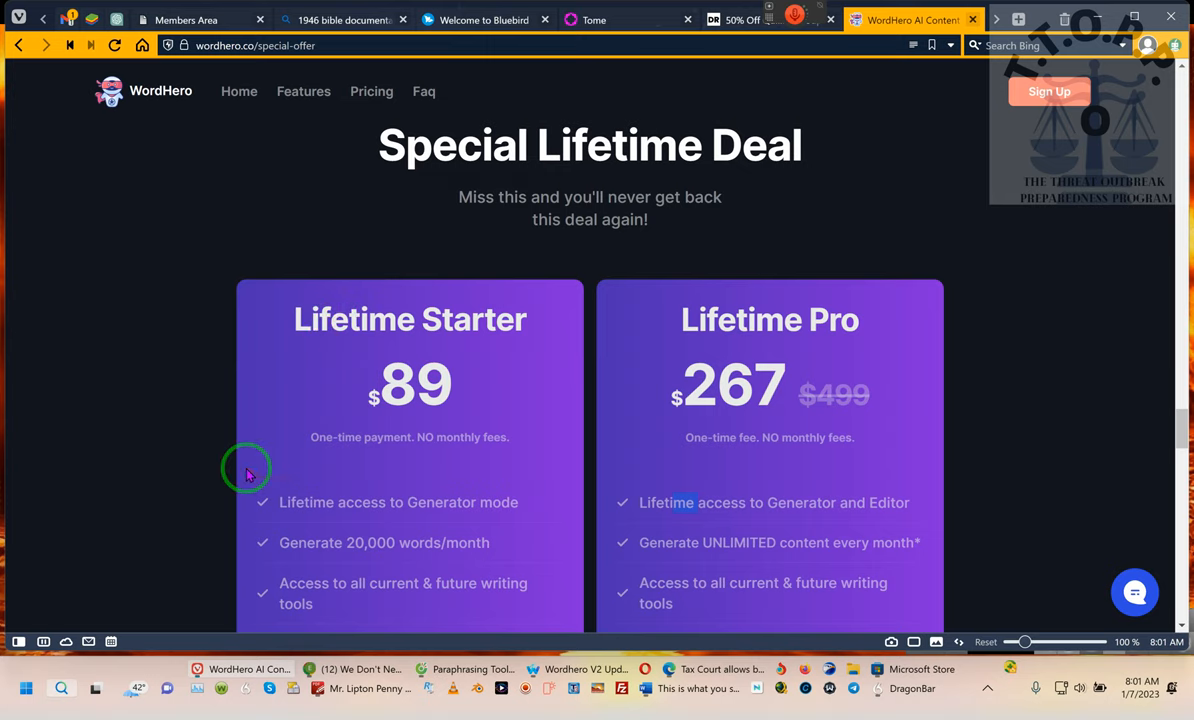
pyautogui.moveTo(196, 440)
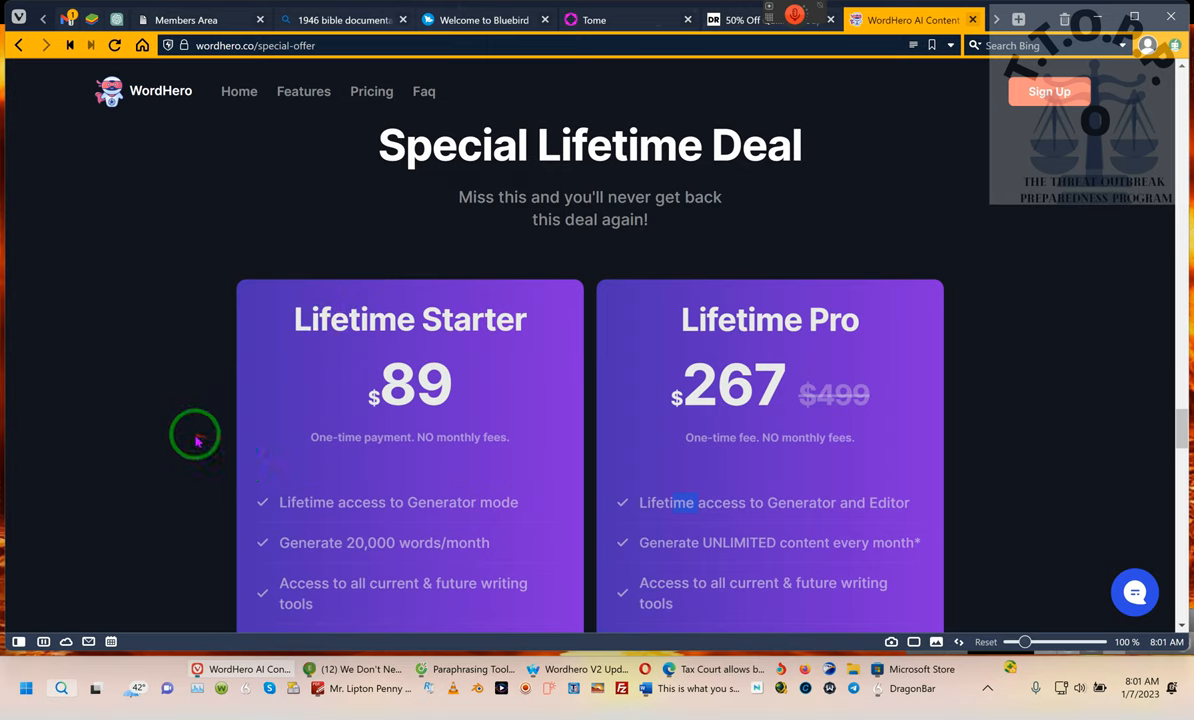
pyautogui.scroll(-3)
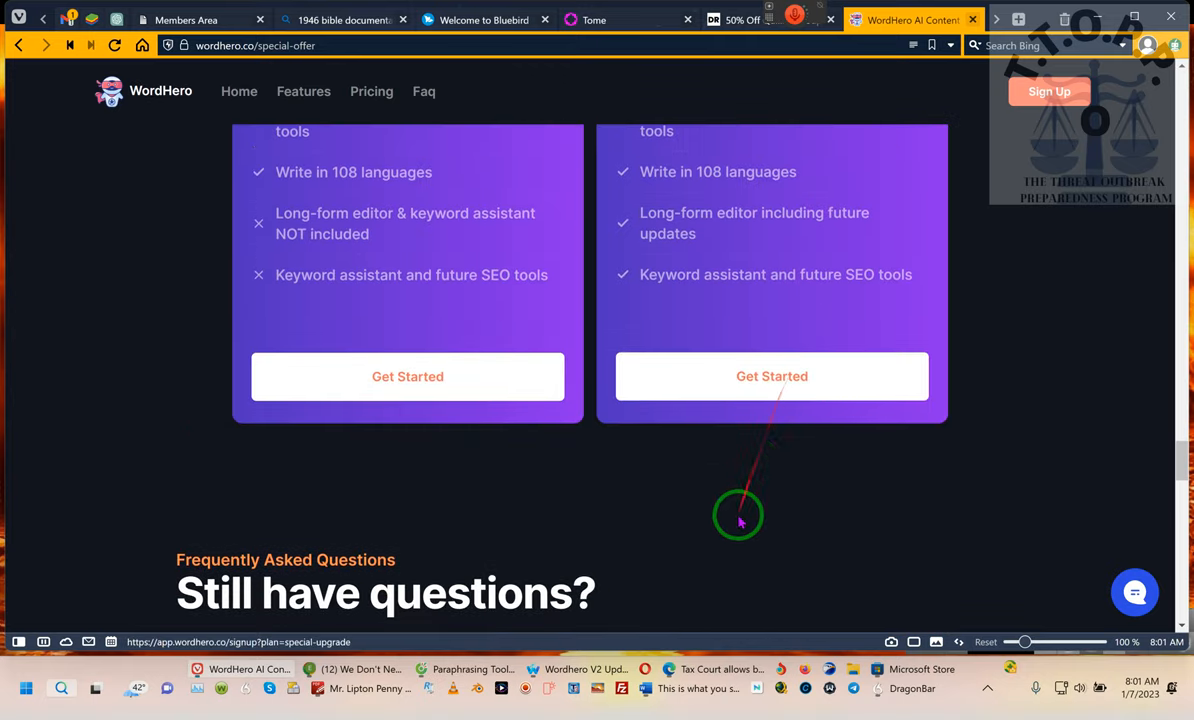
pyautogui.moveTo(732, 538)
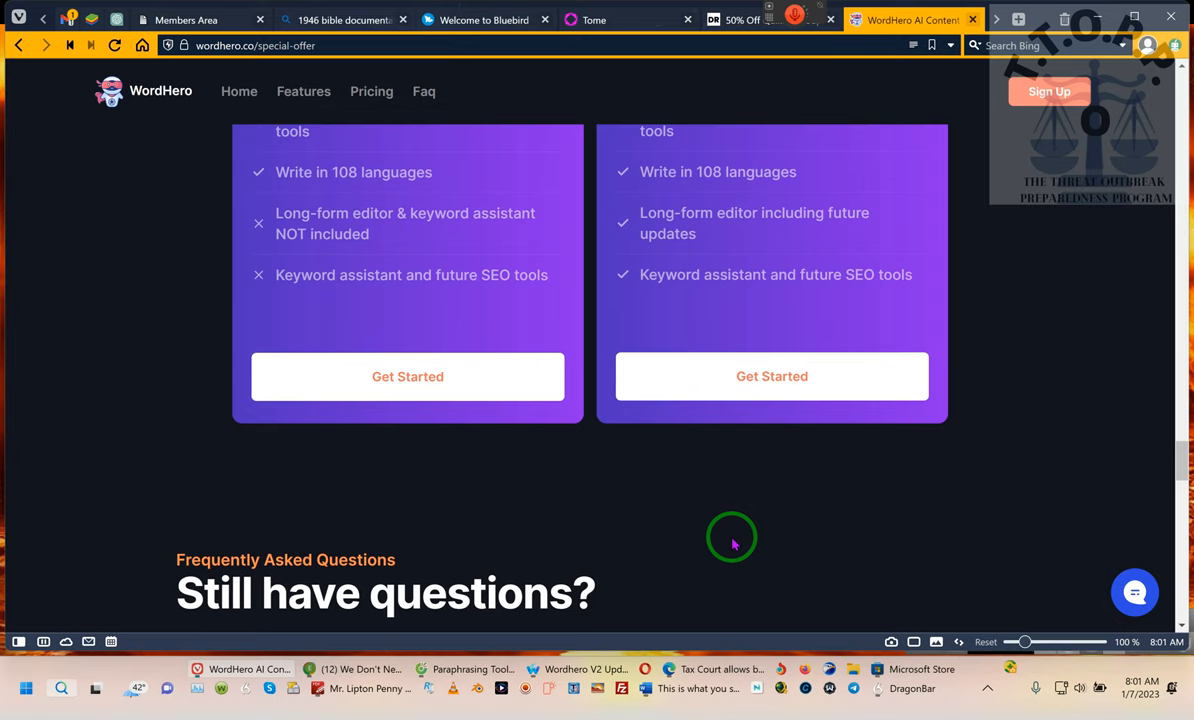
pyautogui.moveTo(760, 572)
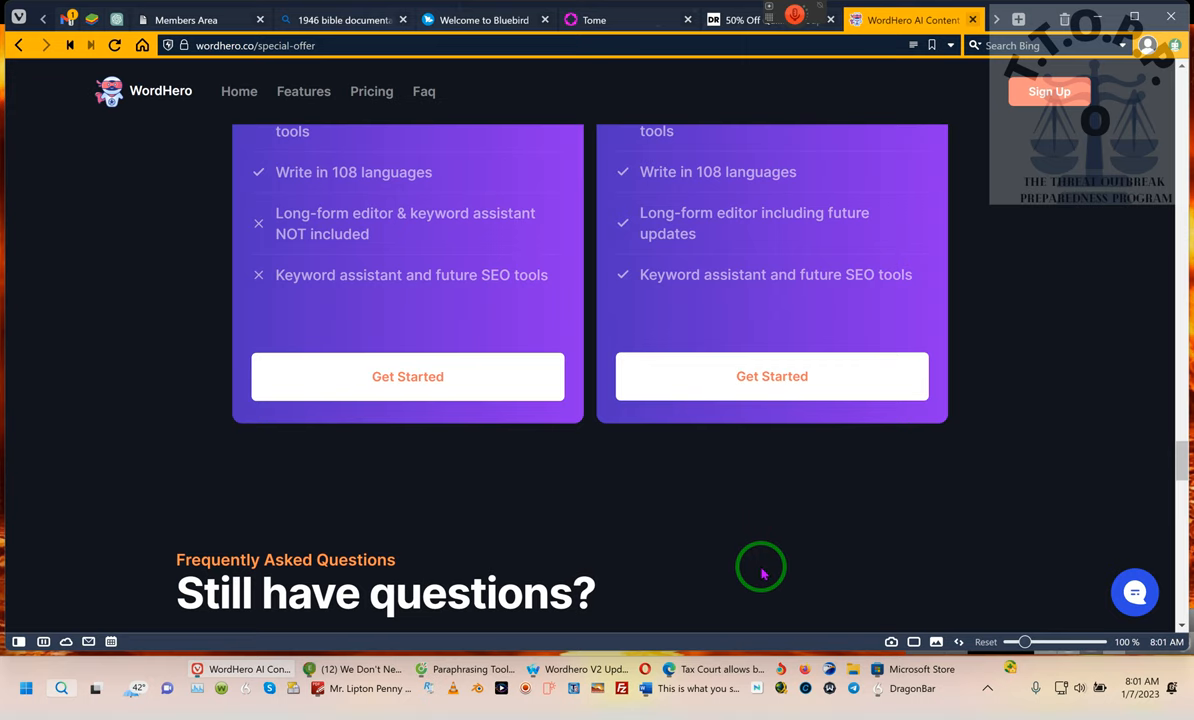
pyautogui.scroll(-3)
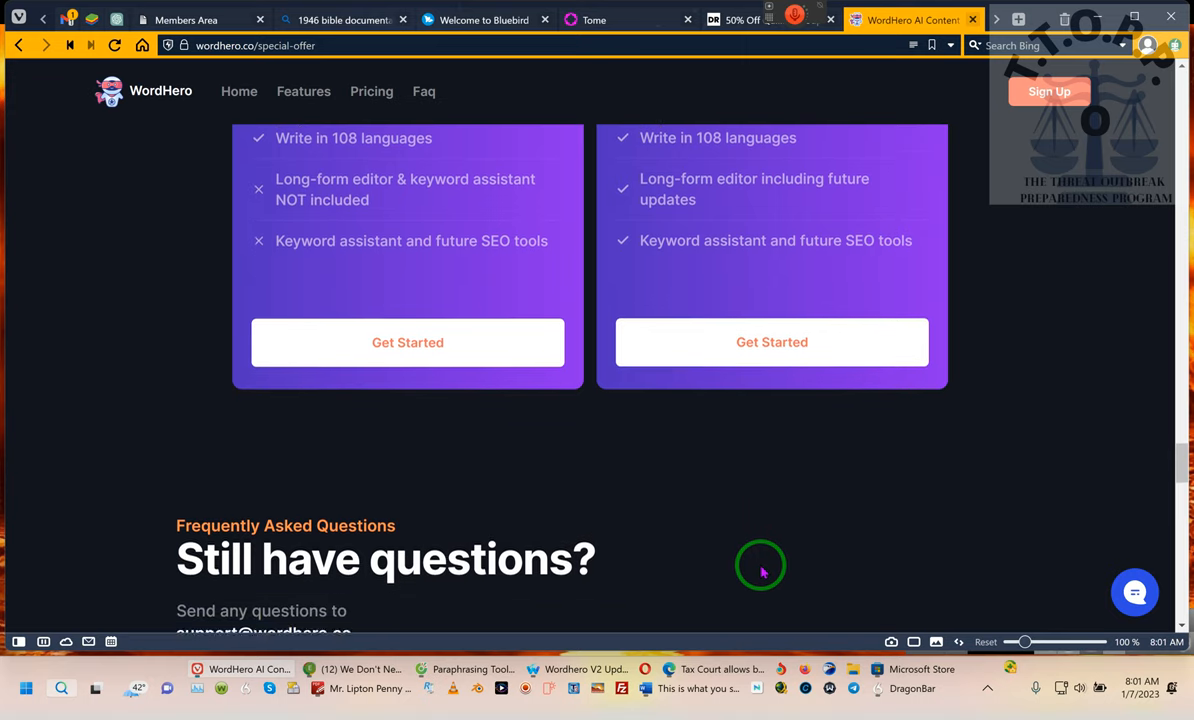
pyautogui.scroll(-3)
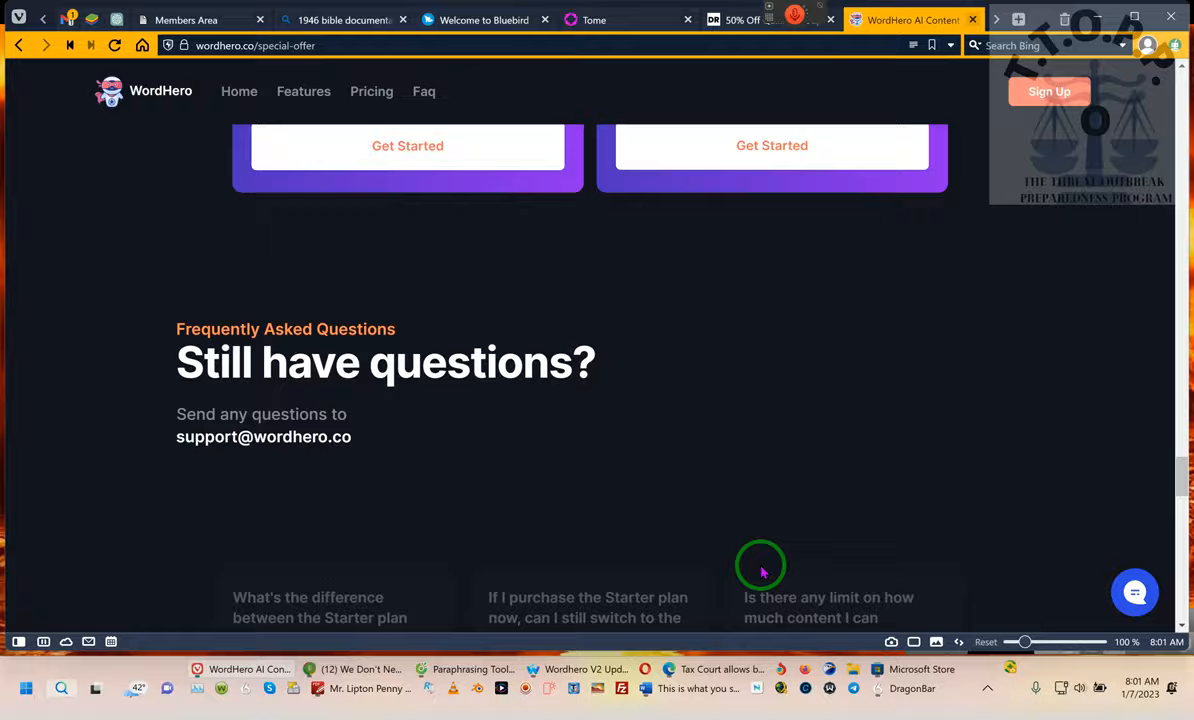
pyautogui.scroll(3)
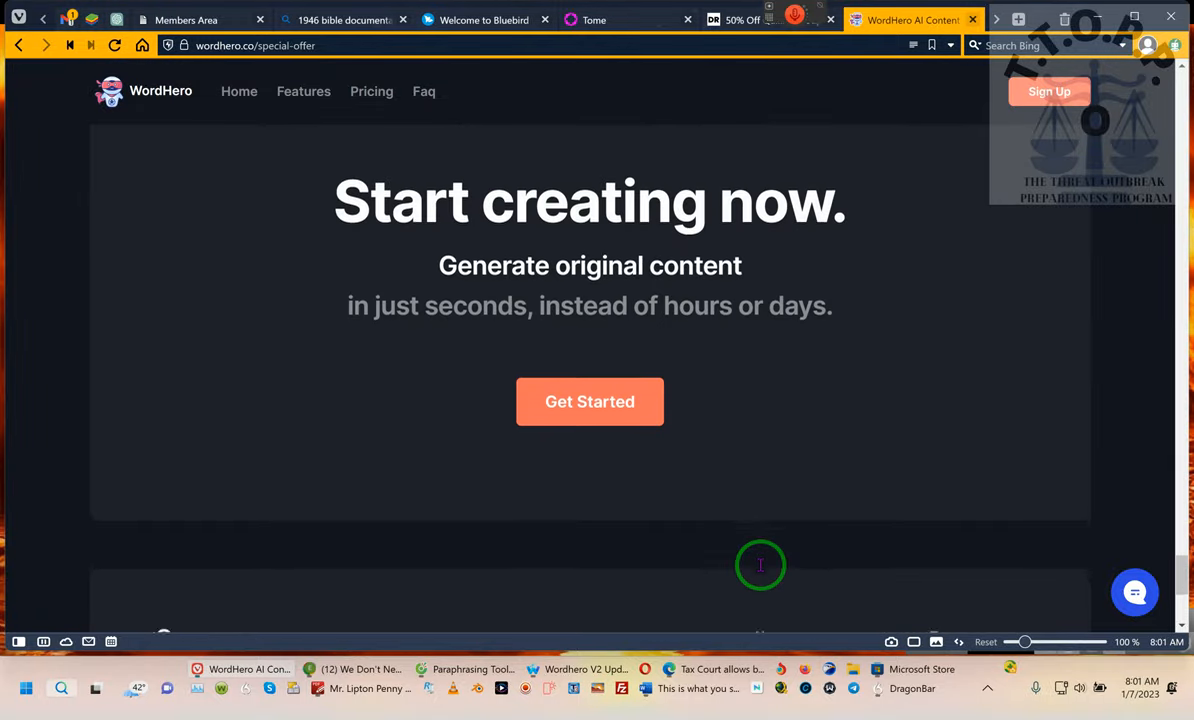
pyautogui.scroll(-3)
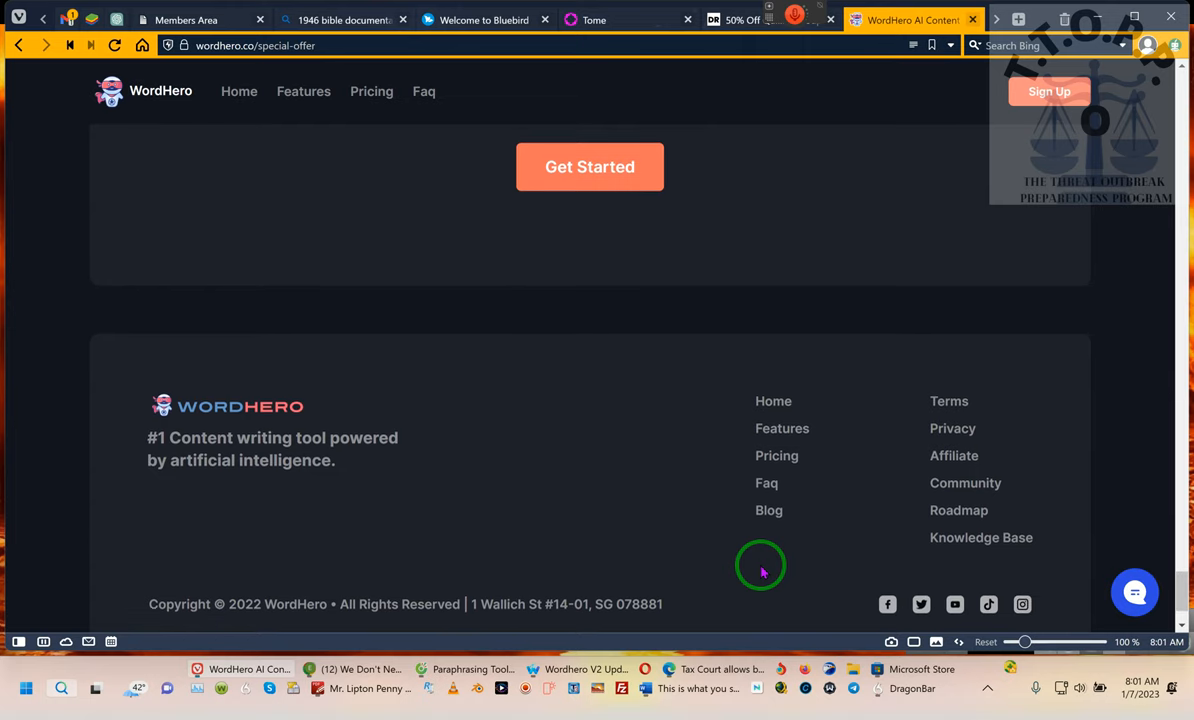
pyautogui.scroll(3)
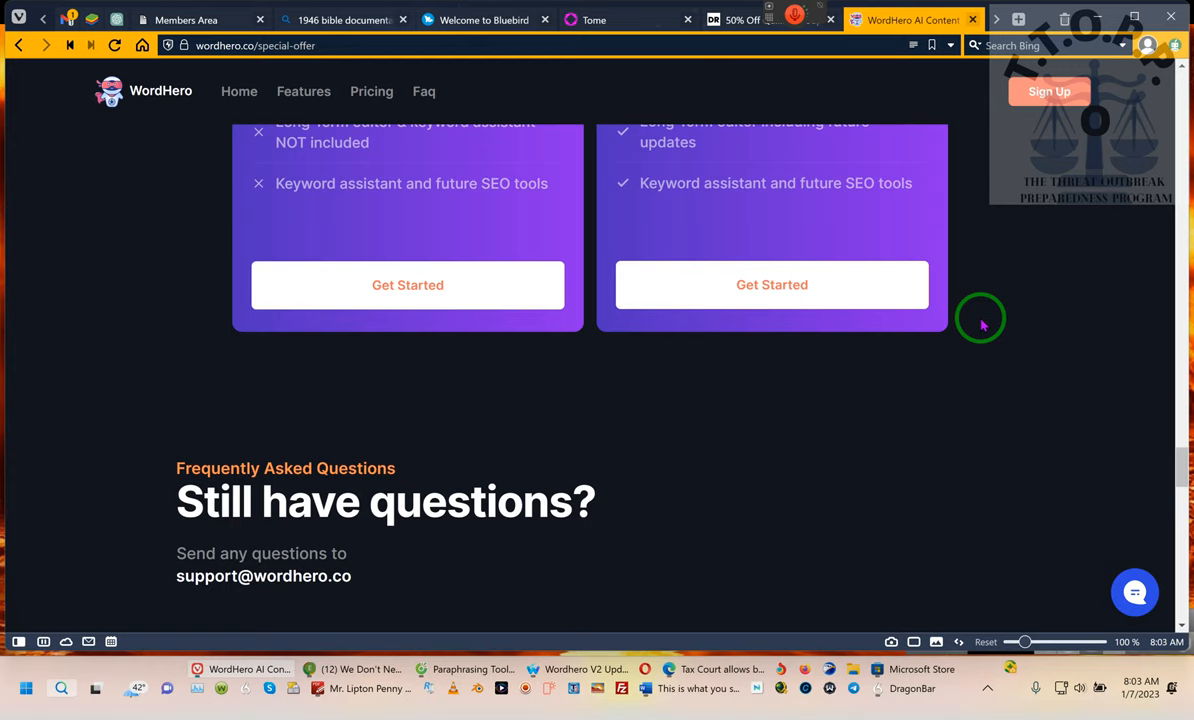
pyautogui.moveTo(994, 324)
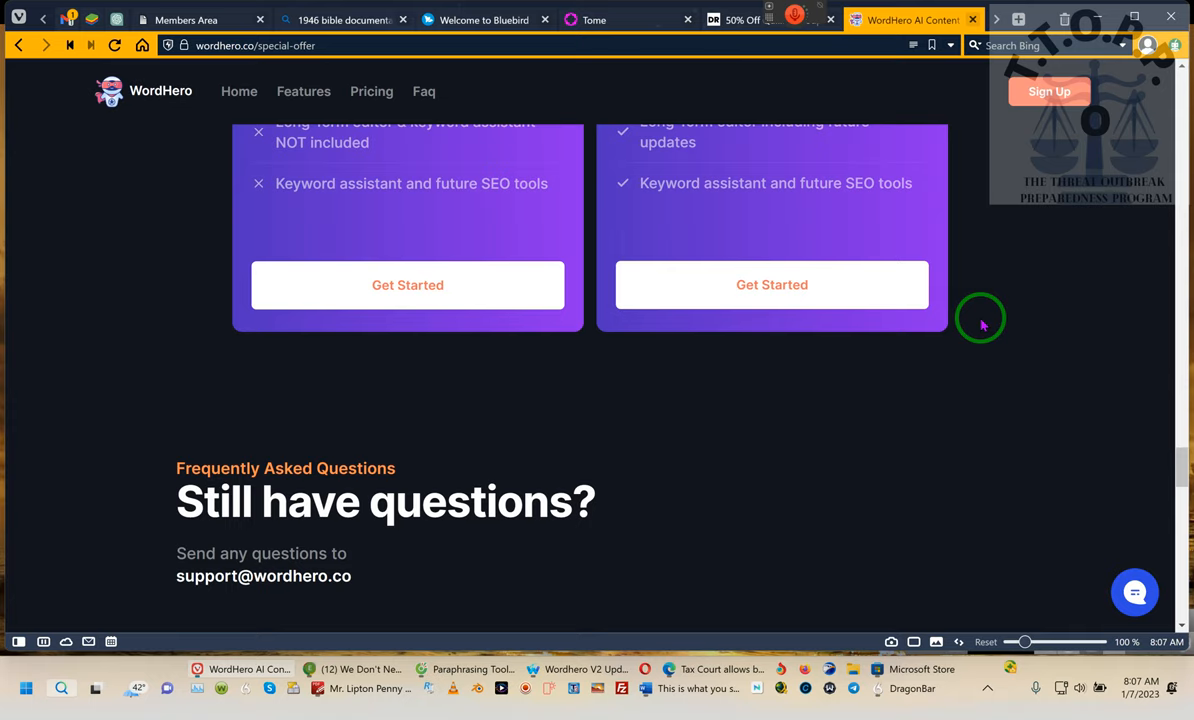
pyautogui.moveTo(562, 82)
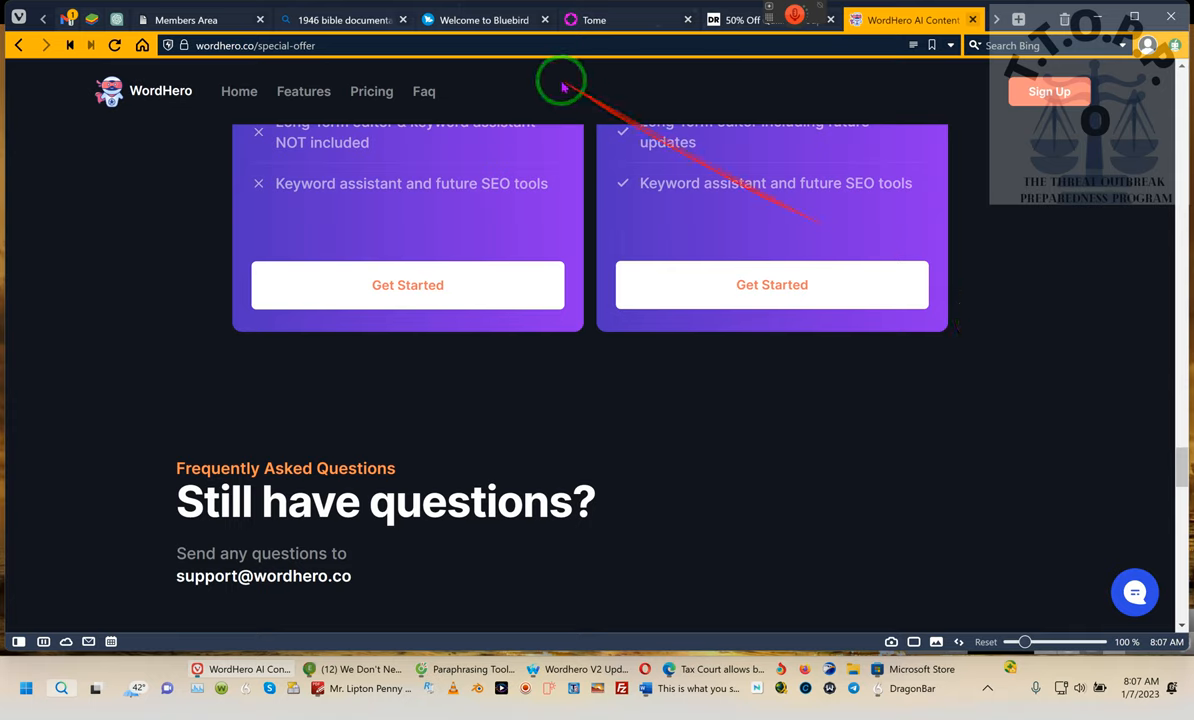
pyautogui.moveTo(1020, 20)
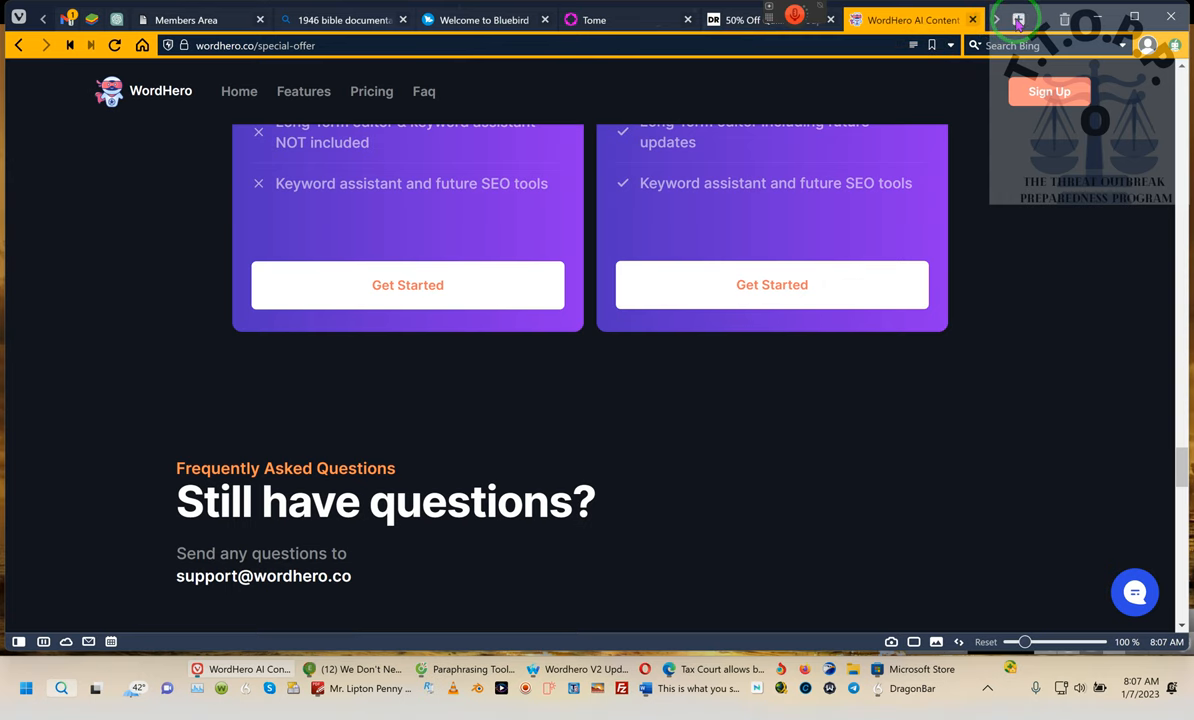
# Search Bing for 'H.A.A.R.P. Weather' in a new Vivaldi tab
pyautogui.click(1016, 20)
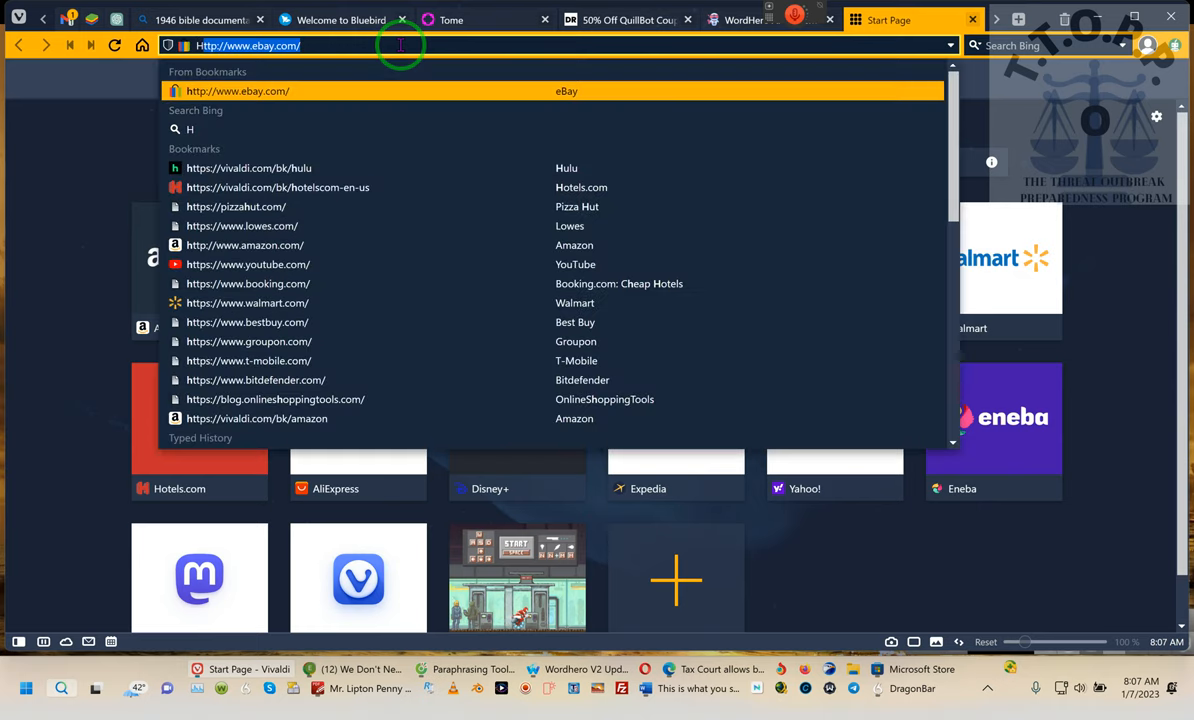
pyautogui.write('H.A.A.R.P. W')
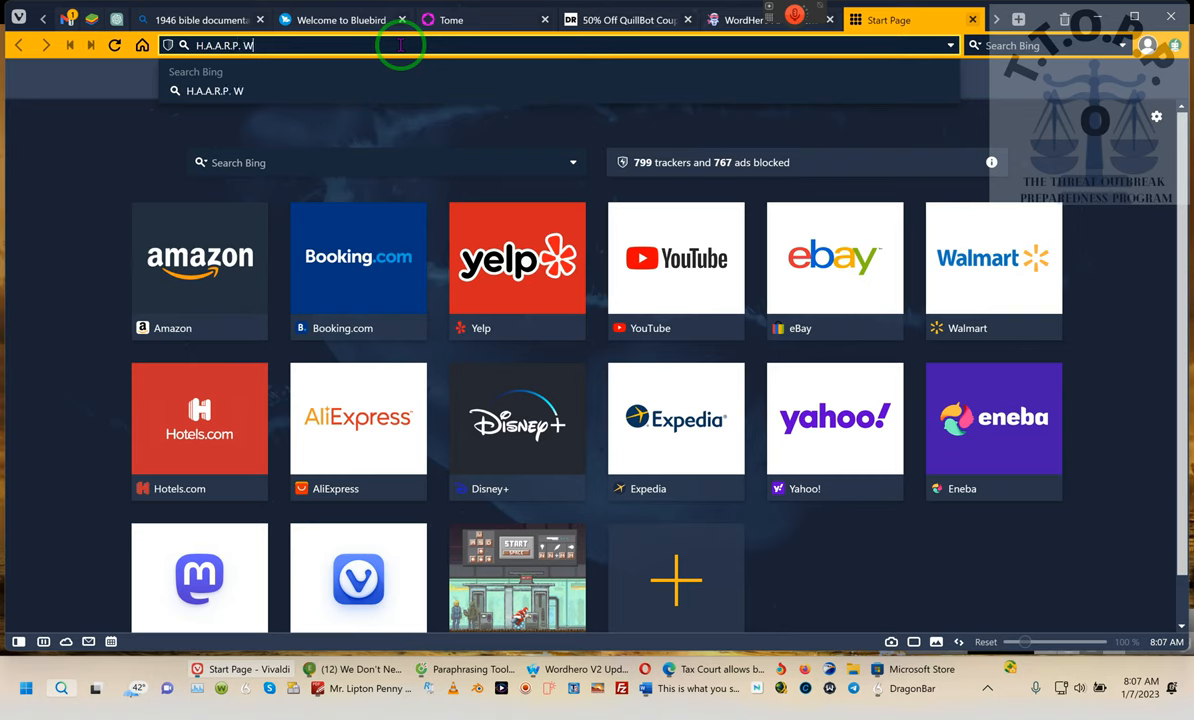
pyautogui.write('eather')
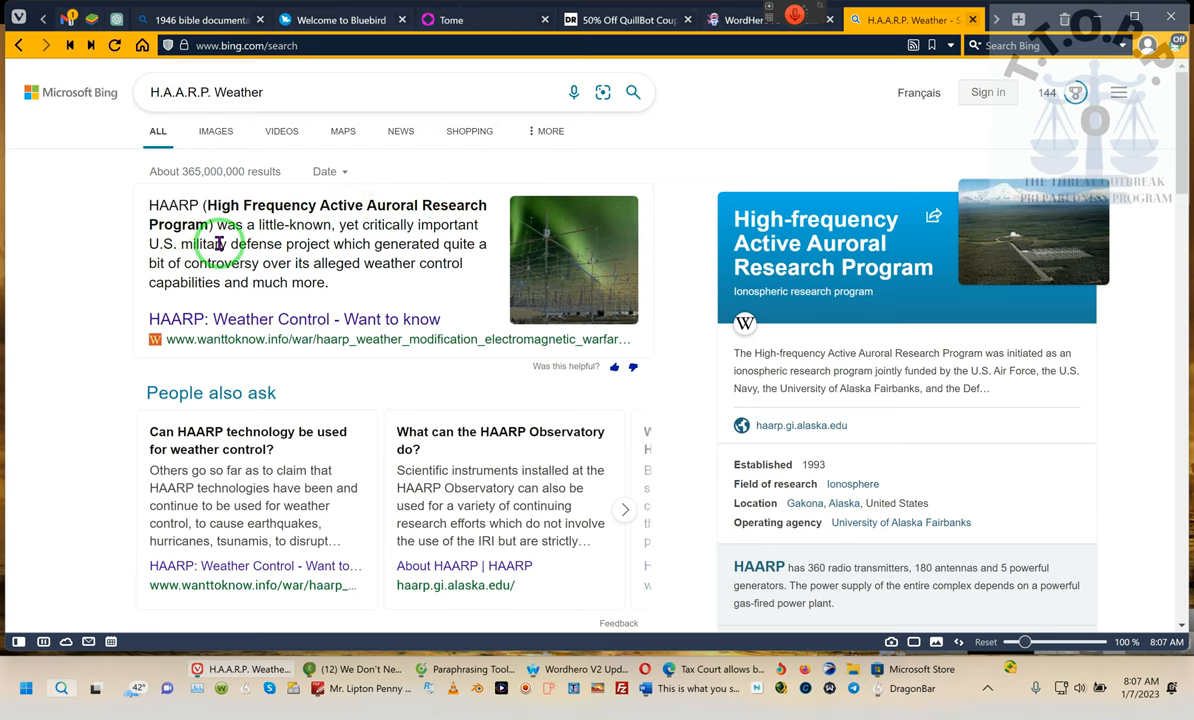
pyautogui.moveTo(344, 228)
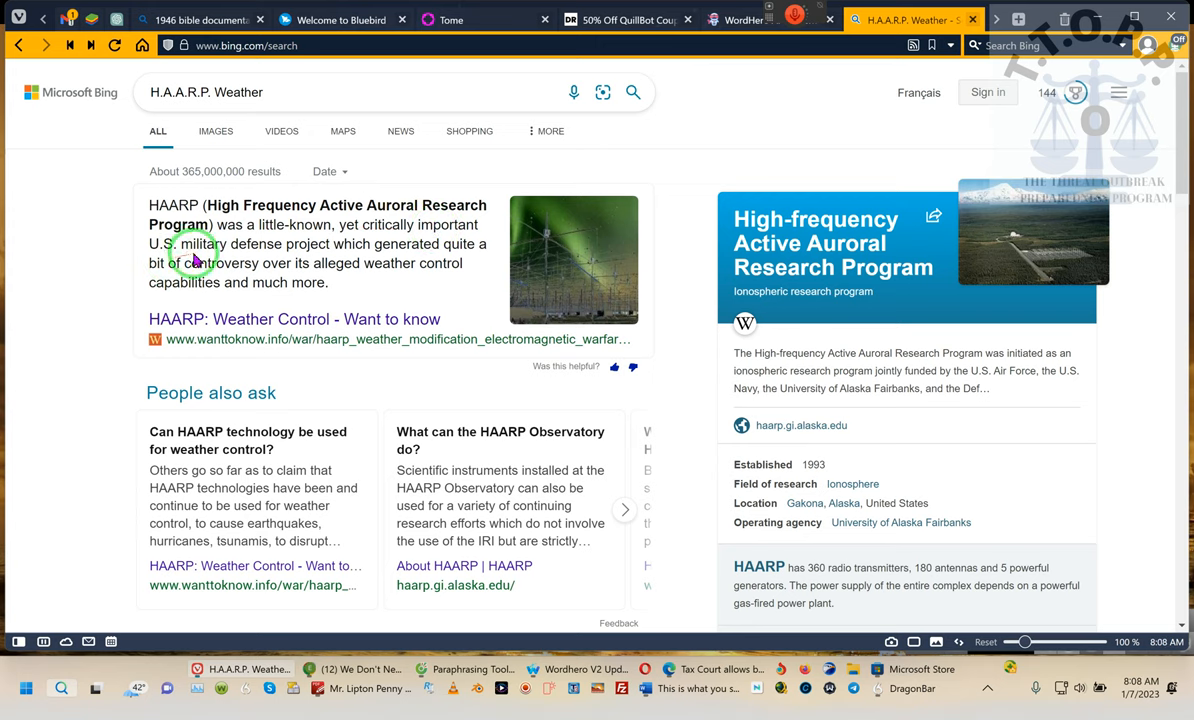
pyautogui.moveTo(466, 240)
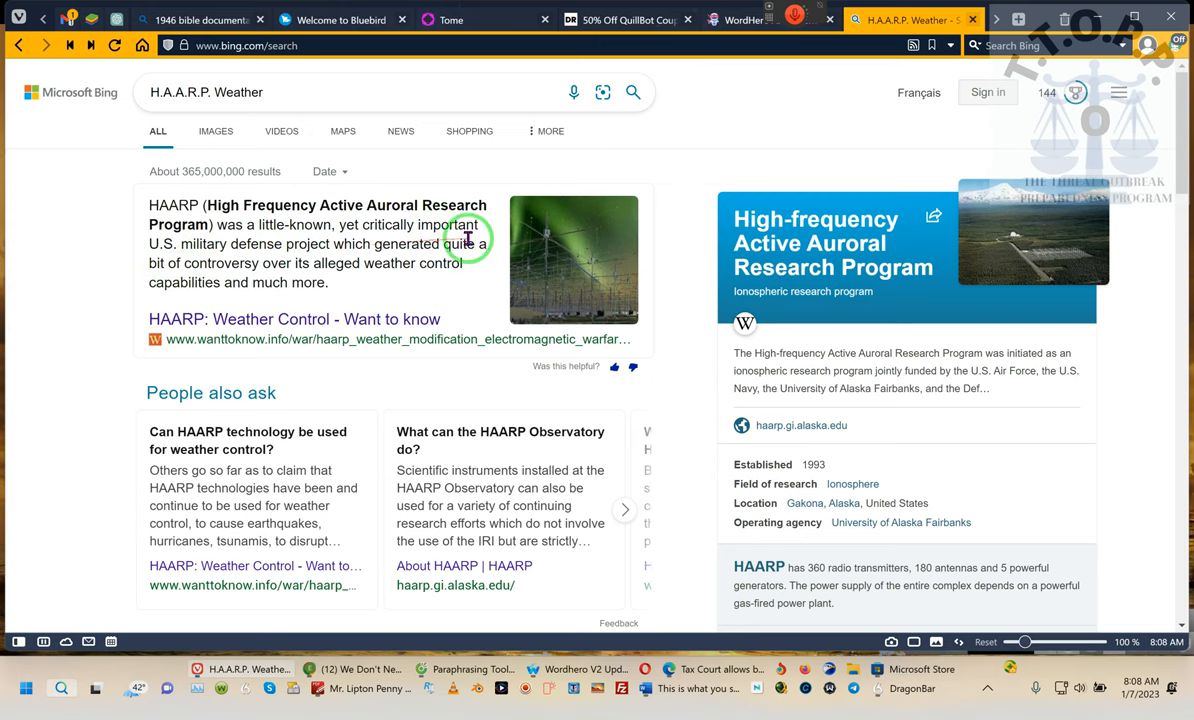
pyautogui.moveTo(304, 264)
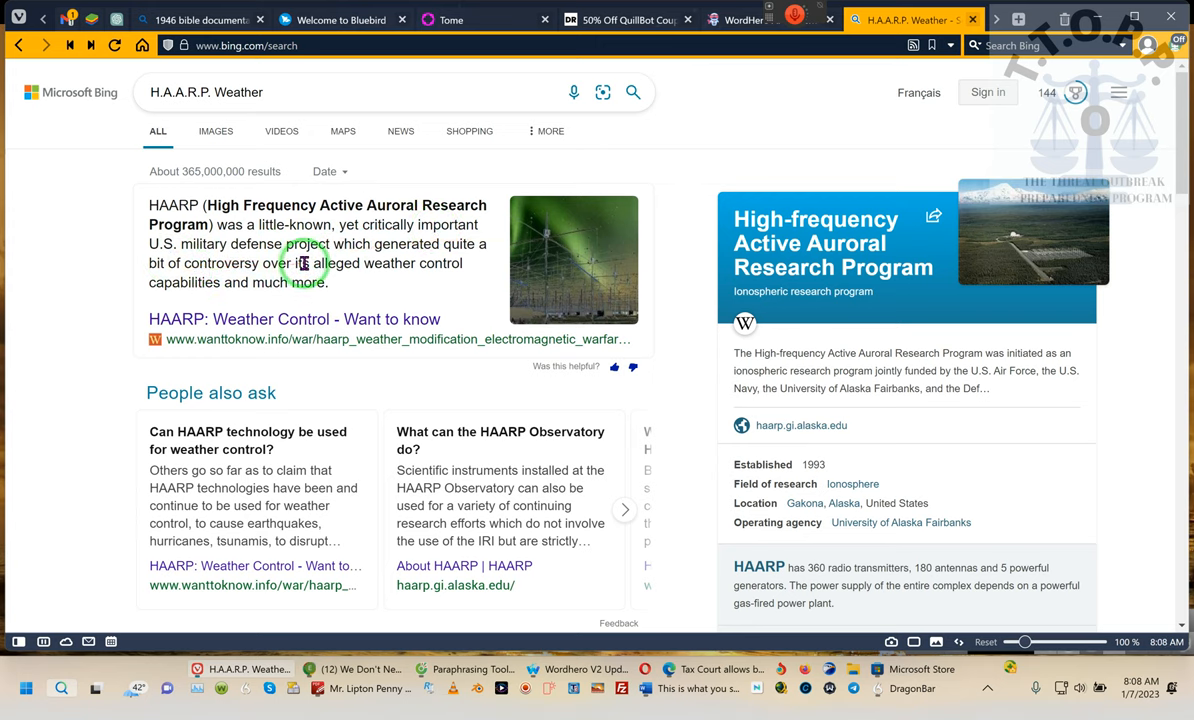
pyautogui.moveTo(364, 266)
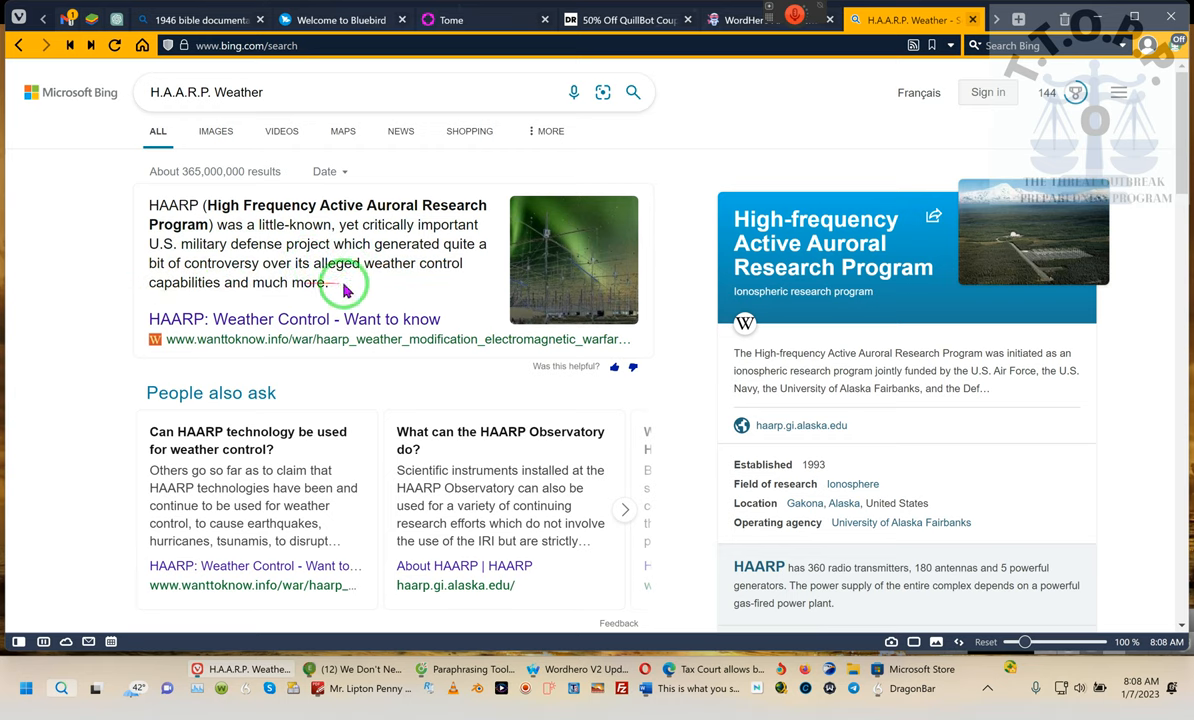
pyautogui.moveTo(210, 356)
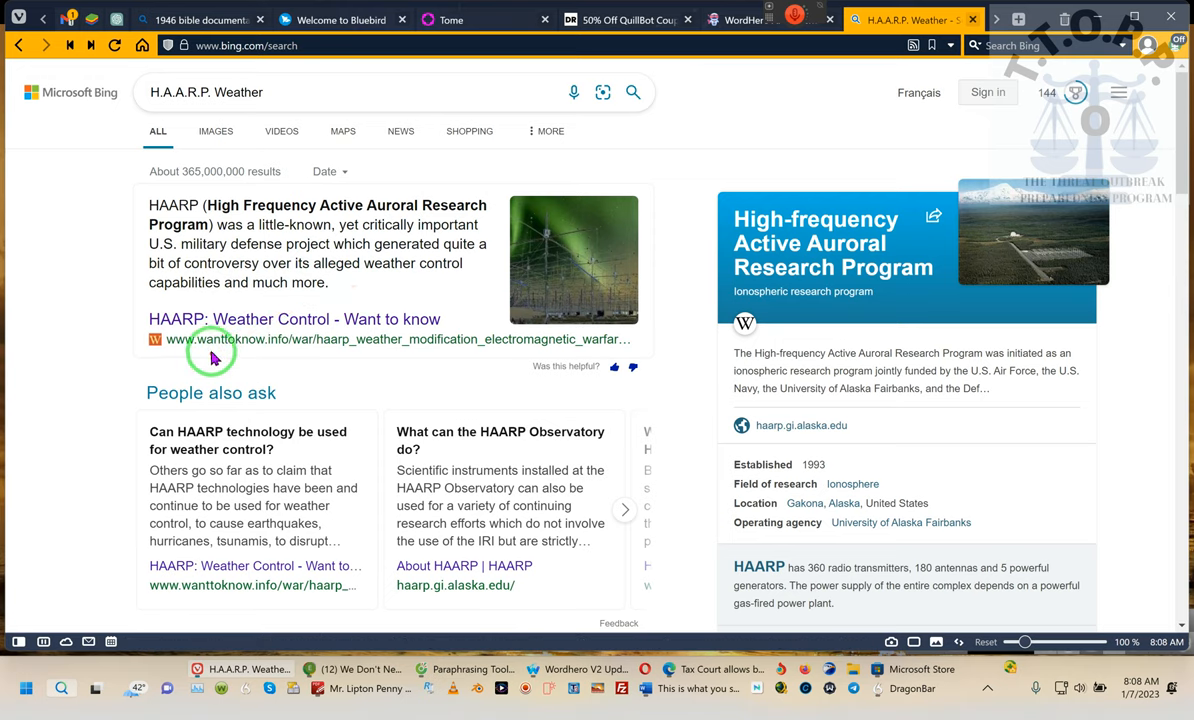
pyautogui.moveTo(564, 404)
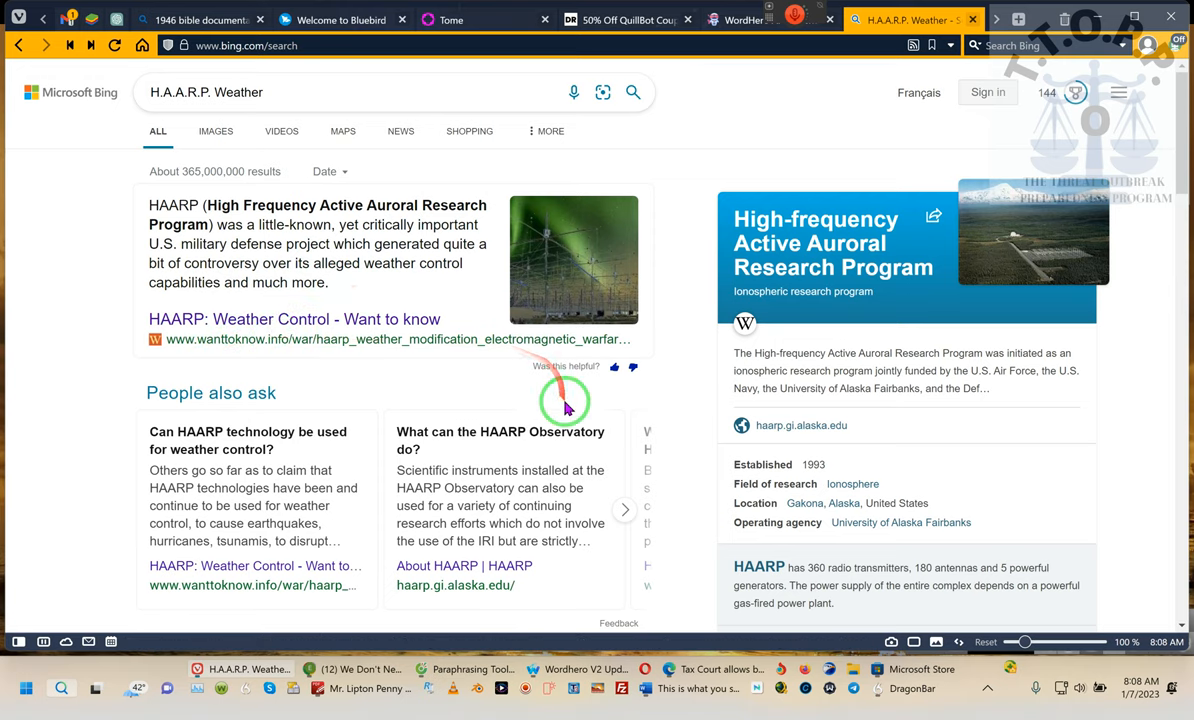
# Move down past People also ask to the HAARP weather control video results
pyautogui.scroll(-3)
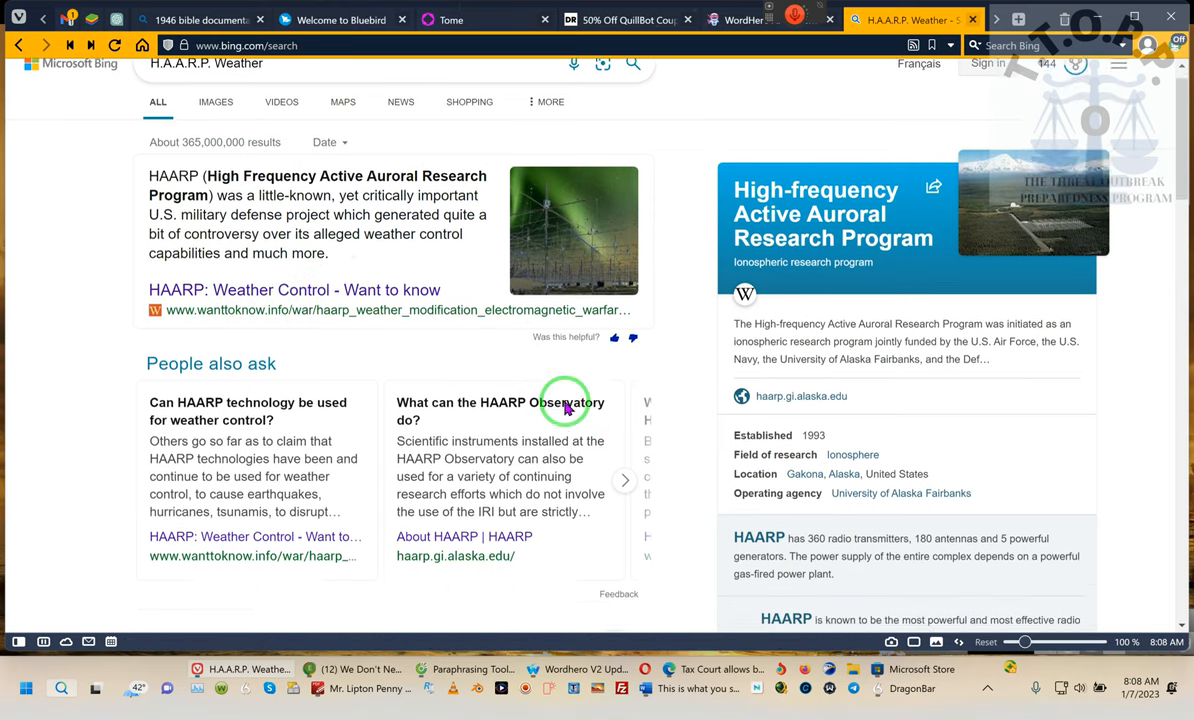
pyautogui.scroll(-3)
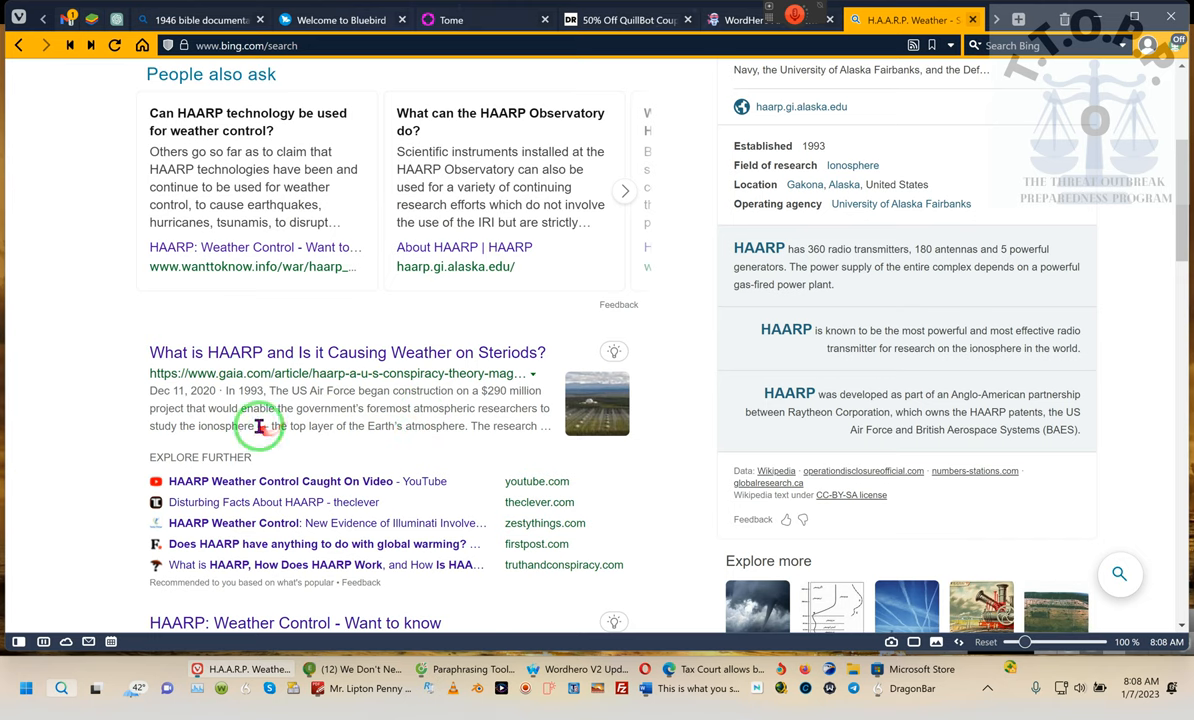
pyautogui.moveTo(412, 408)
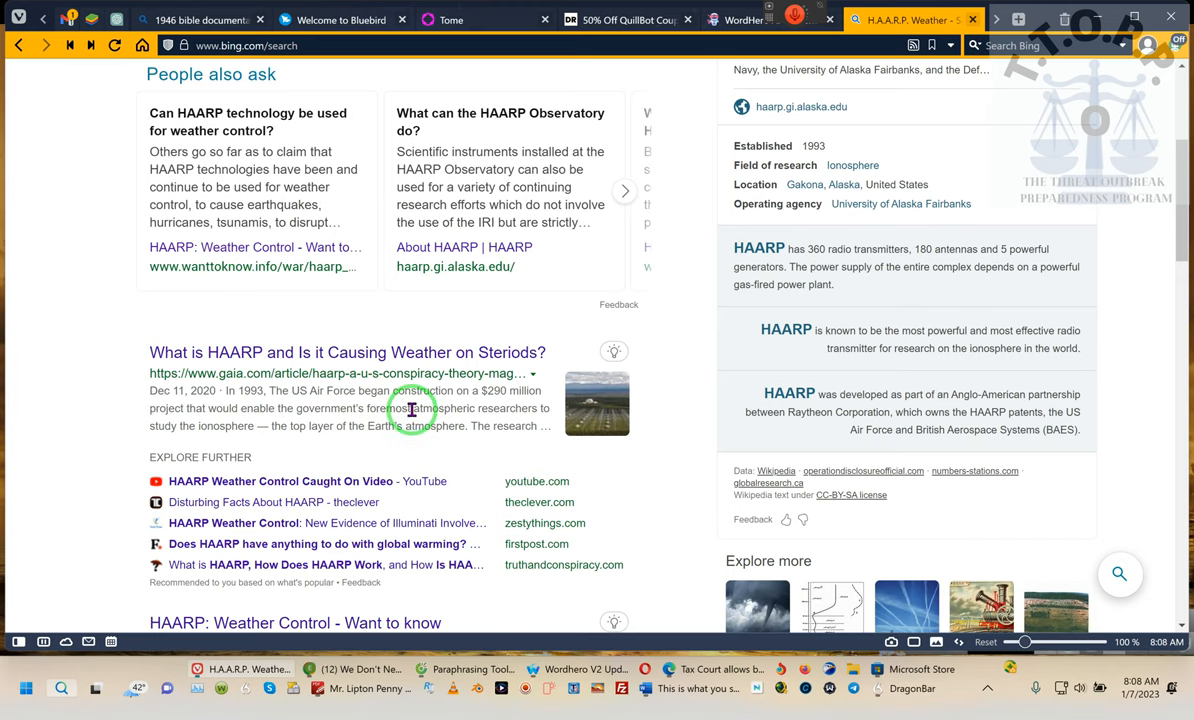
pyautogui.scroll(-3)
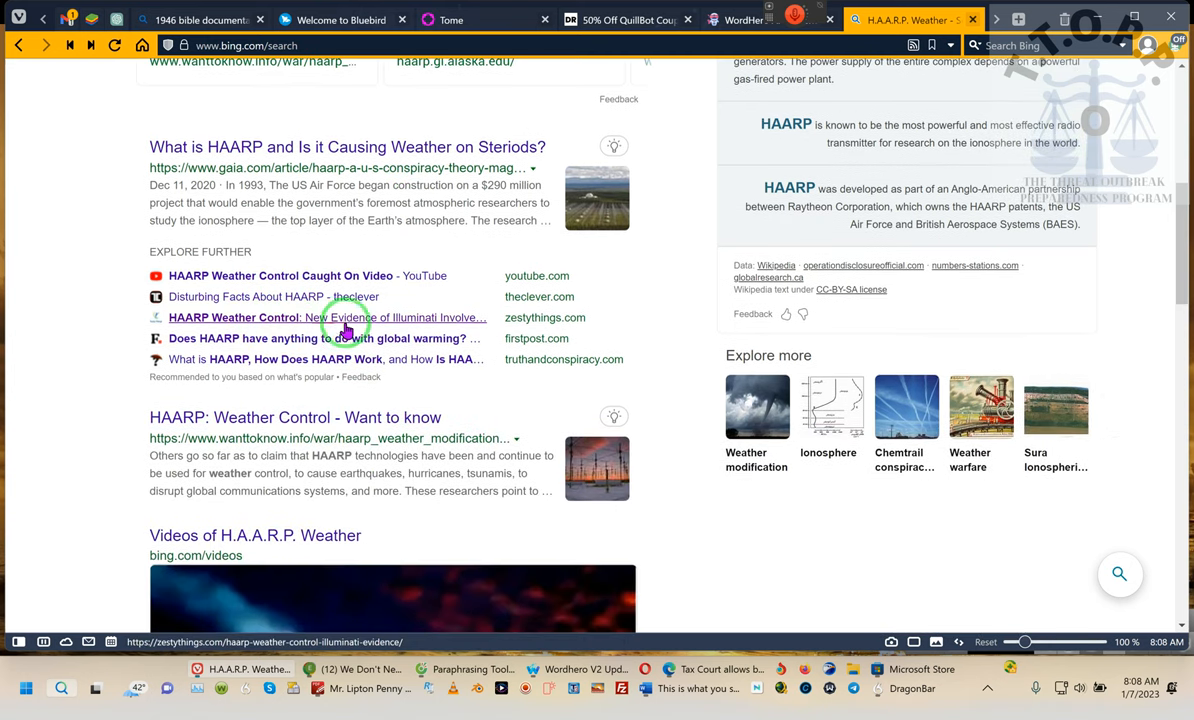
pyautogui.moveTo(236, 488)
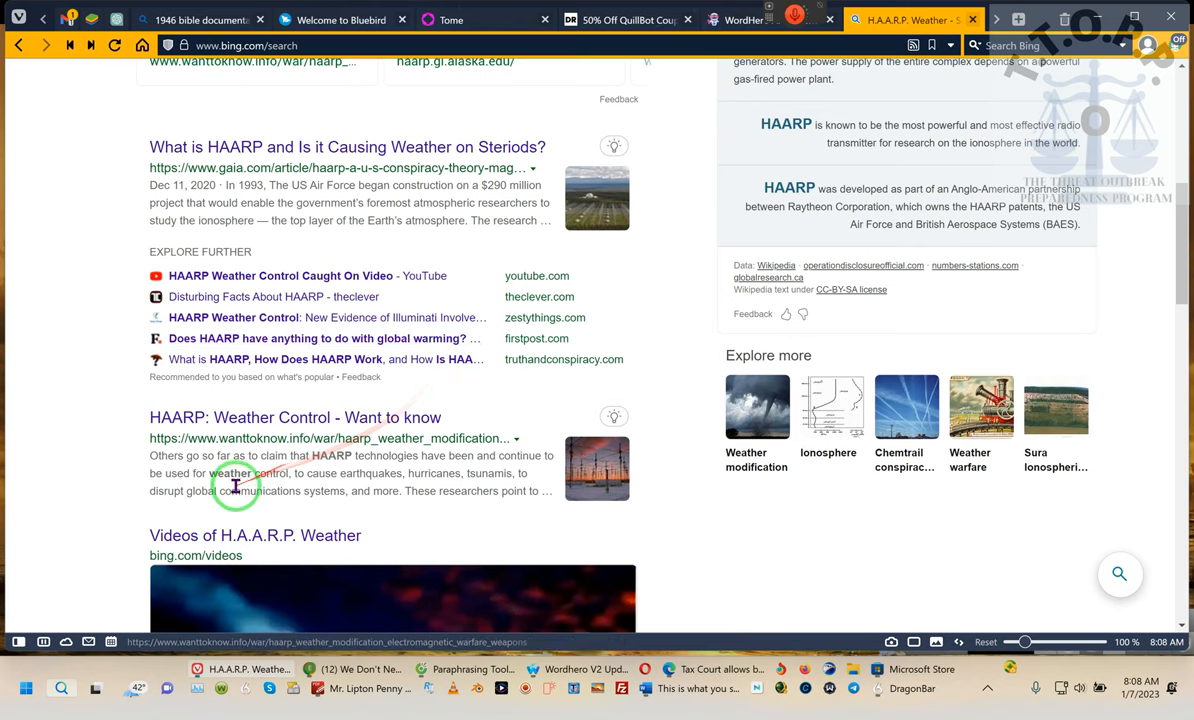
pyautogui.scroll(-3)
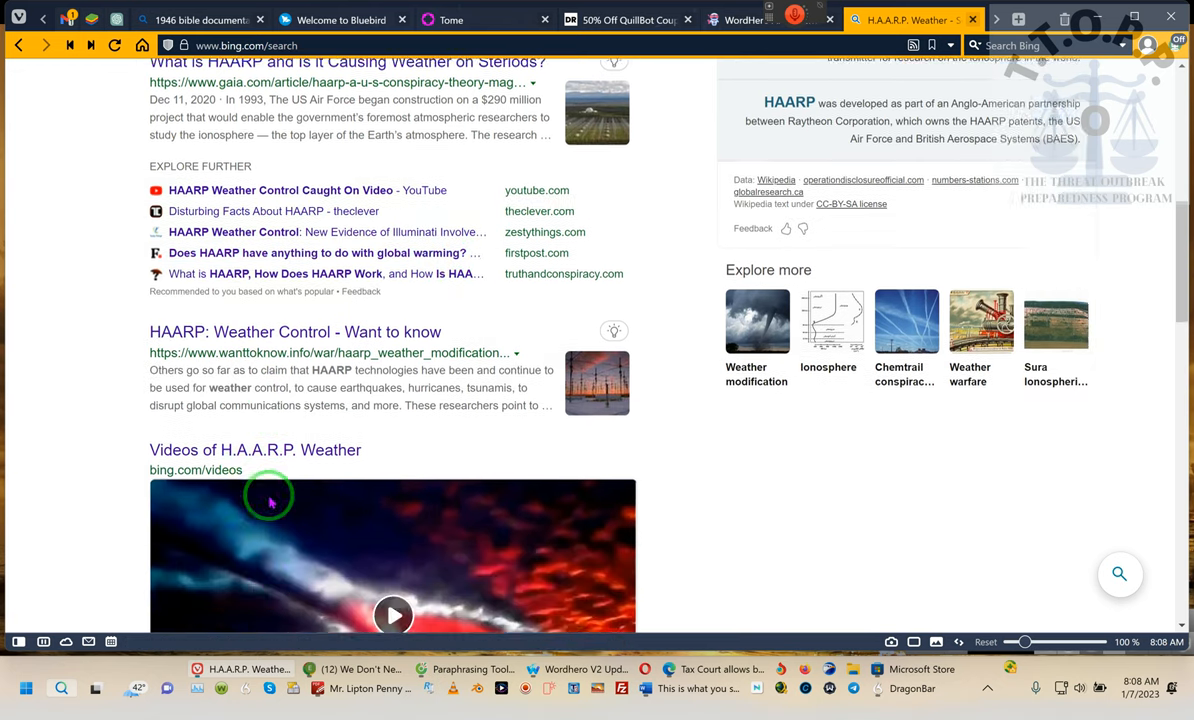
pyautogui.scroll(-3)
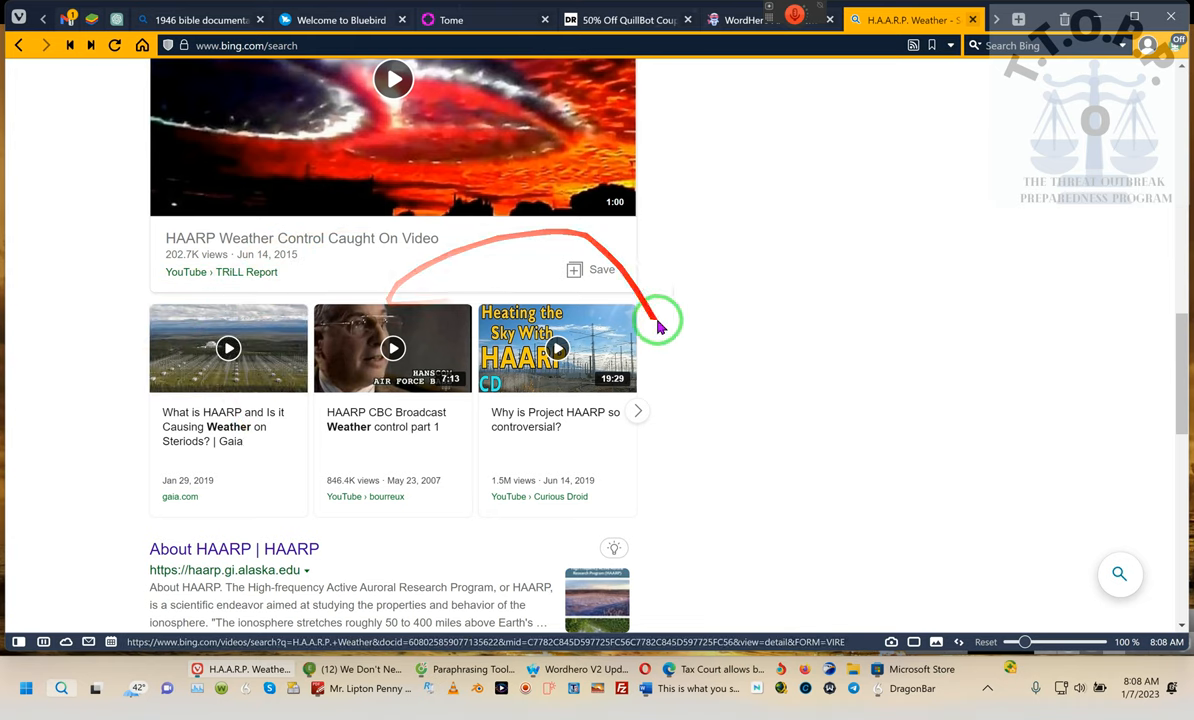
# Reach the HAARP official site, YouTube video and TommyTruthful.com web results
pyautogui.scroll(-3)
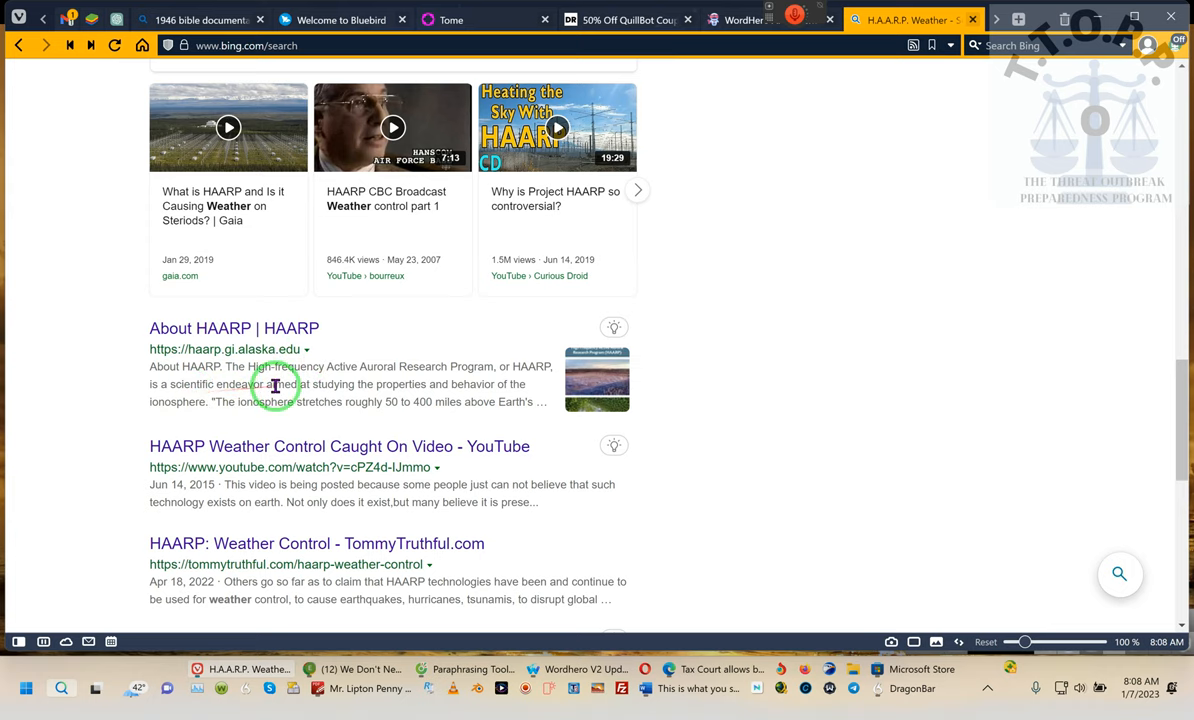
pyautogui.moveTo(416, 386)
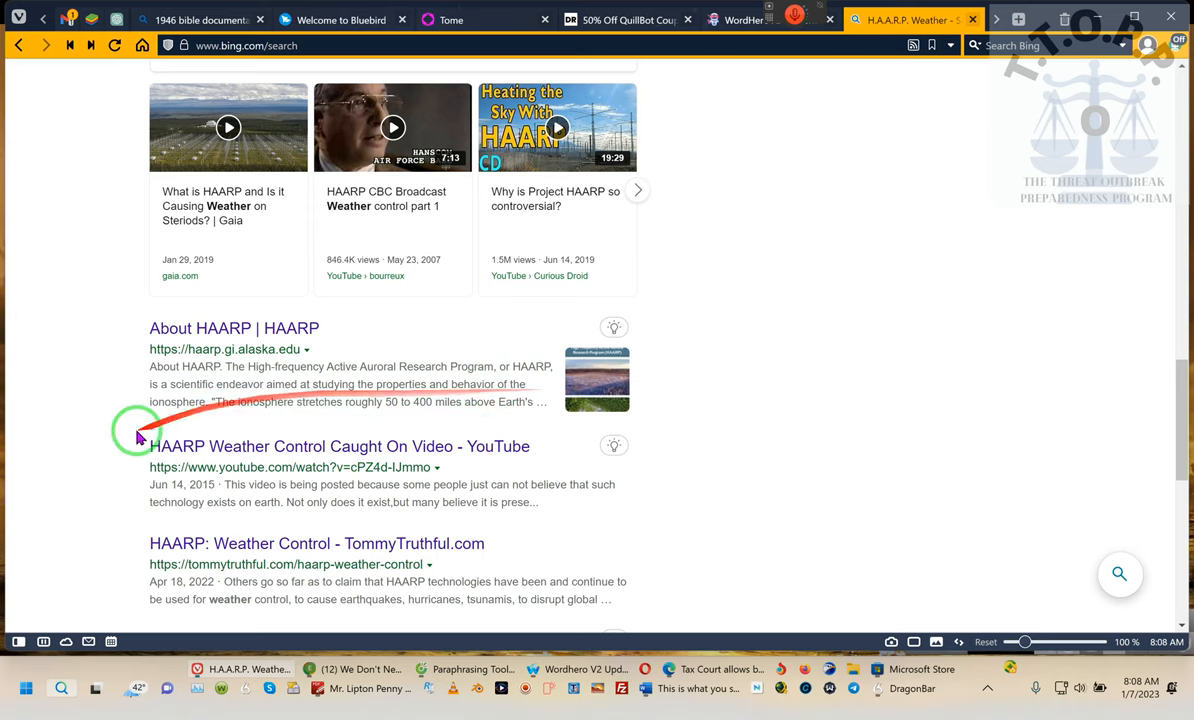
pyautogui.moveTo(480, 376)
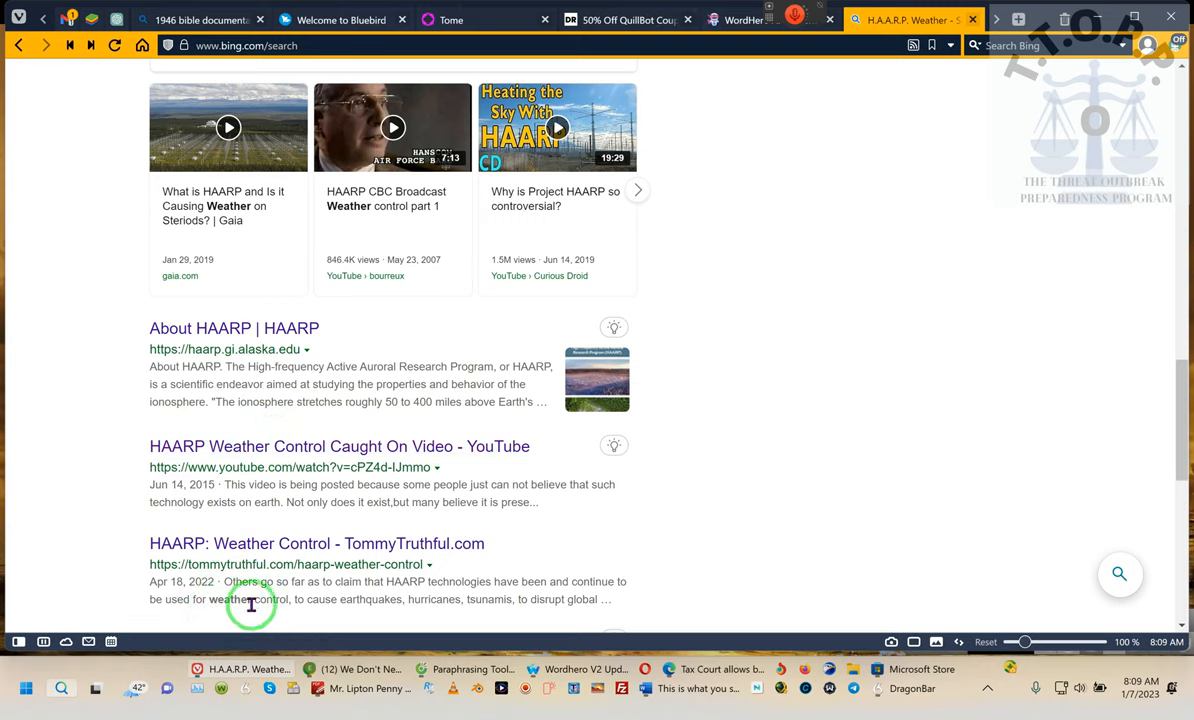
pyautogui.moveTo(300, 518)
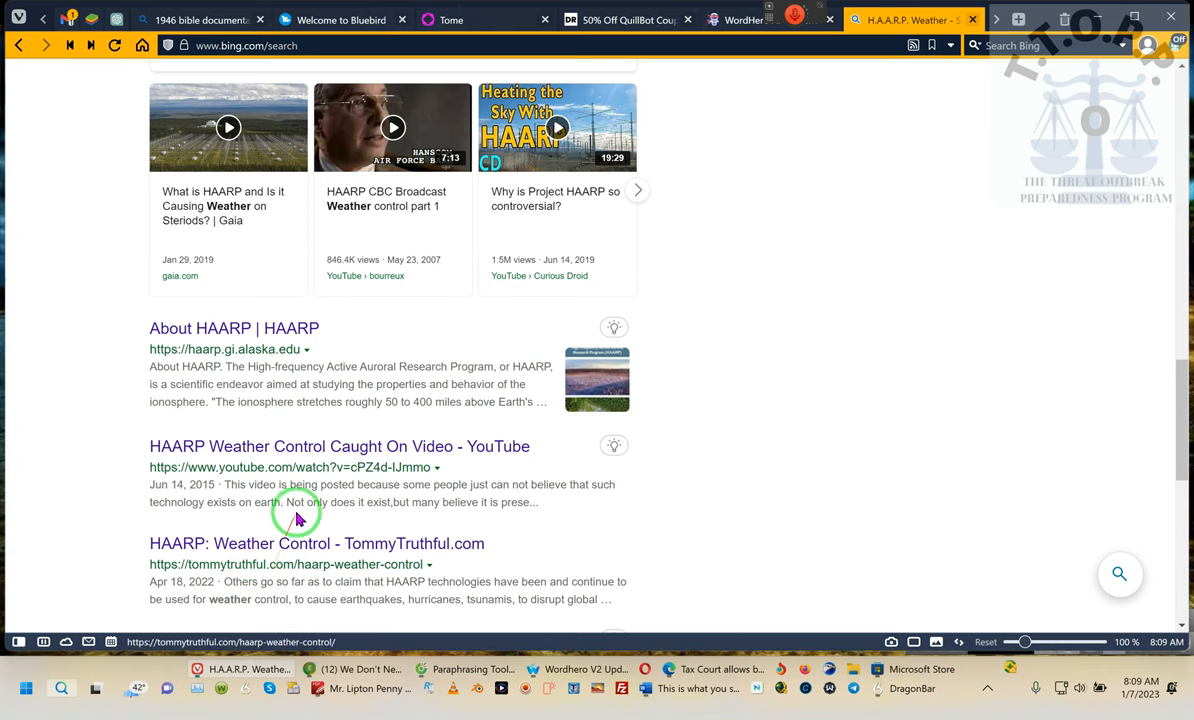
pyautogui.moveTo(270, 488)
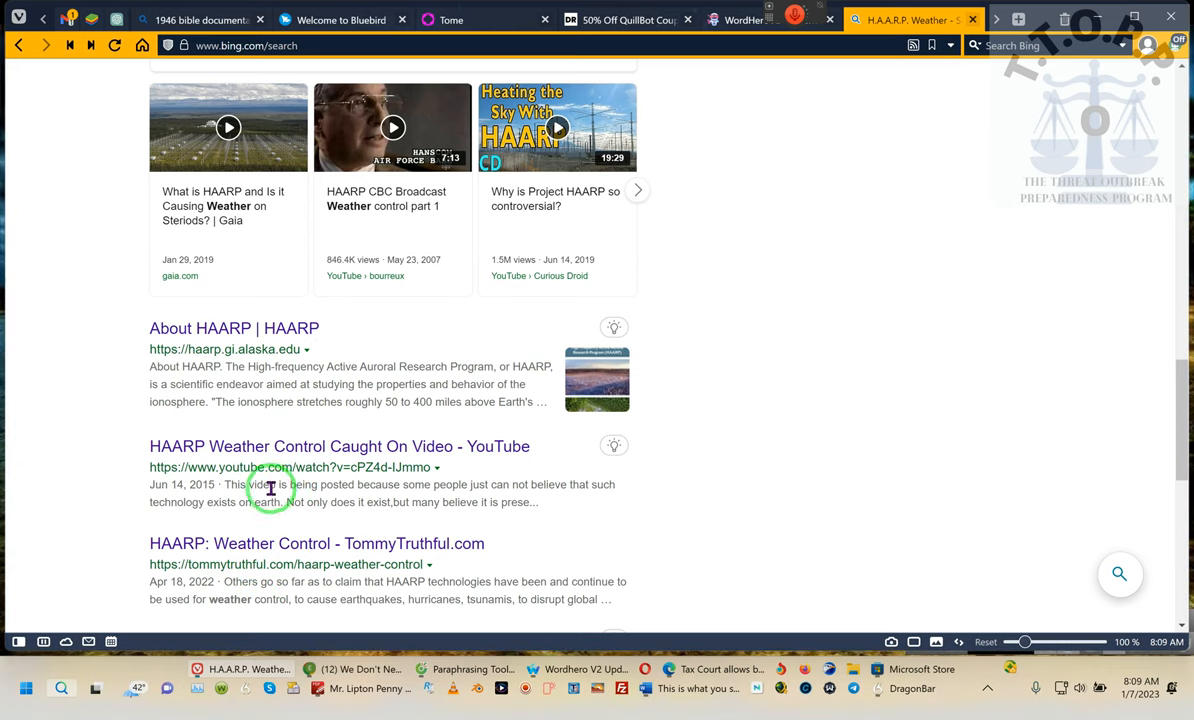
# Continue to the Britannica, France24, Geoengineering Watch and TOXIC! Military HAARP links at the page's end
pyautogui.scroll(-3)
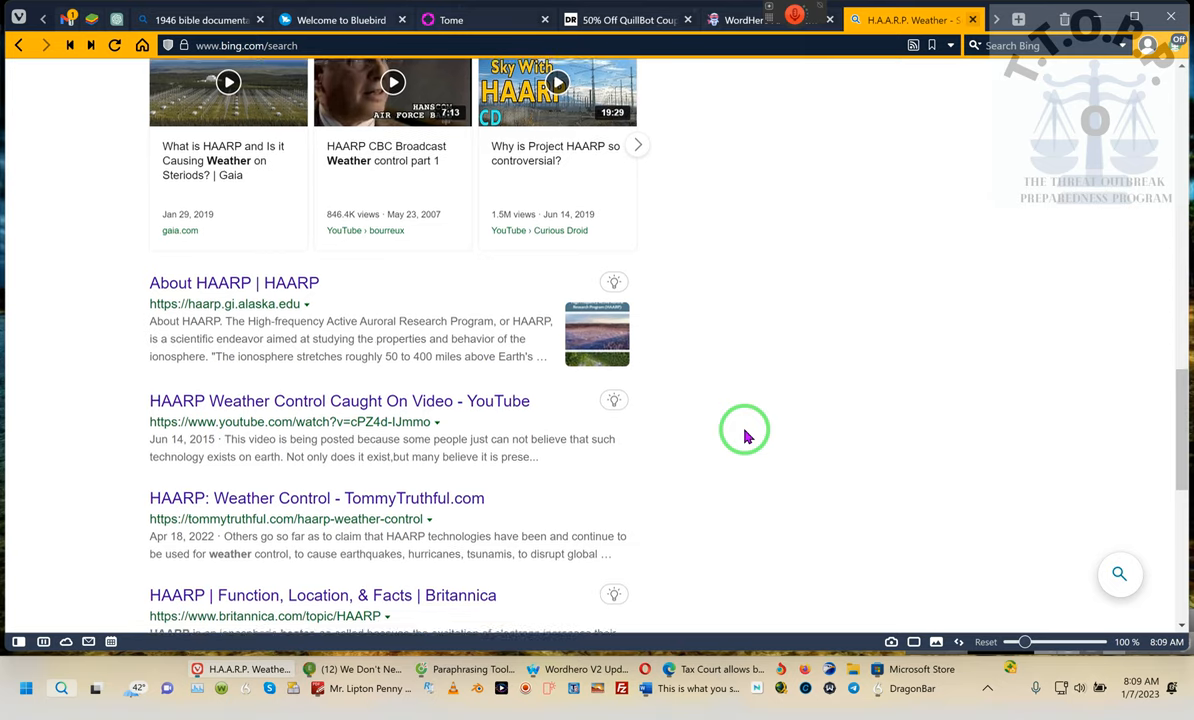
pyautogui.scroll(-3)
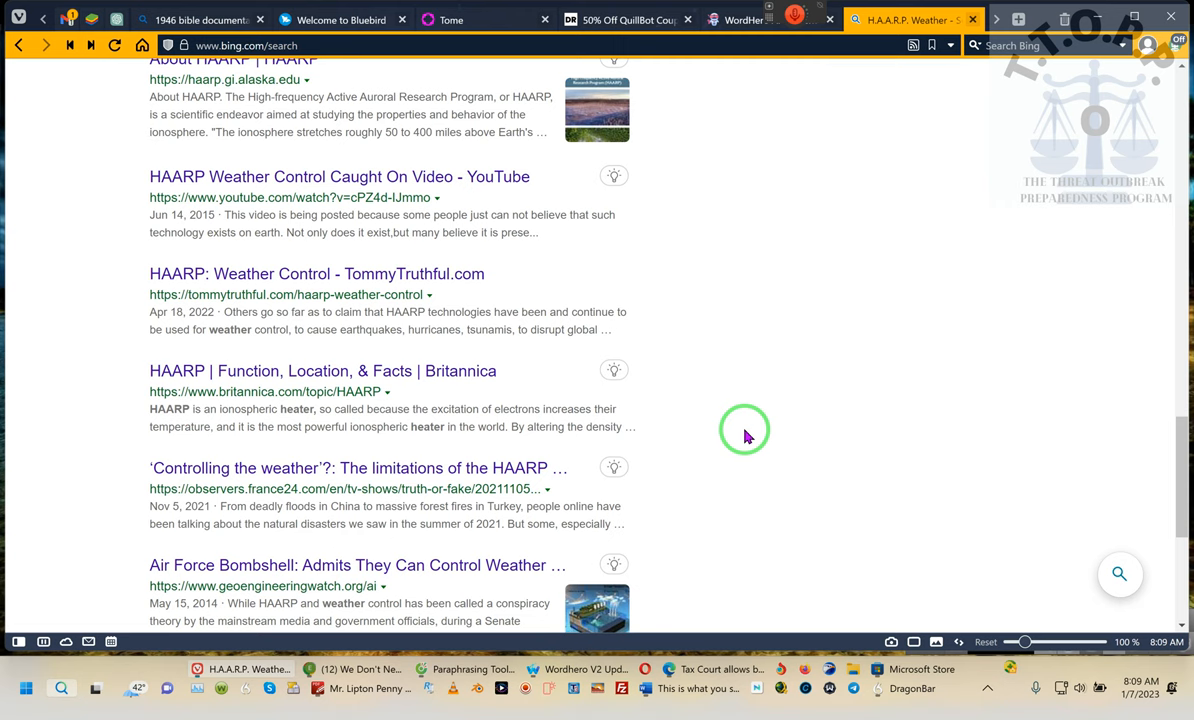
pyautogui.scroll(-3)
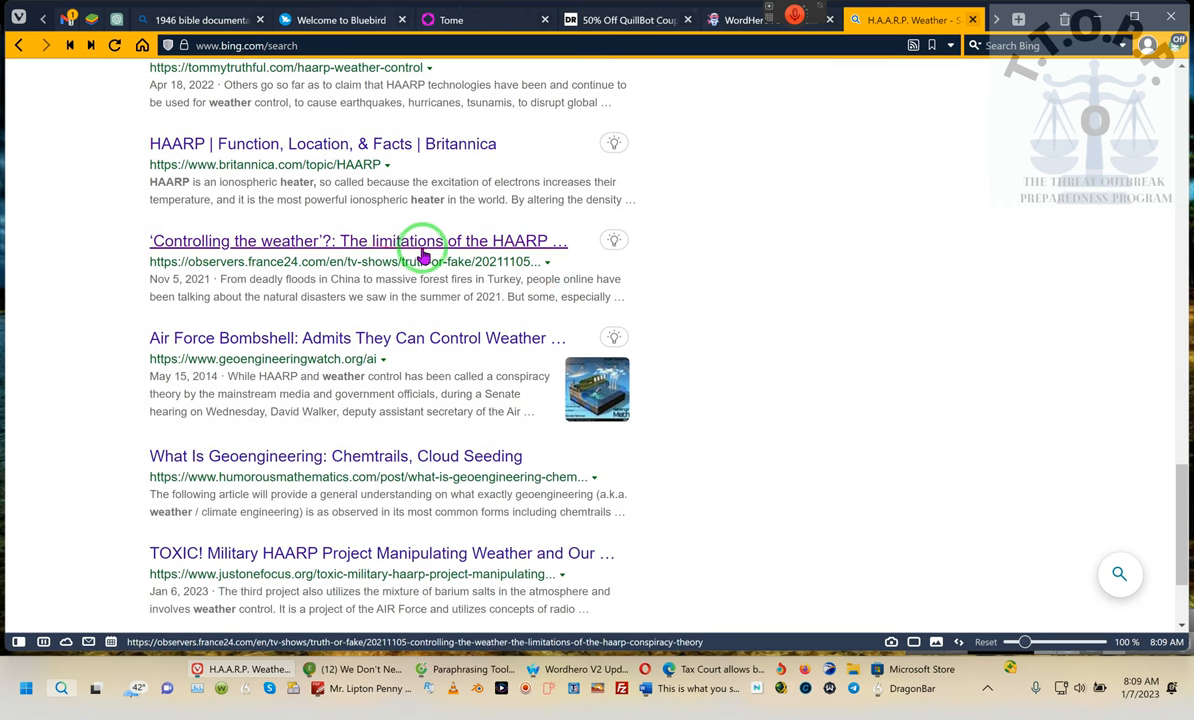
pyautogui.moveTo(380, 250)
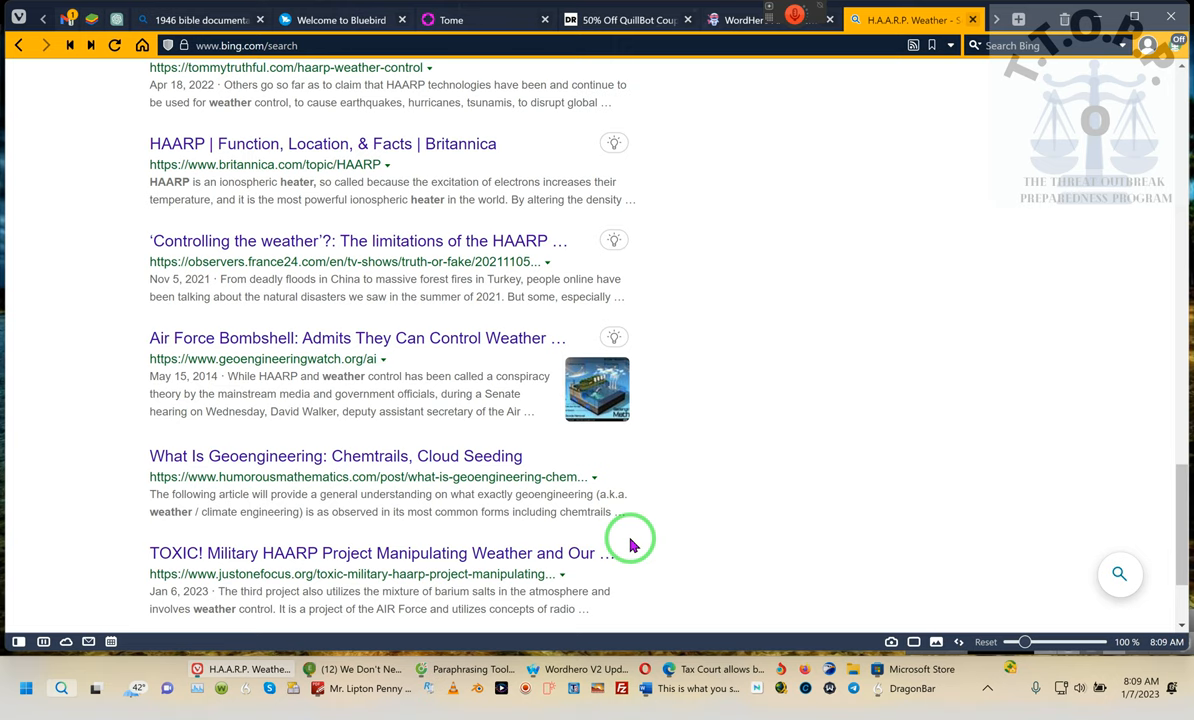
pyautogui.moveTo(696, 268)
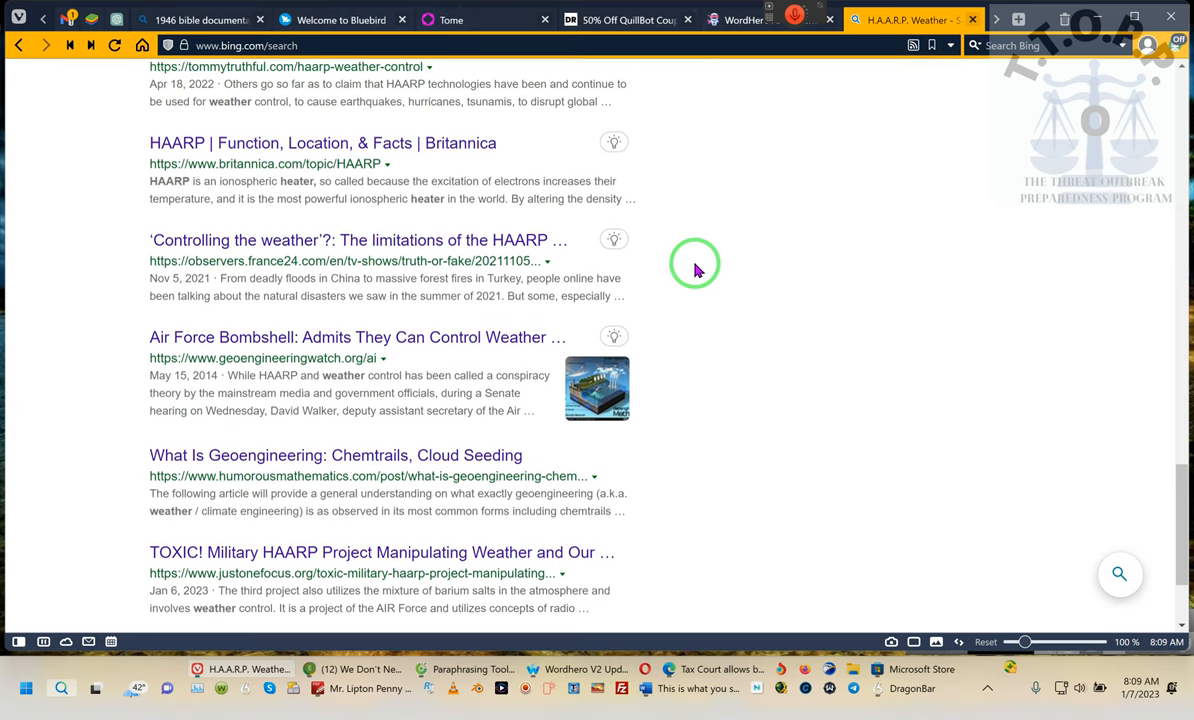
pyautogui.scroll(-3)
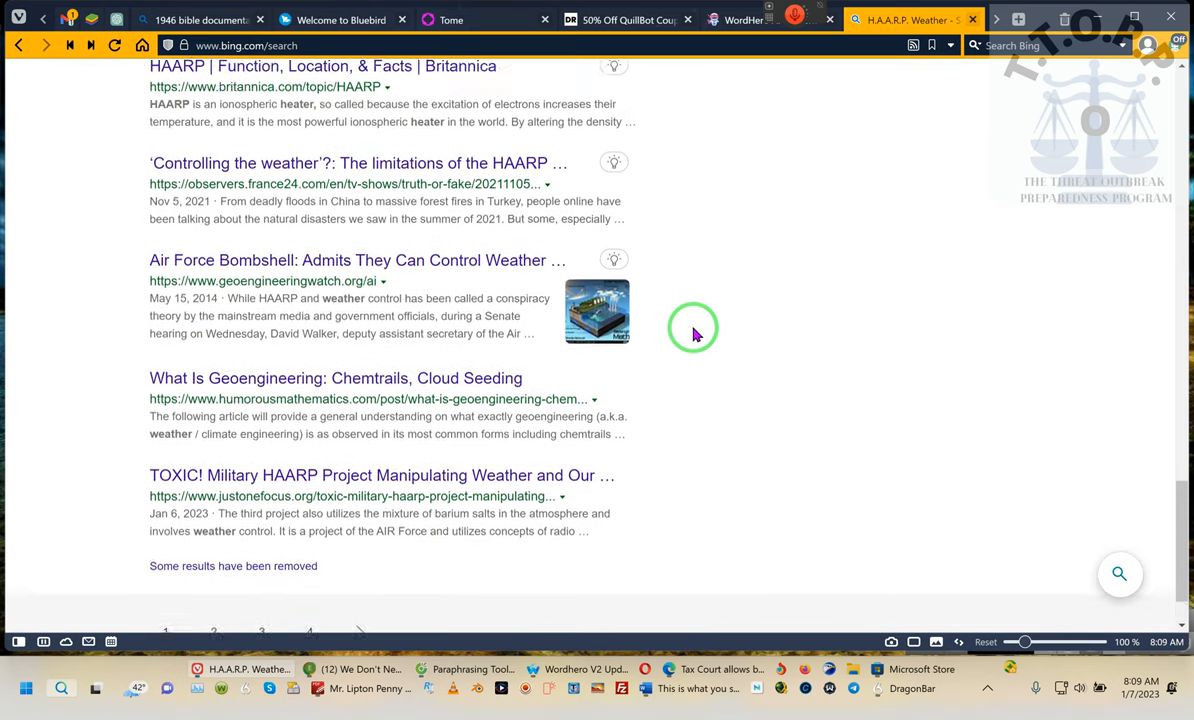
pyautogui.scroll(-3)
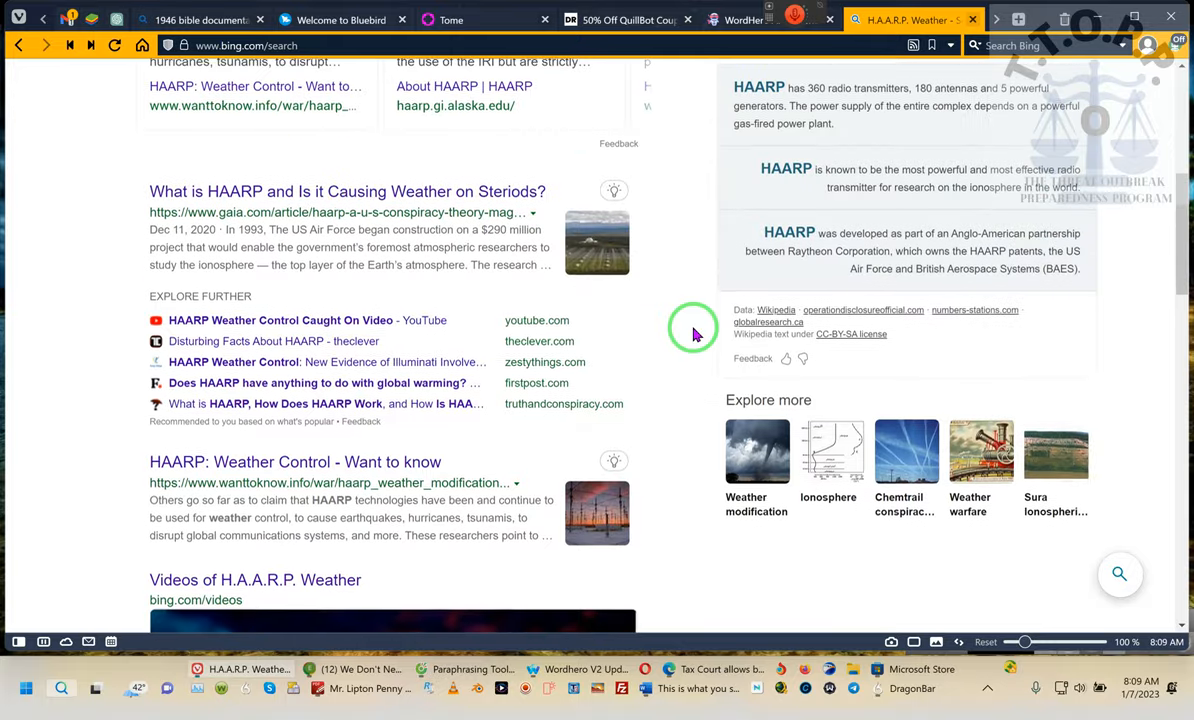
pyautogui.scroll(-3)
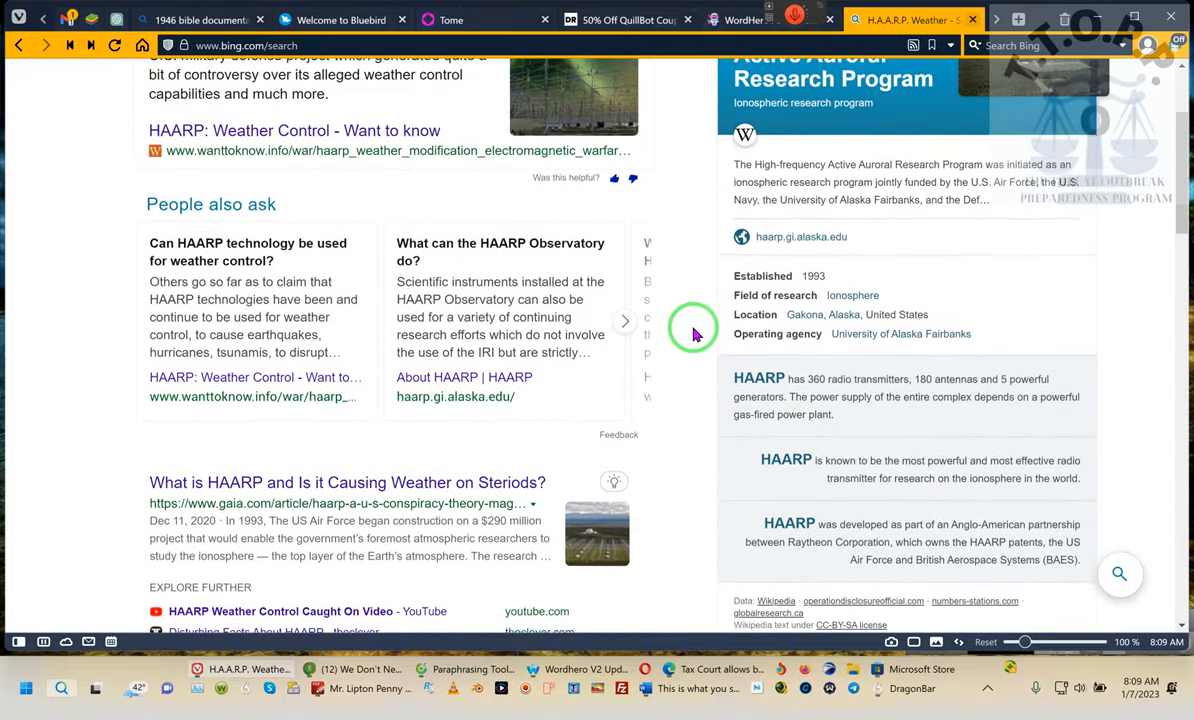
pyautogui.scroll(3)
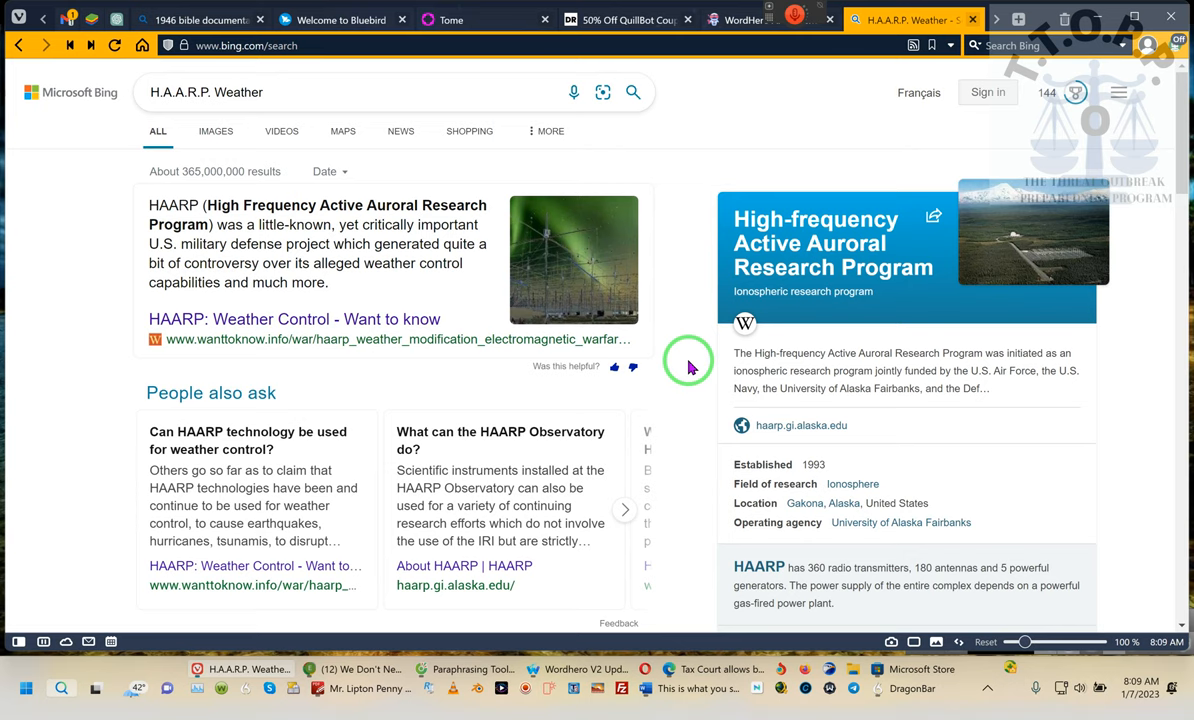
pyautogui.scroll(-3)
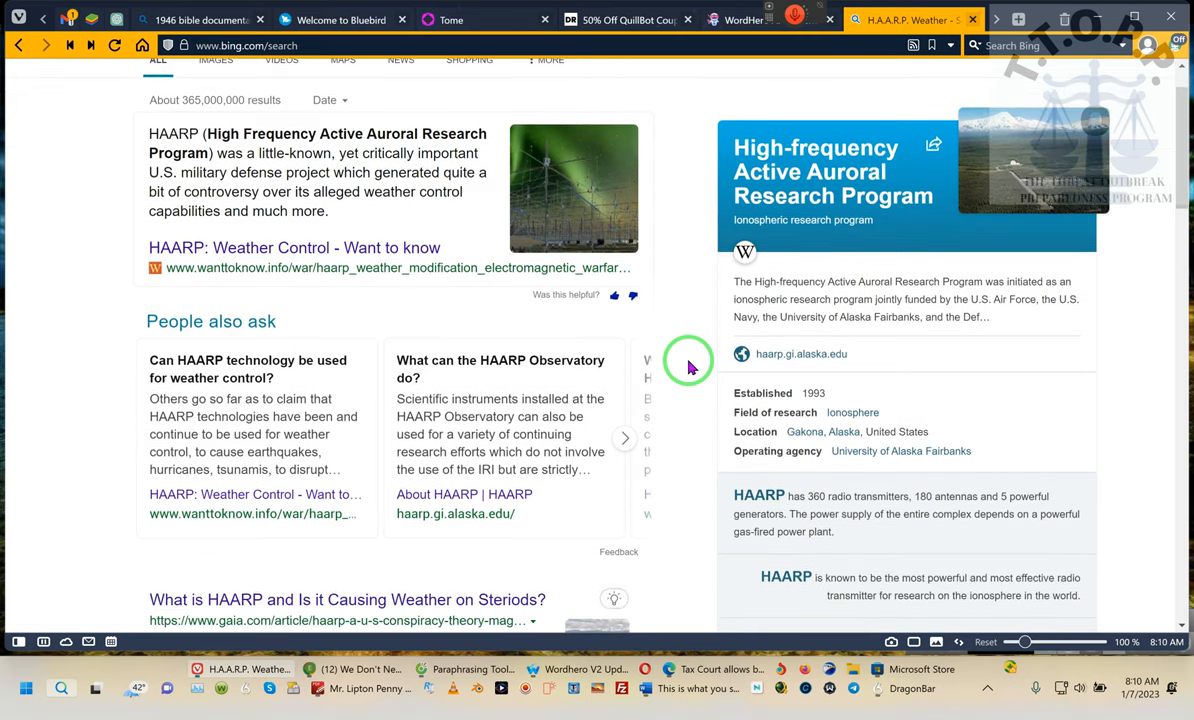
pyautogui.scroll(-3)
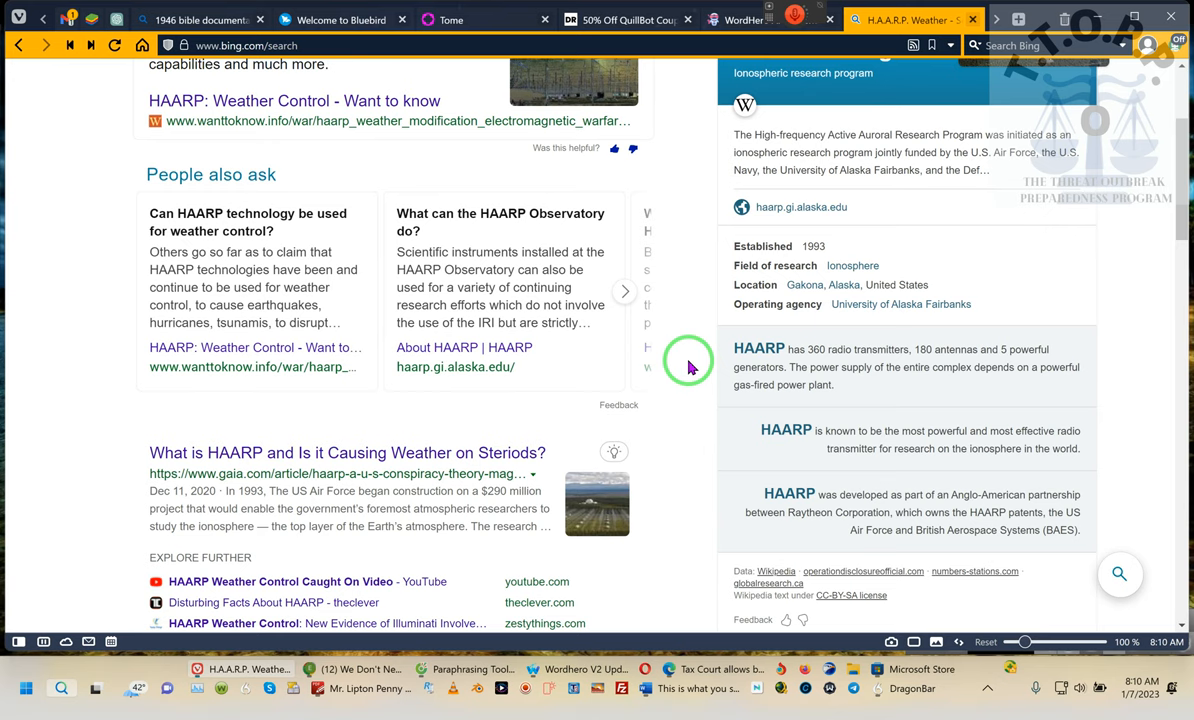
pyautogui.scroll(-3)
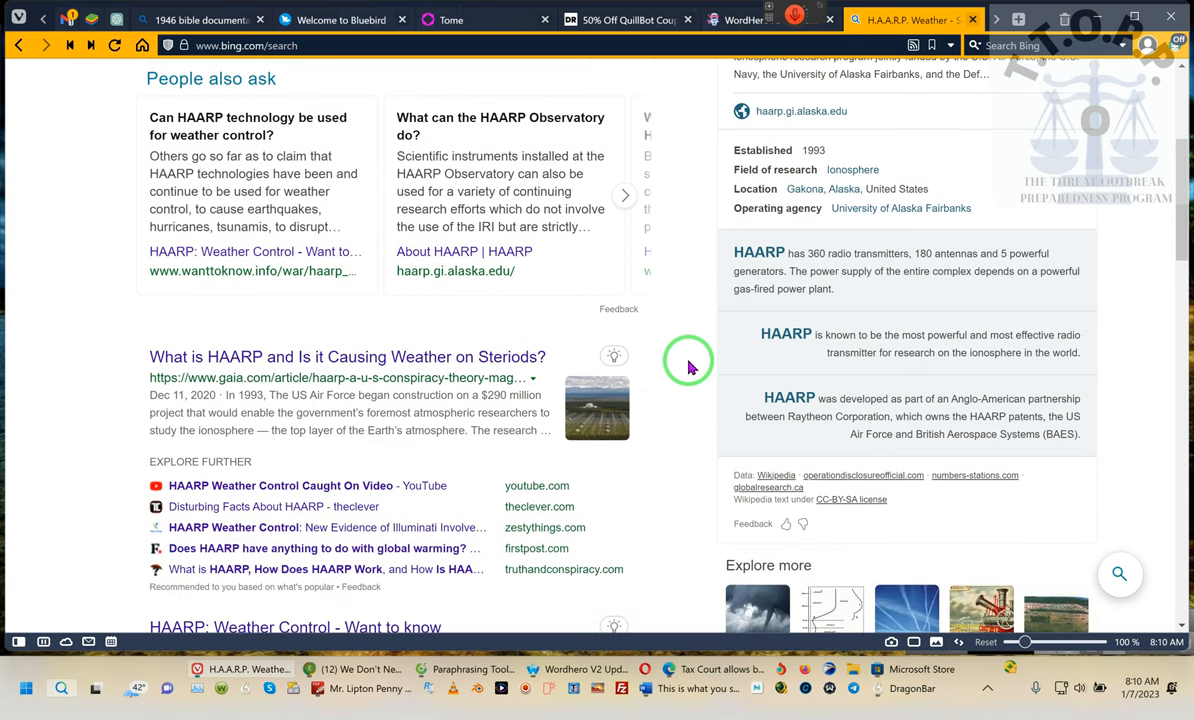
pyautogui.scroll(-3)
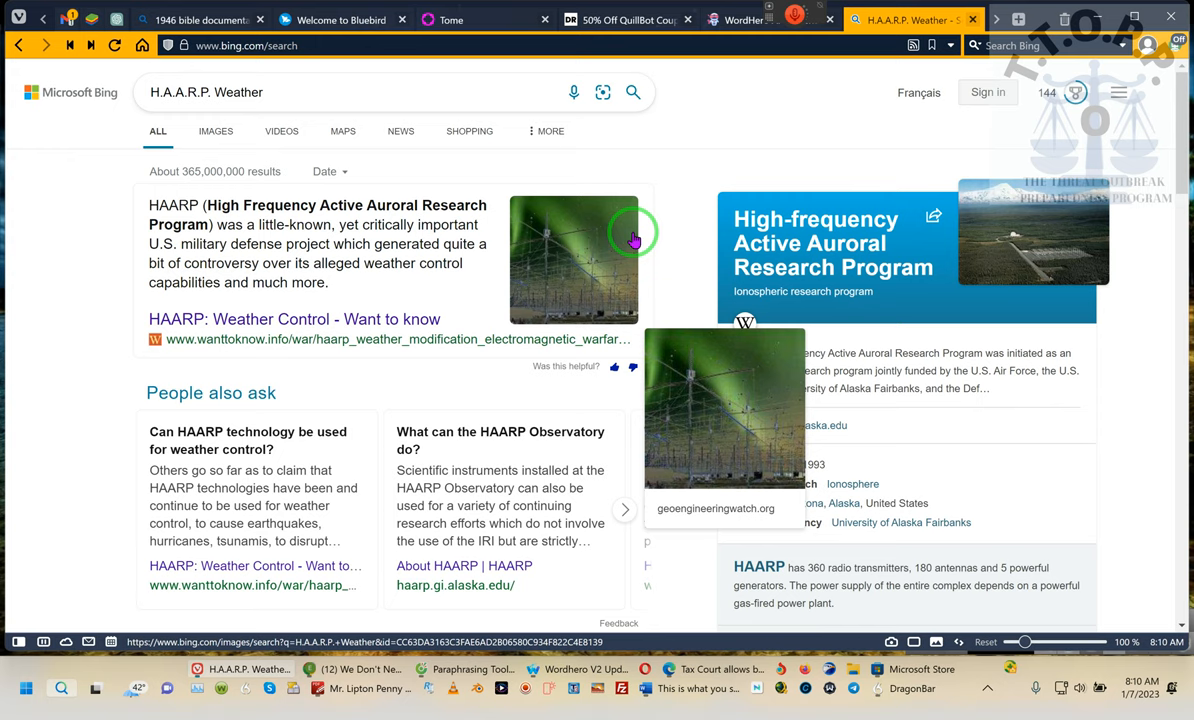
pyautogui.scroll(-3)
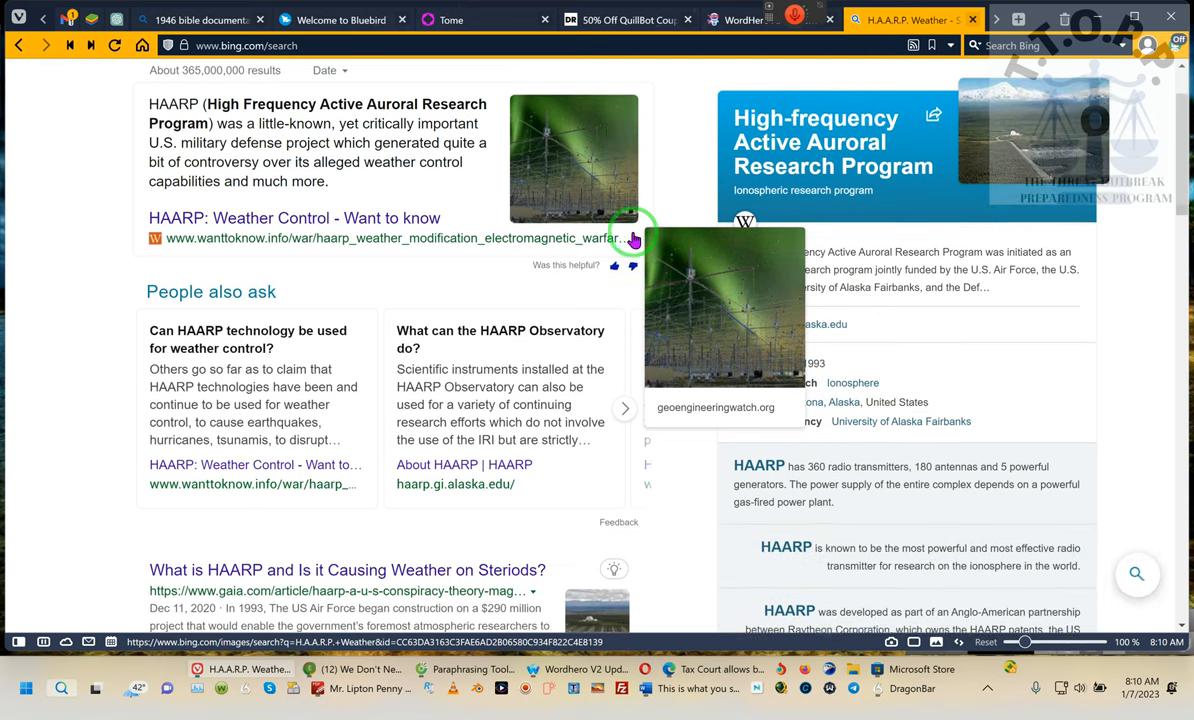
pyautogui.scroll(-3)
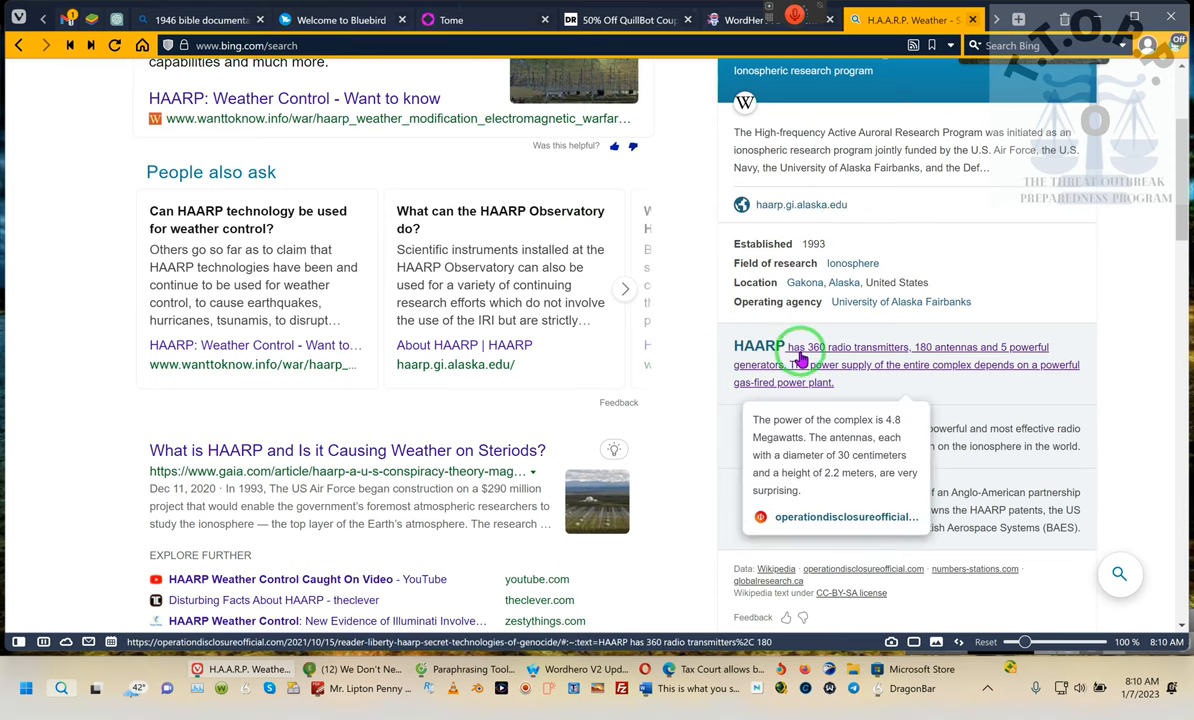
pyautogui.moveTo(870, 360)
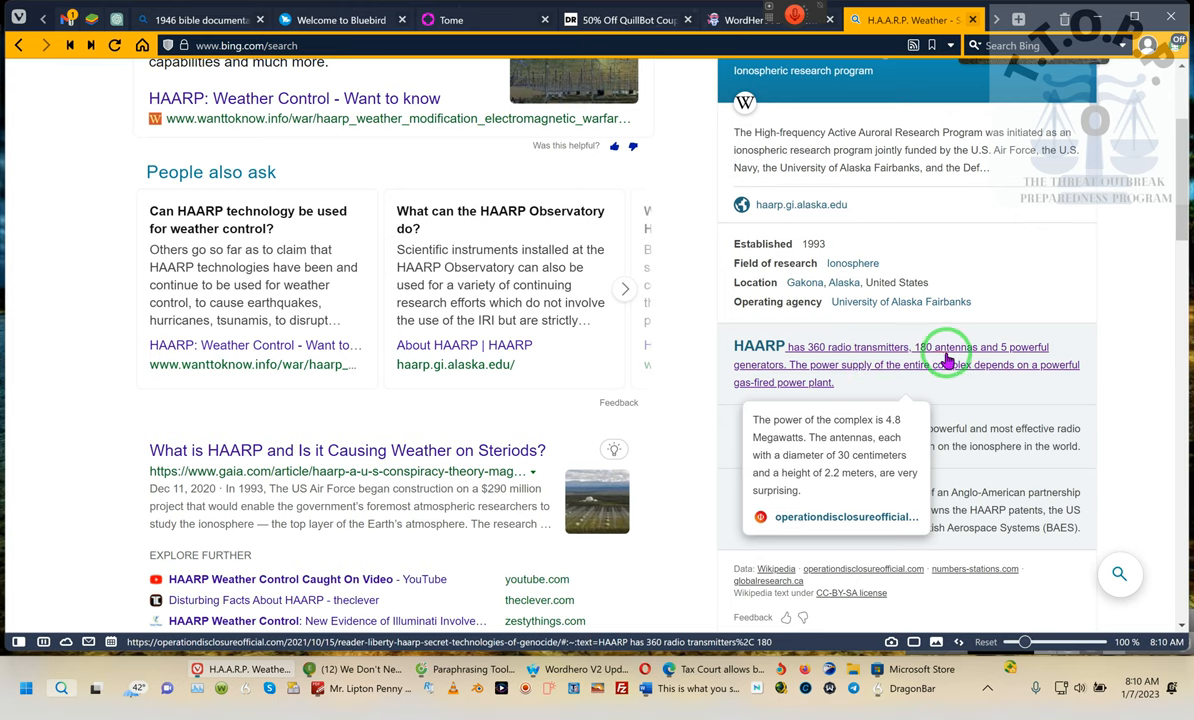
pyautogui.moveTo(1004, 362)
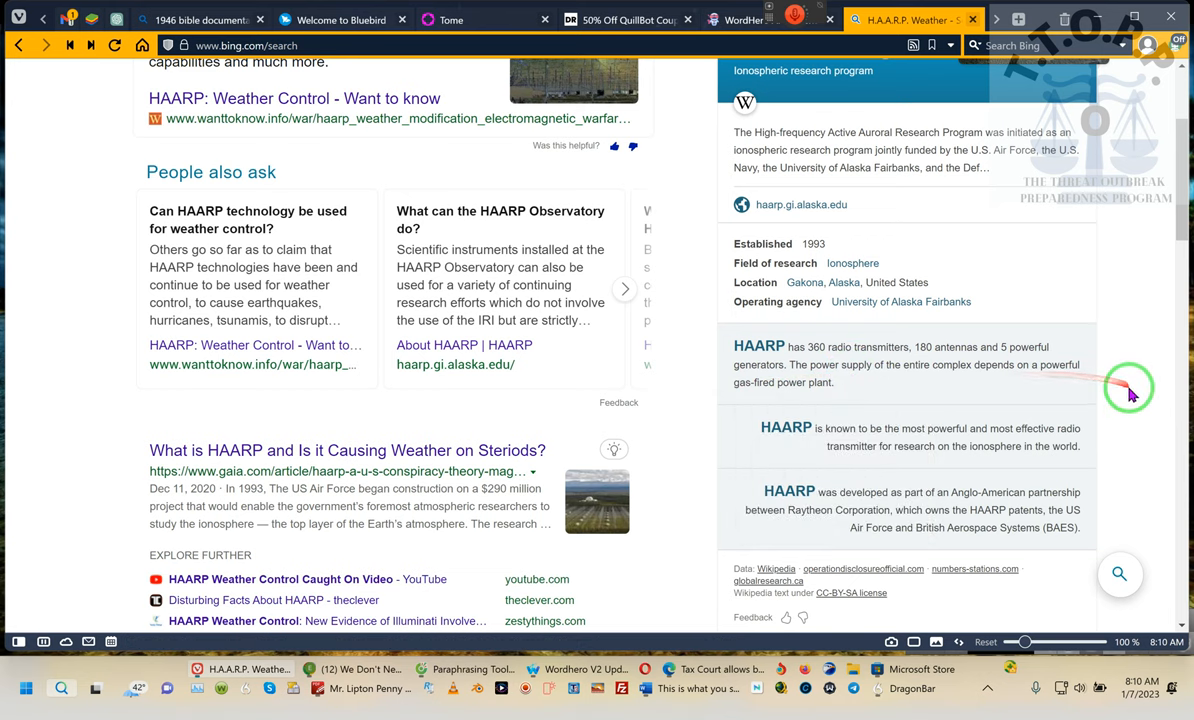
pyautogui.scroll(-3)
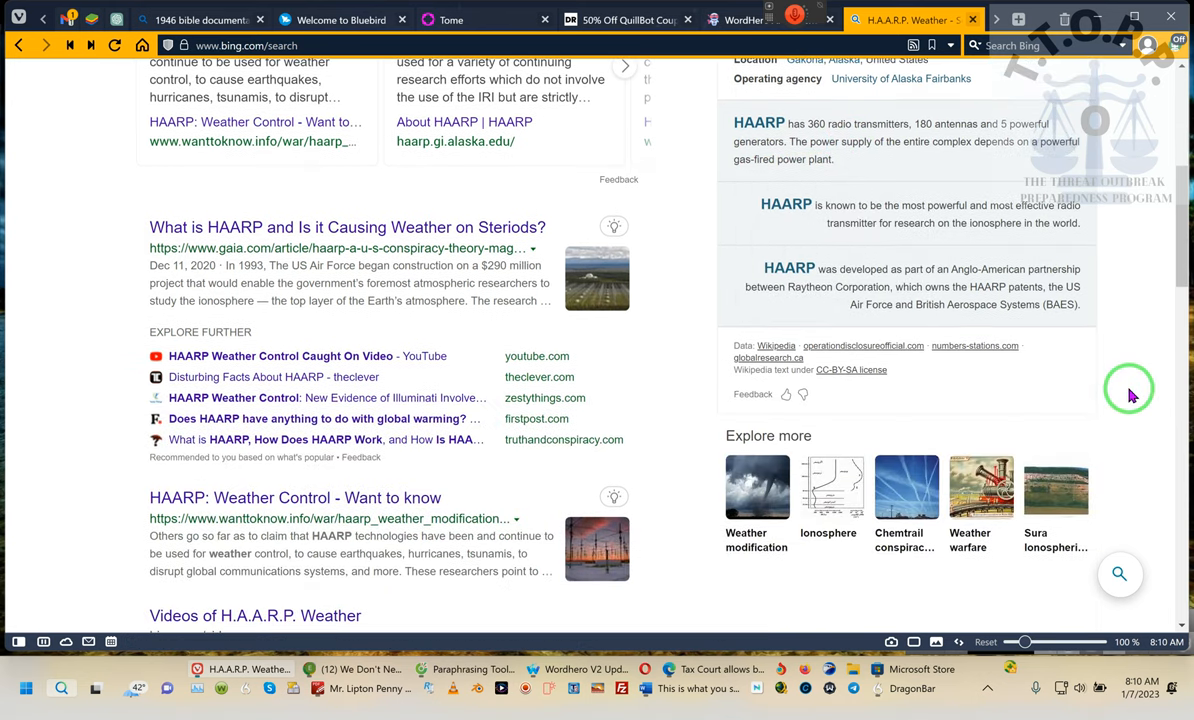
pyautogui.scroll(-3)
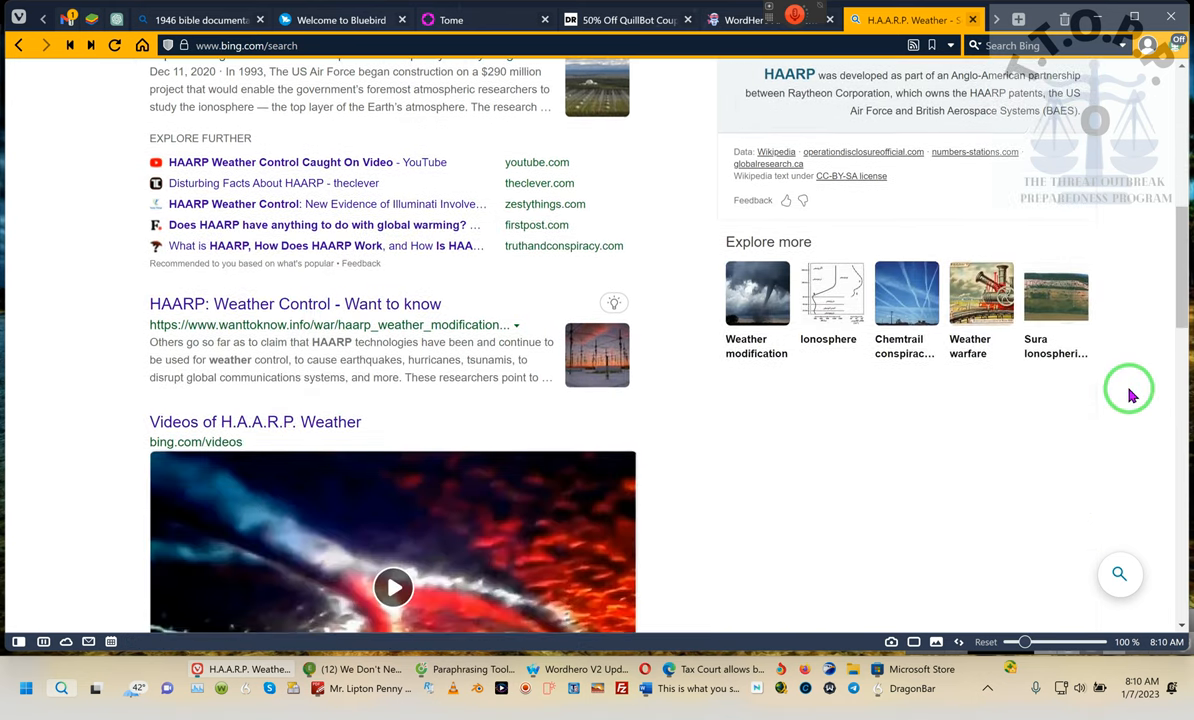
pyautogui.scroll(-3)
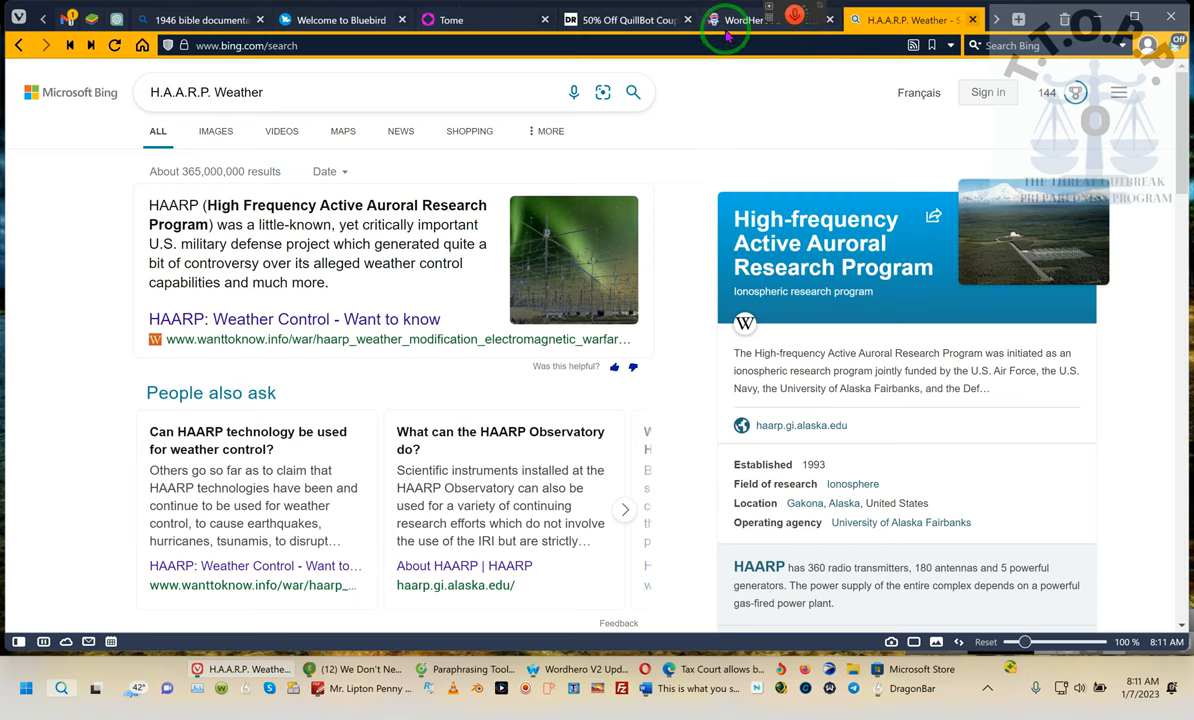
# Return to the WordHero special-offer page showing Lifetime Starter $89 and Lifetime Pro $267
pyautogui.rightClick(724, 20)
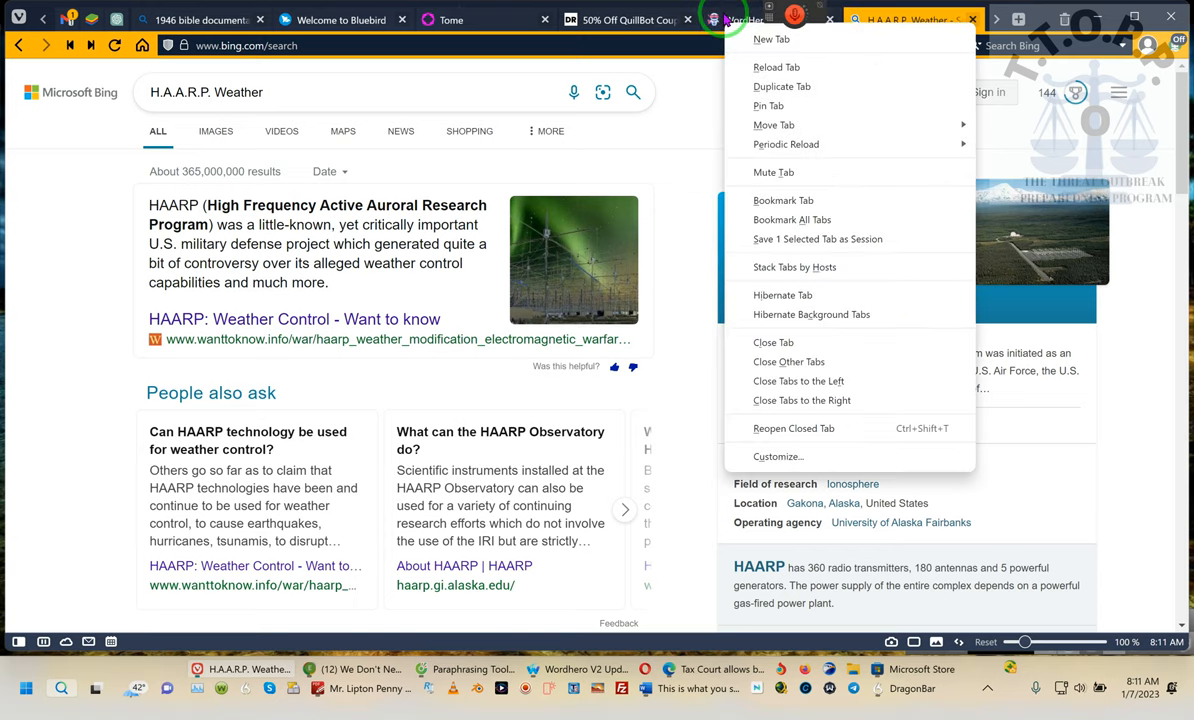
pyautogui.click(744, 20)
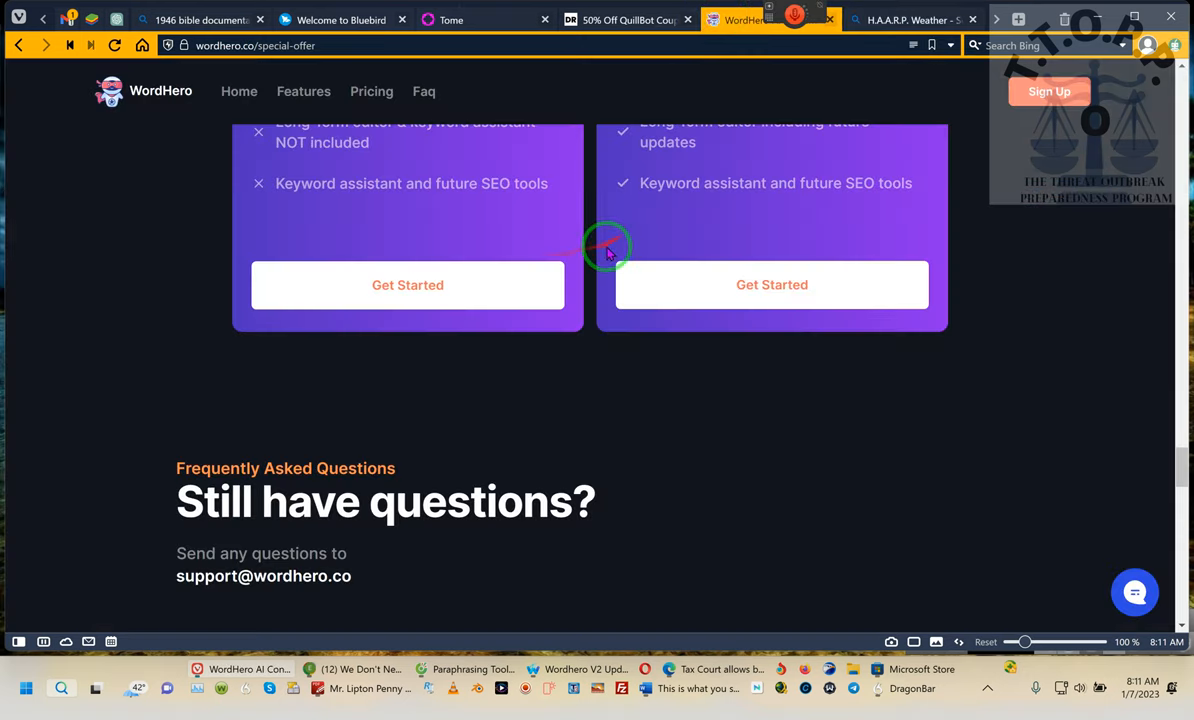
pyautogui.scroll(3)
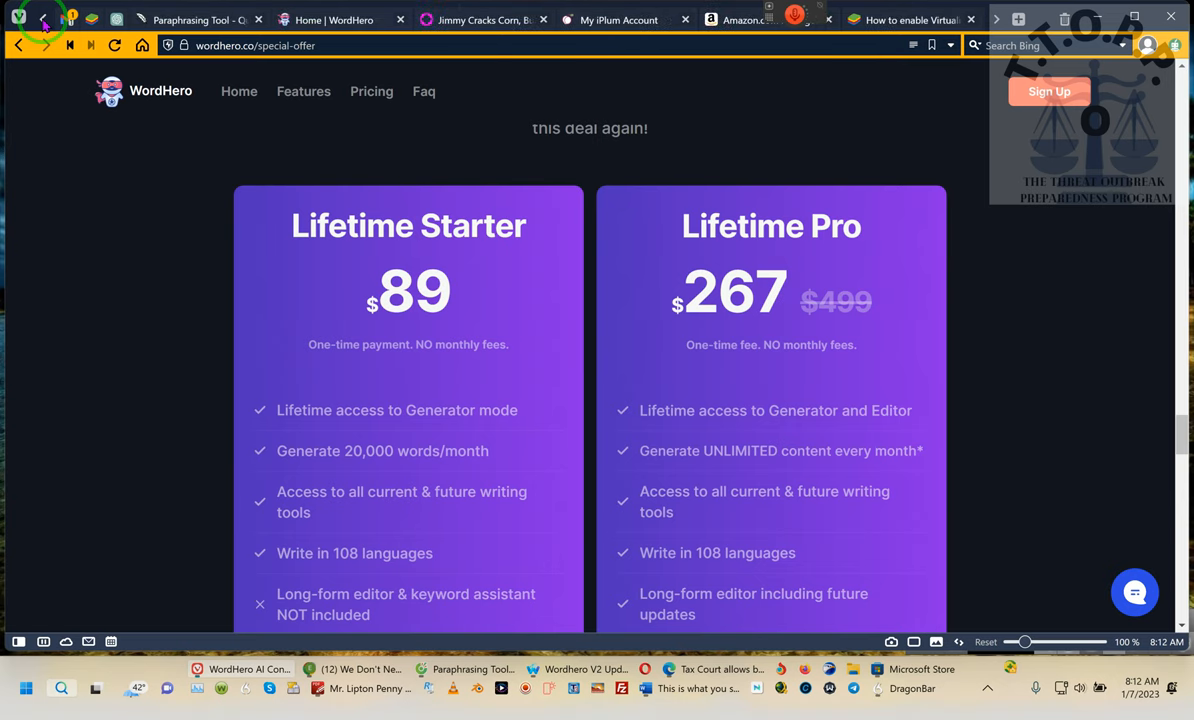
pyautogui.moveTo(44, 18)
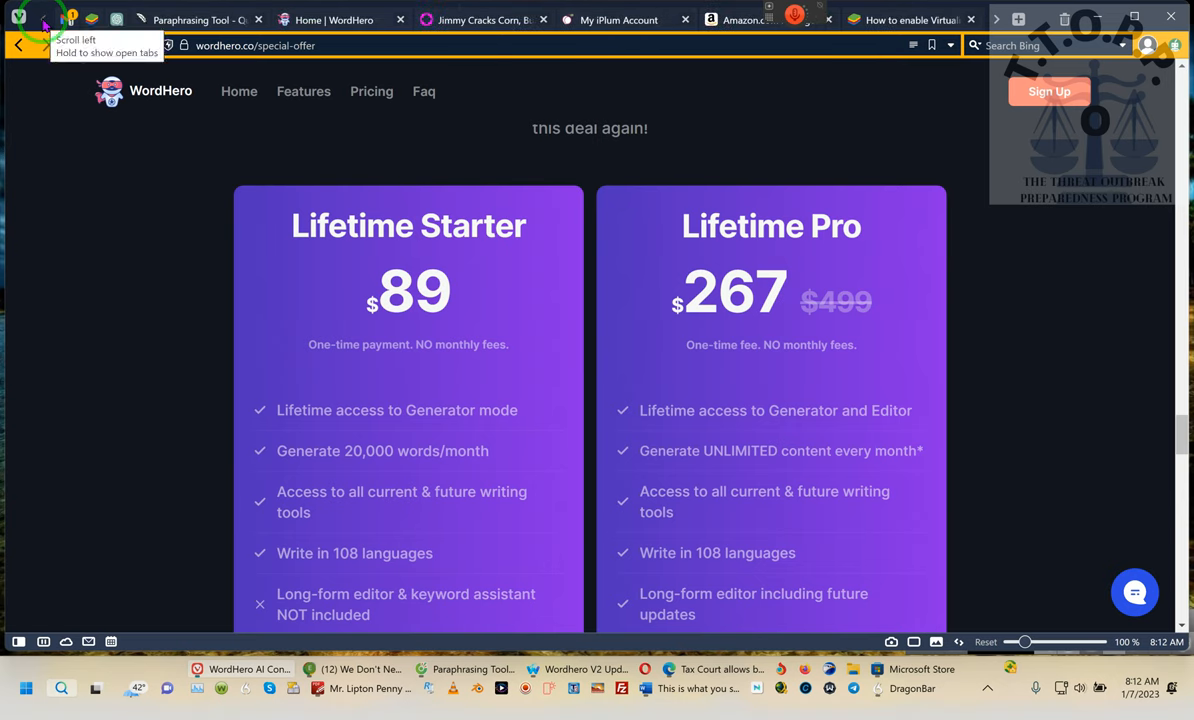
pyautogui.moveTo(196, 20)
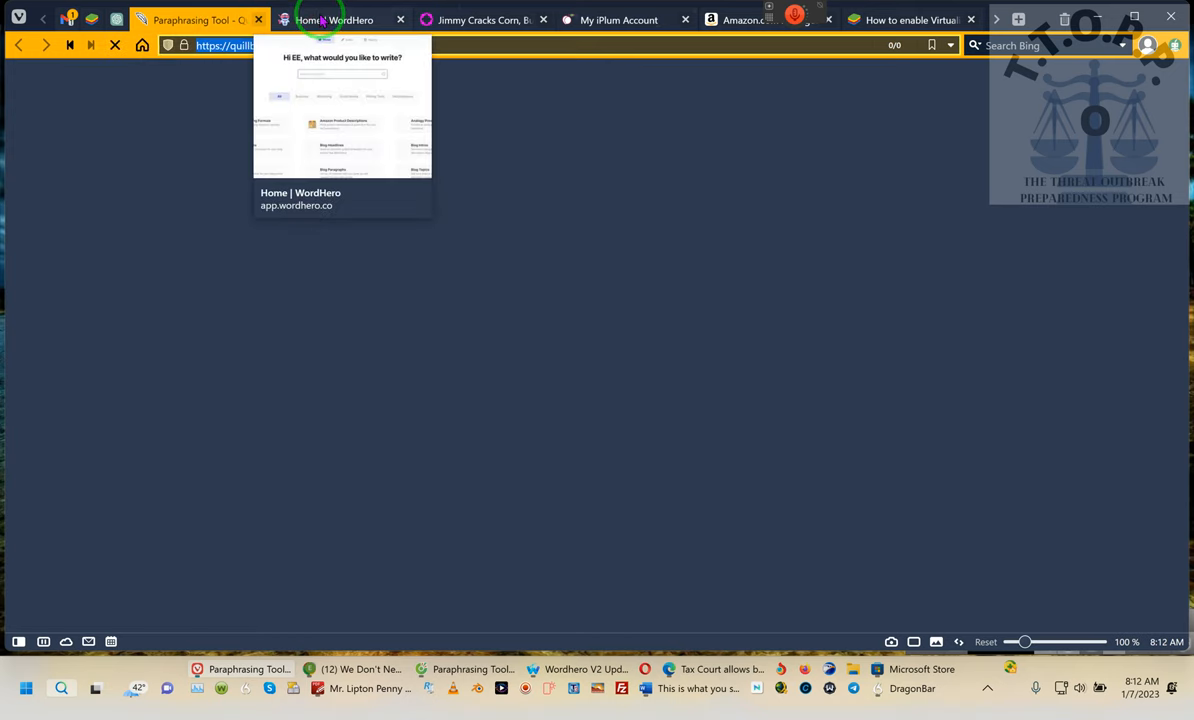
# Visit the WordHero app home, then switch to the WordHero review video on YouTube
pyautogui.click(334, 20)
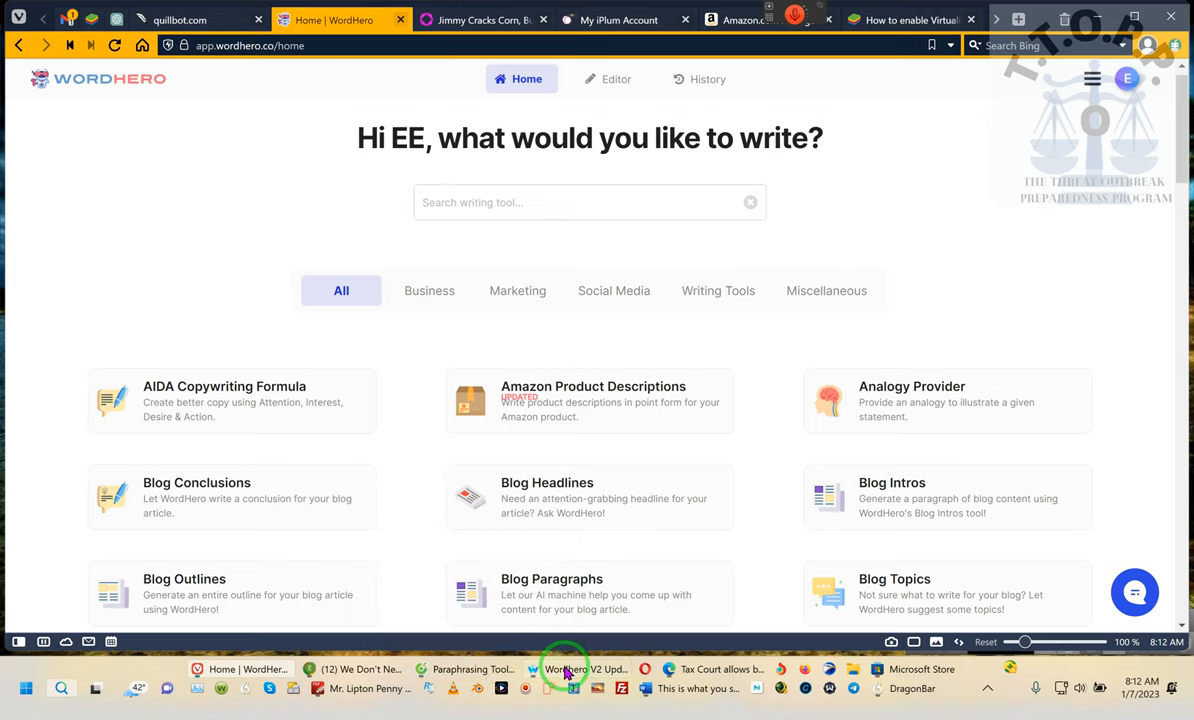
pyautogui.click(564, 668)
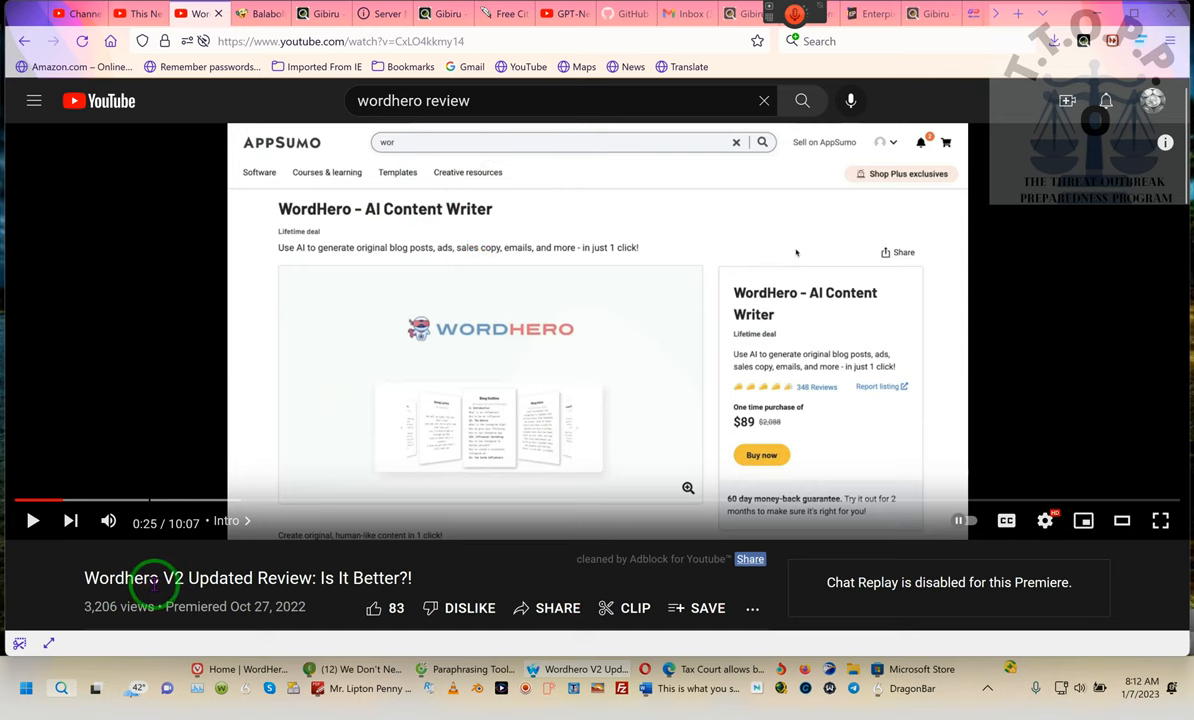
pyautogui.moveTo(392, 576)
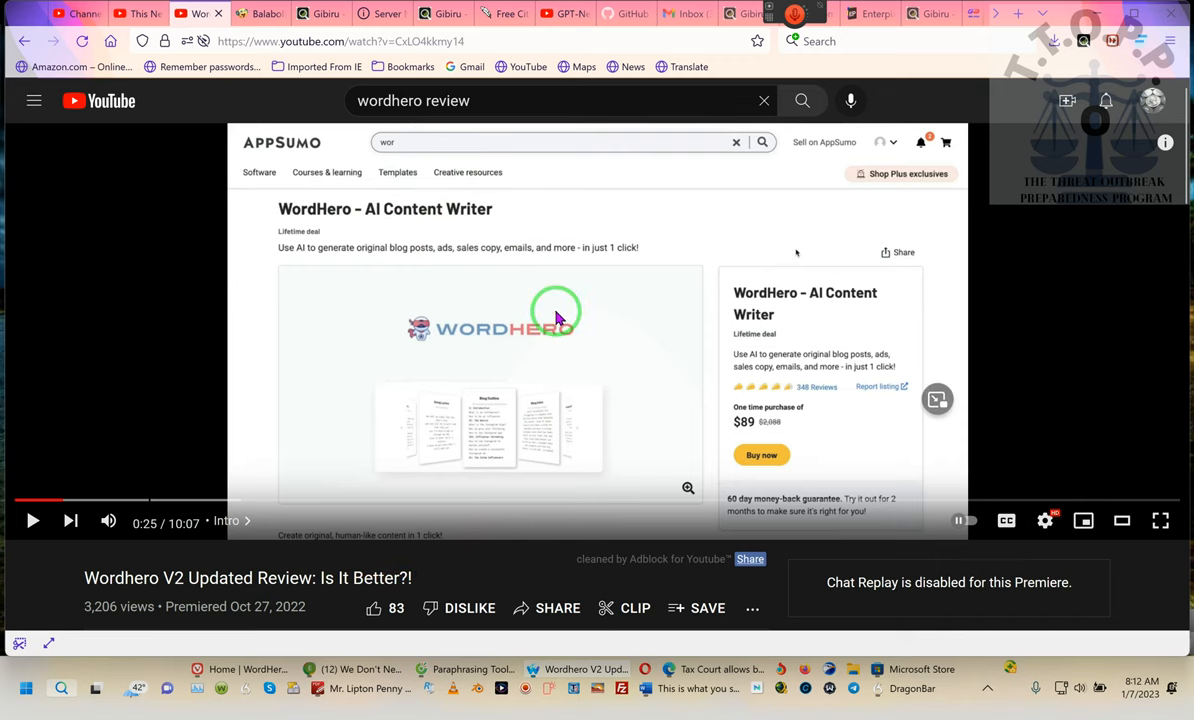
pyautogui.scroll(-3)
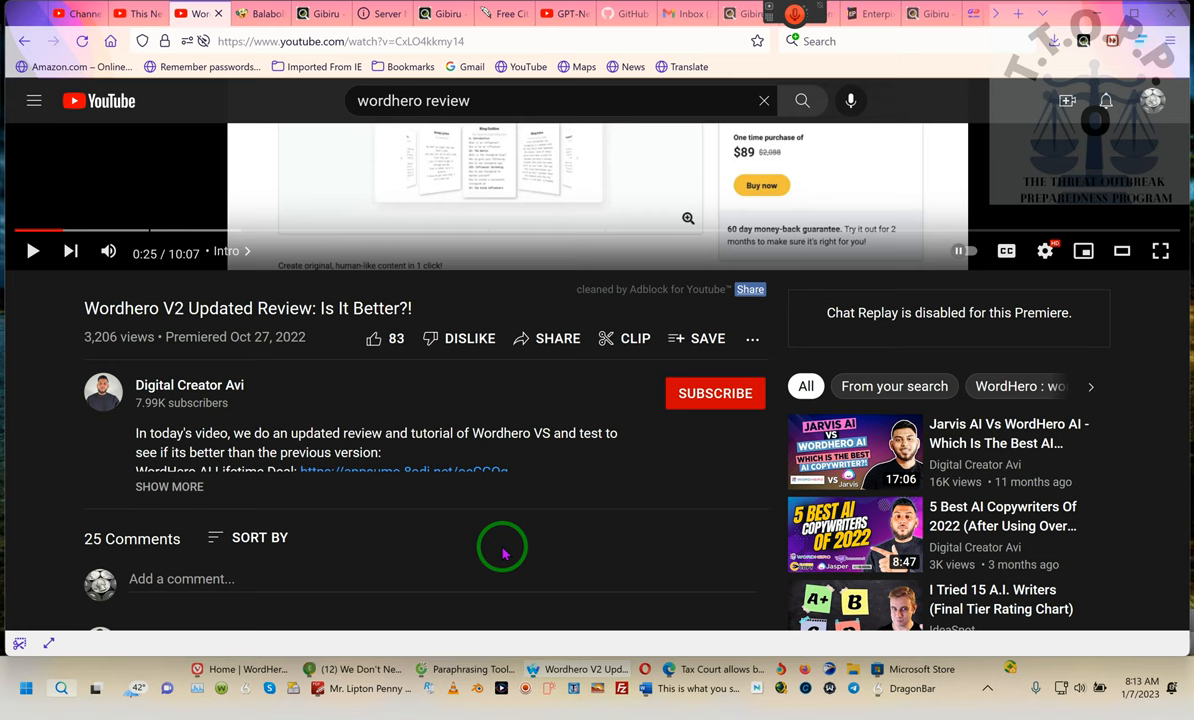
pyautogui.scroll(-3)
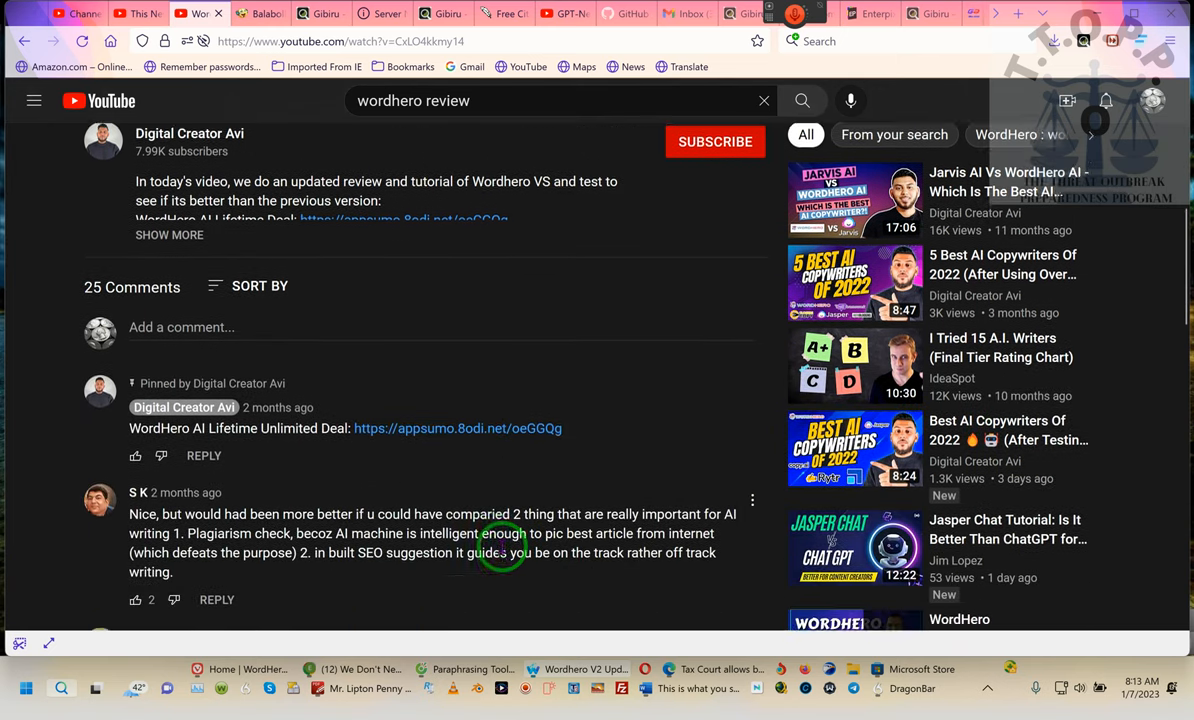
pyautogui.scroll(-3)
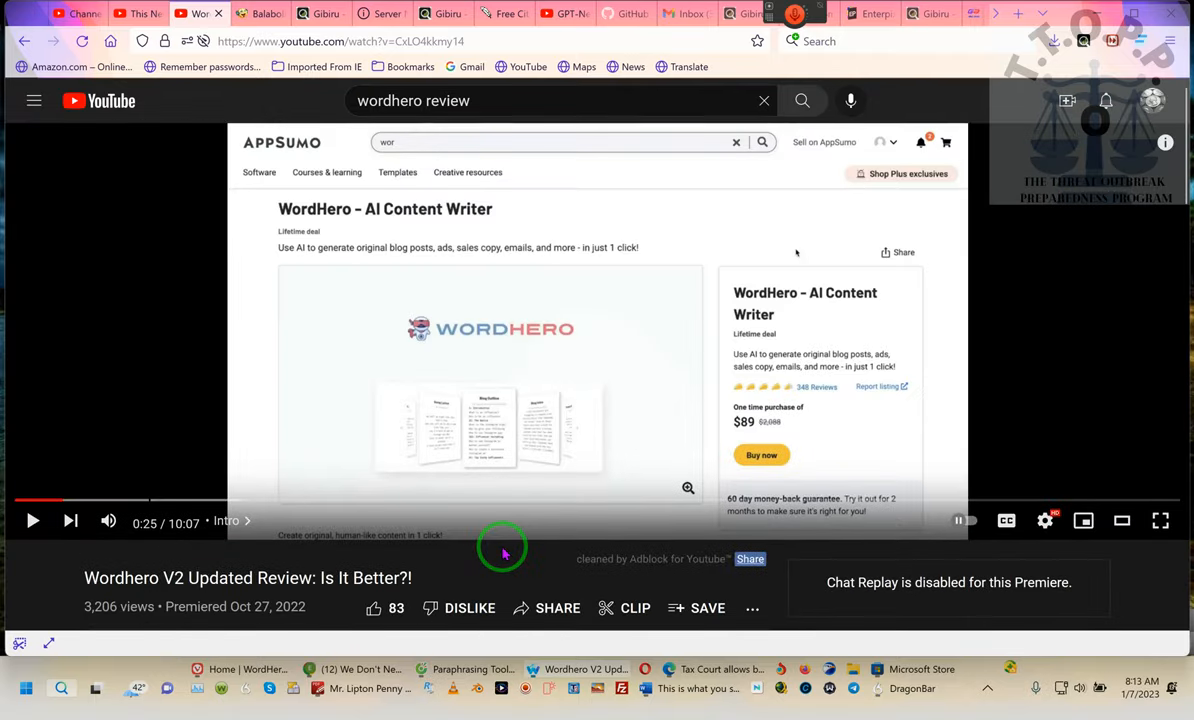
pyautogui.scroll(-3)
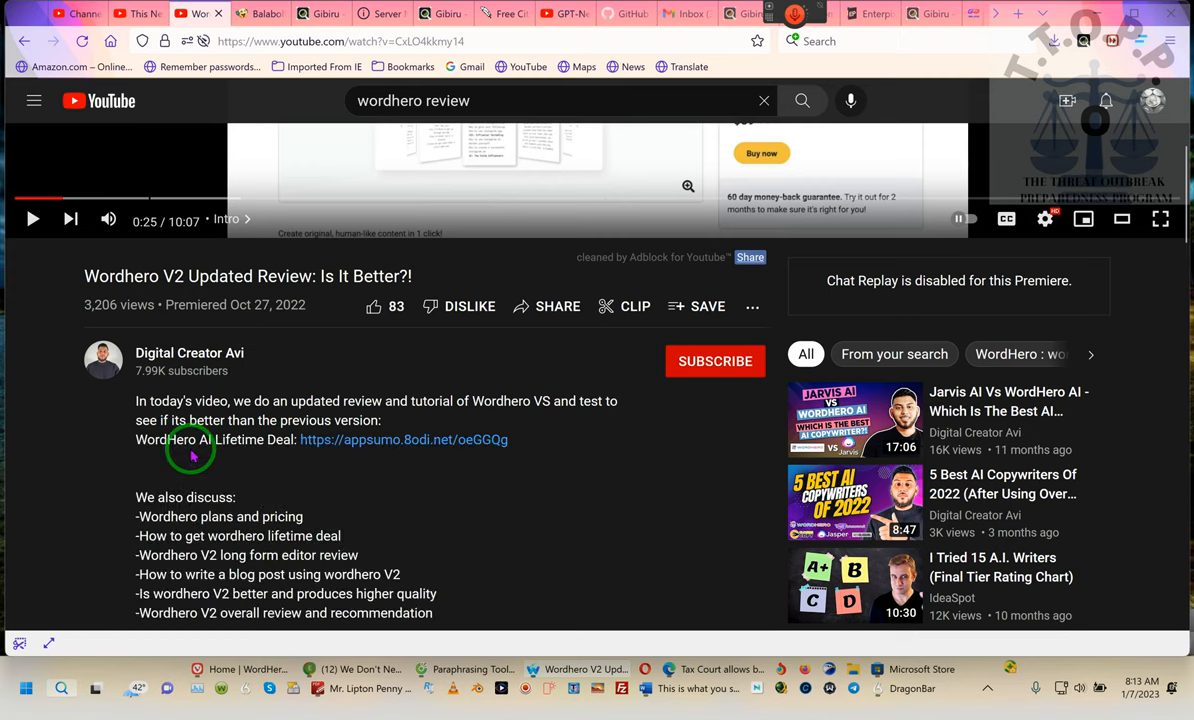
pyautogui.moveTo(370, 444)
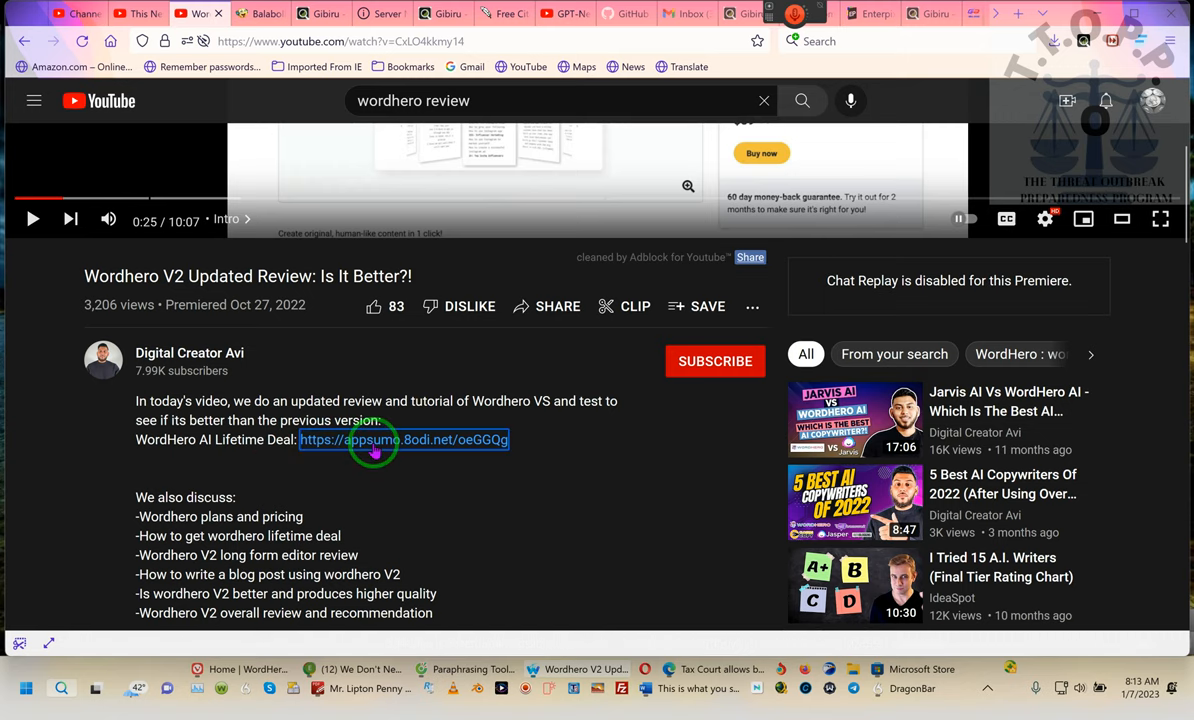
pyautogui.click(404, 440)
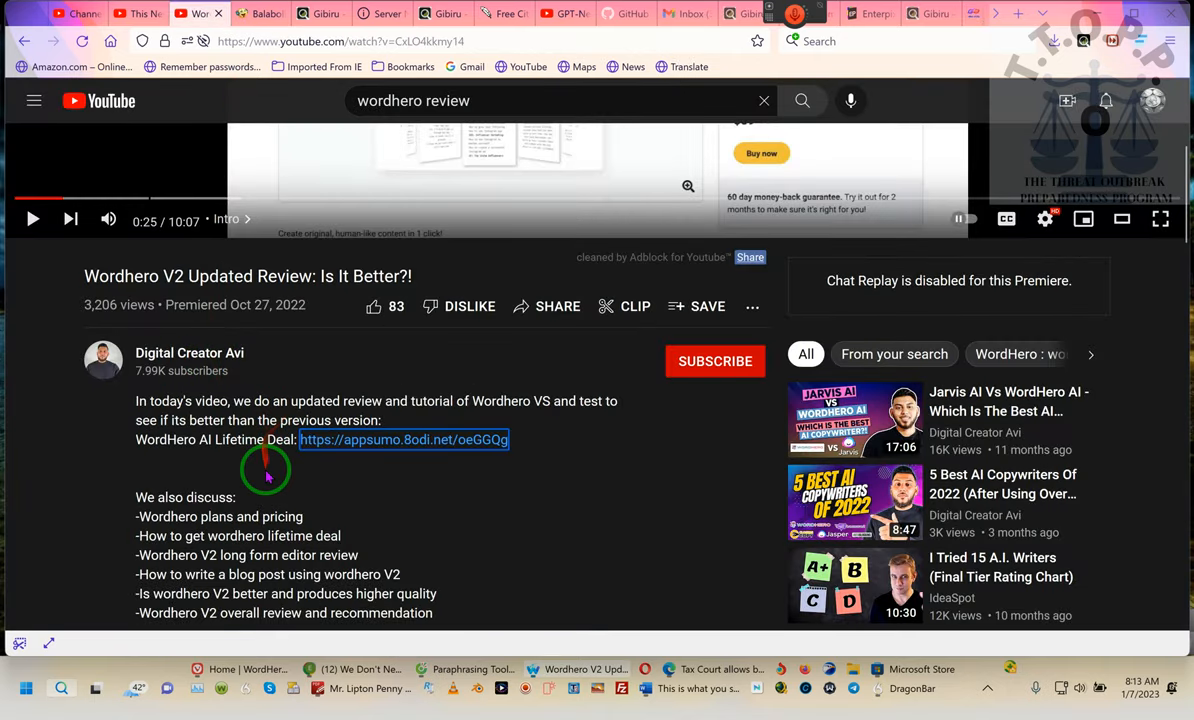
pyautogui.moveTo(512, 520)
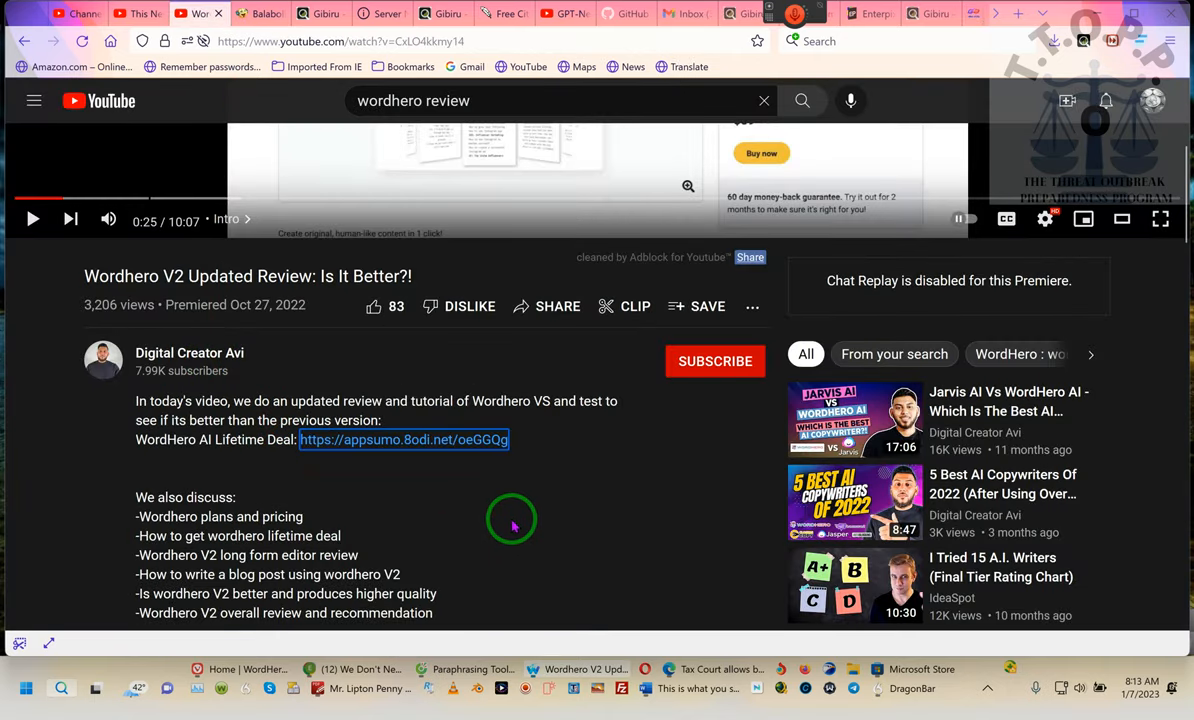
pyautogui.moveTo(504, 496)
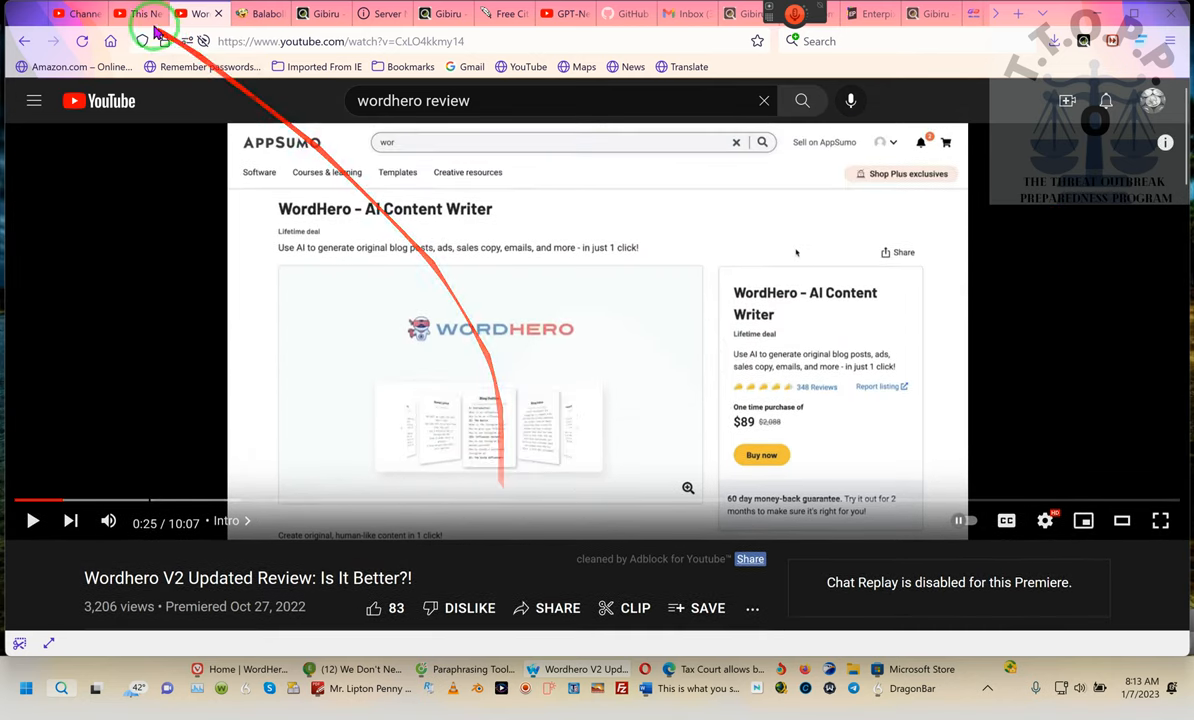
pyautogui.click(258, 12)
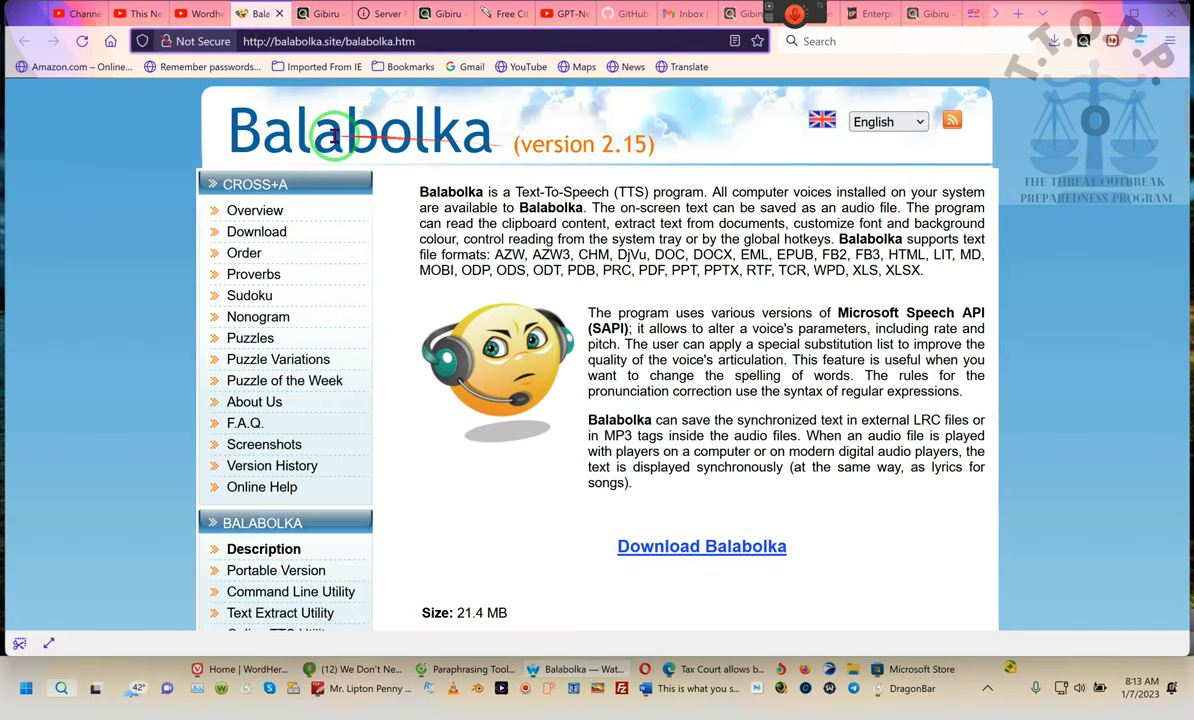
pyautogui.moveTo(496, 140)
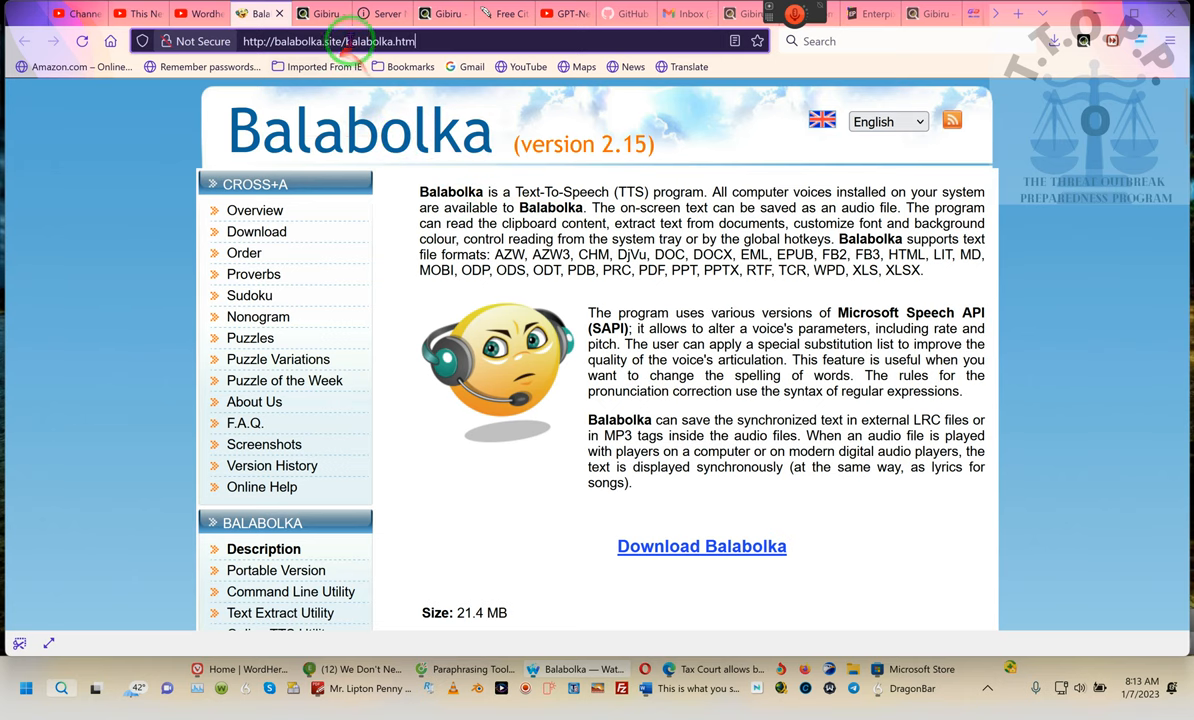
pyautogui.click(328, 40)
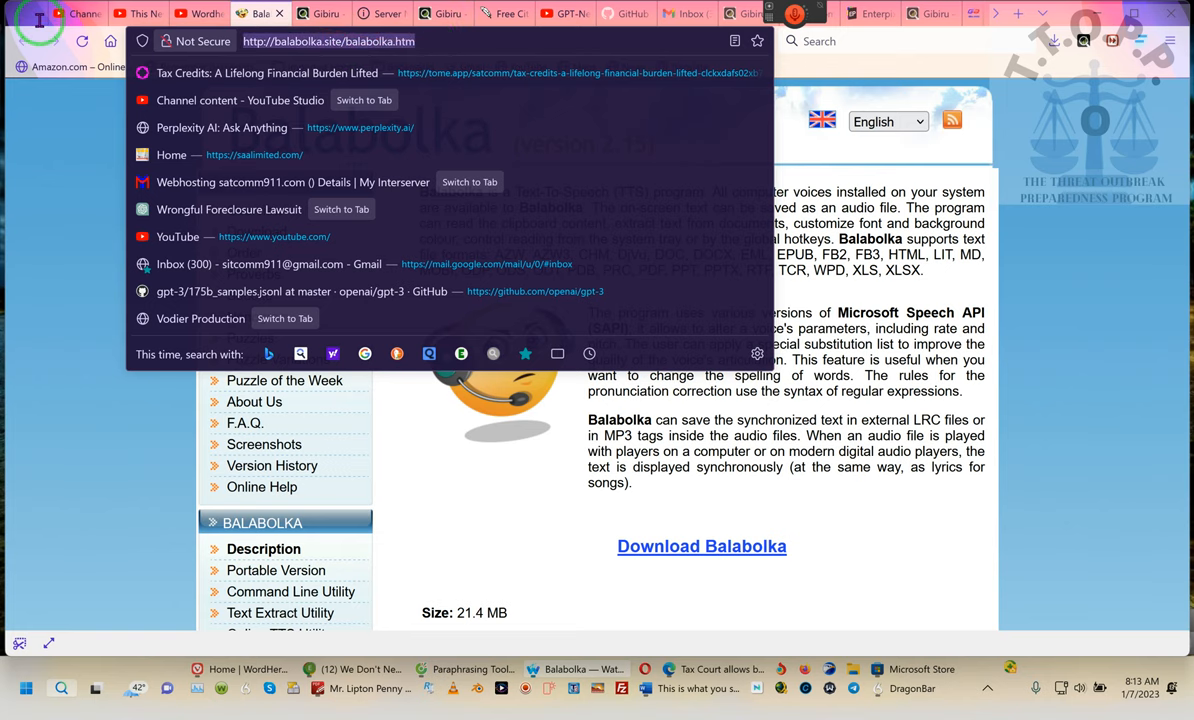
pyautogui.write('https://wordhero.co/special-offer')
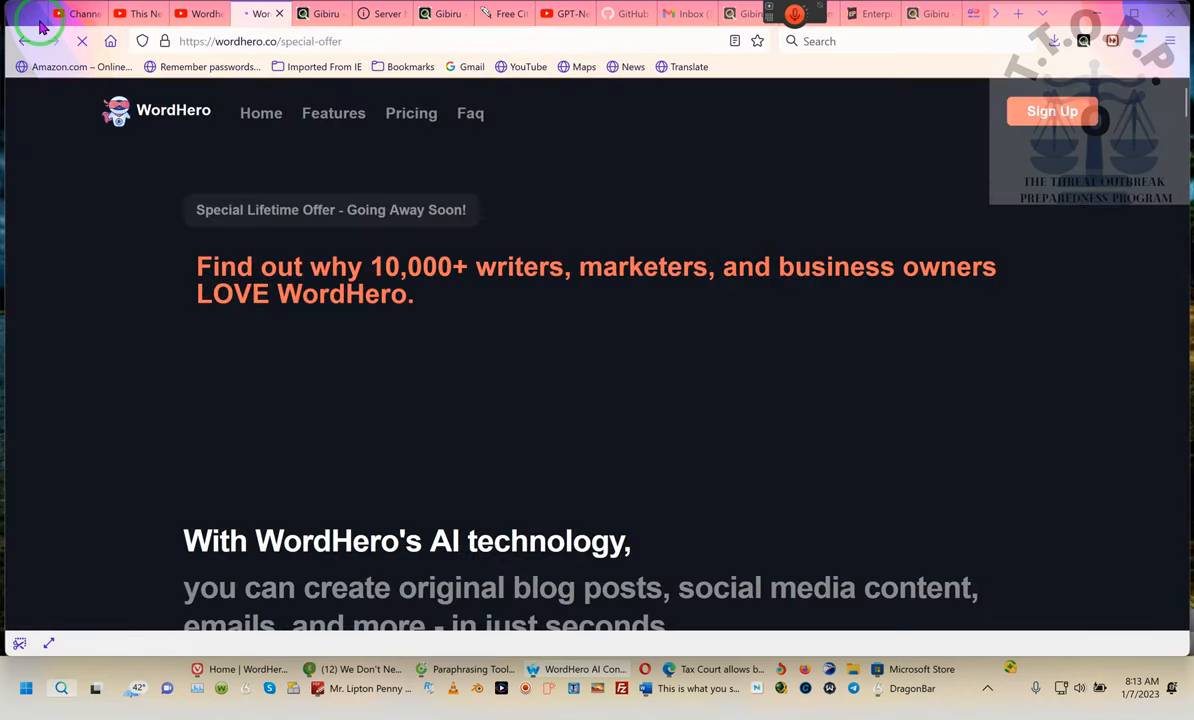
# Scroll to the Lifetime Starter and Pro pricing cards, then return to the review video
pyautogui.scroll(-3)
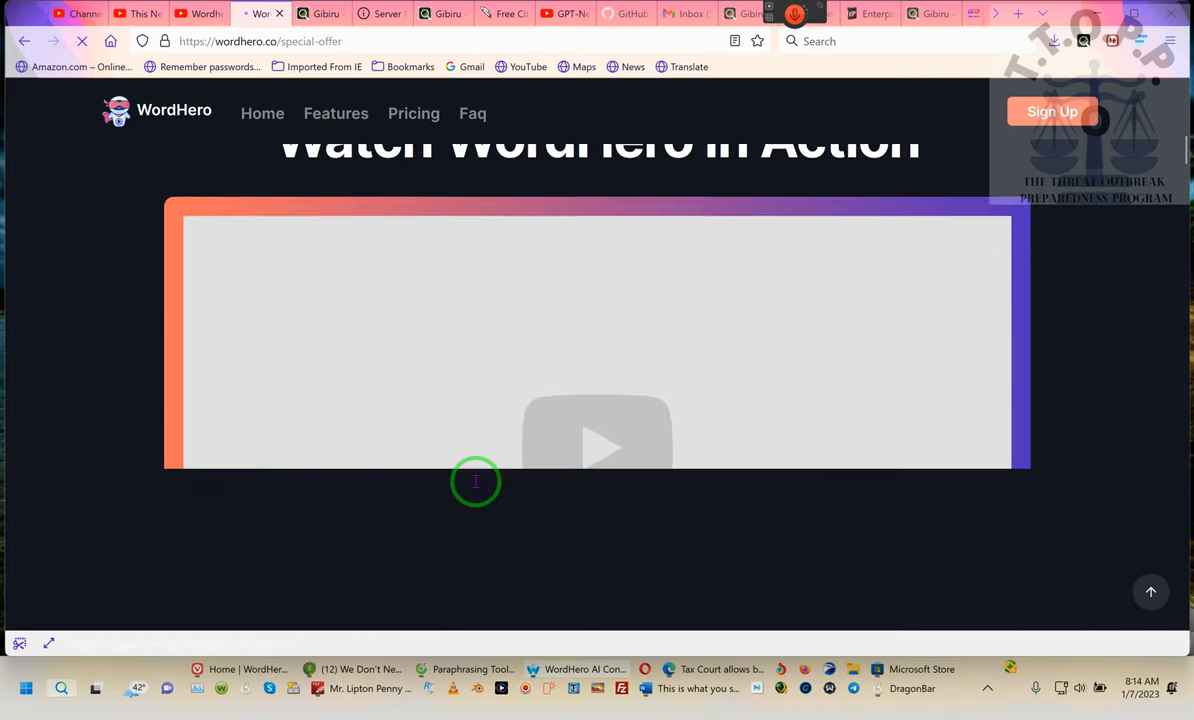
pyautogui.scroll(-3)
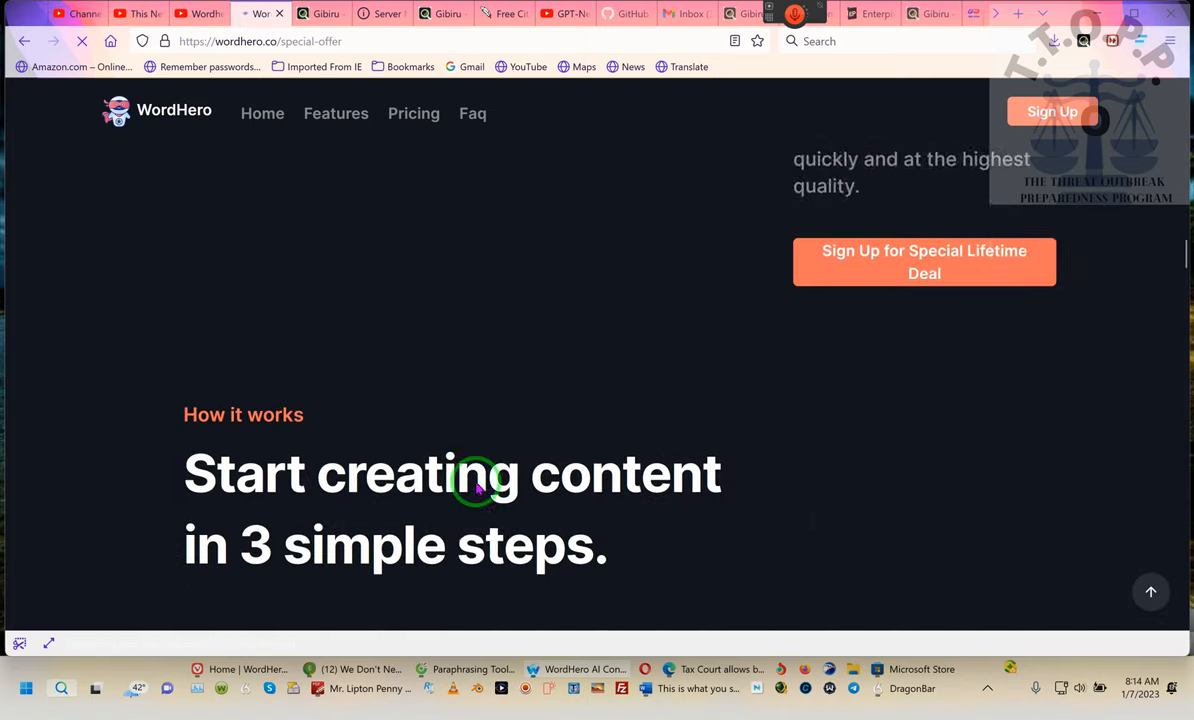
pyautogui.scroll(-3)
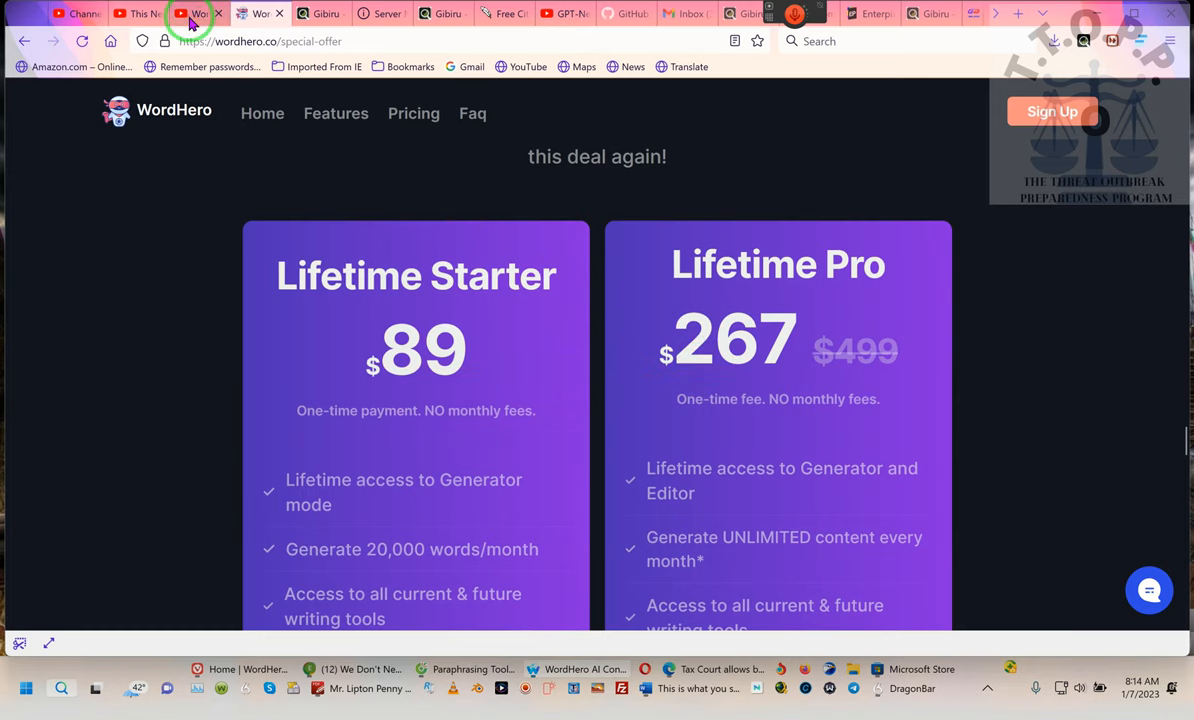
pyautogui.click(190, 12)
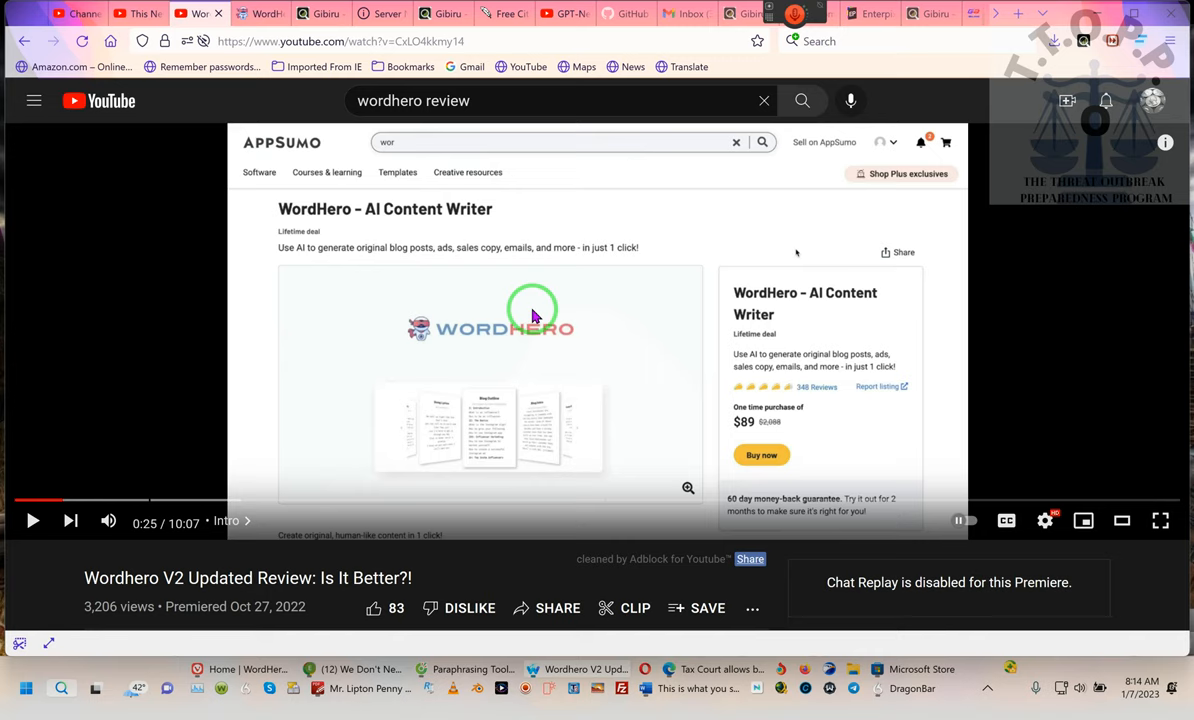
pyautogui.moveTo(248, 156)
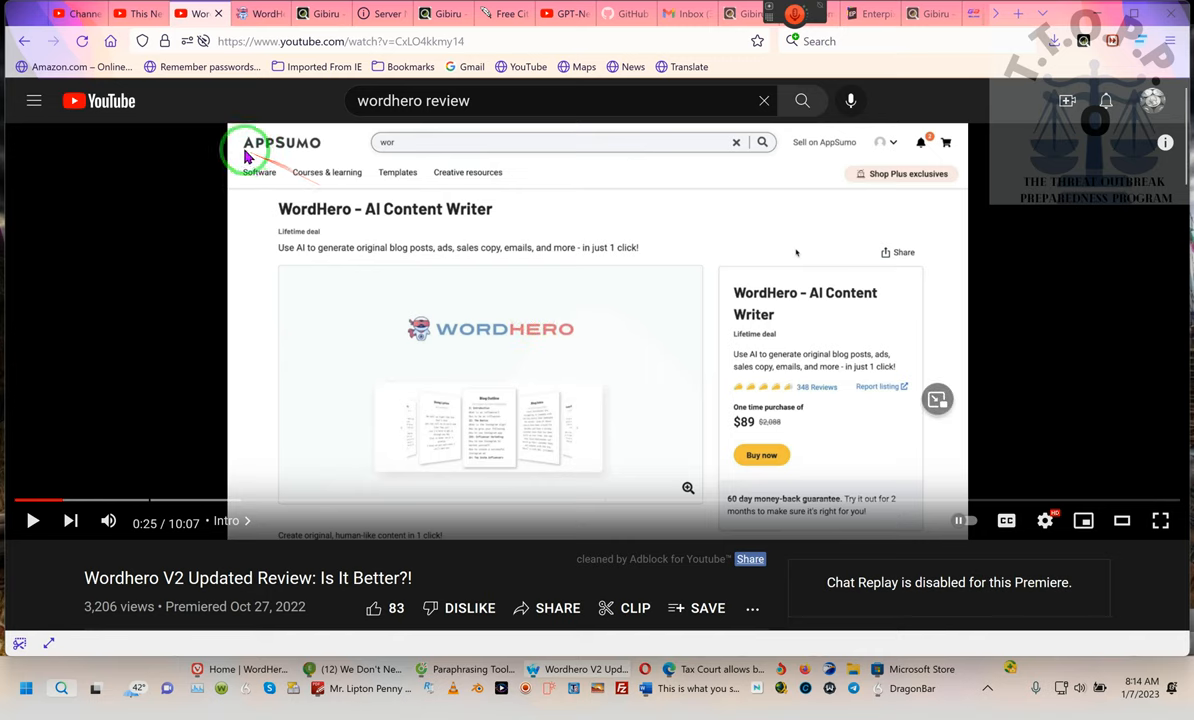
pyautogui.moveTo(324, 156)
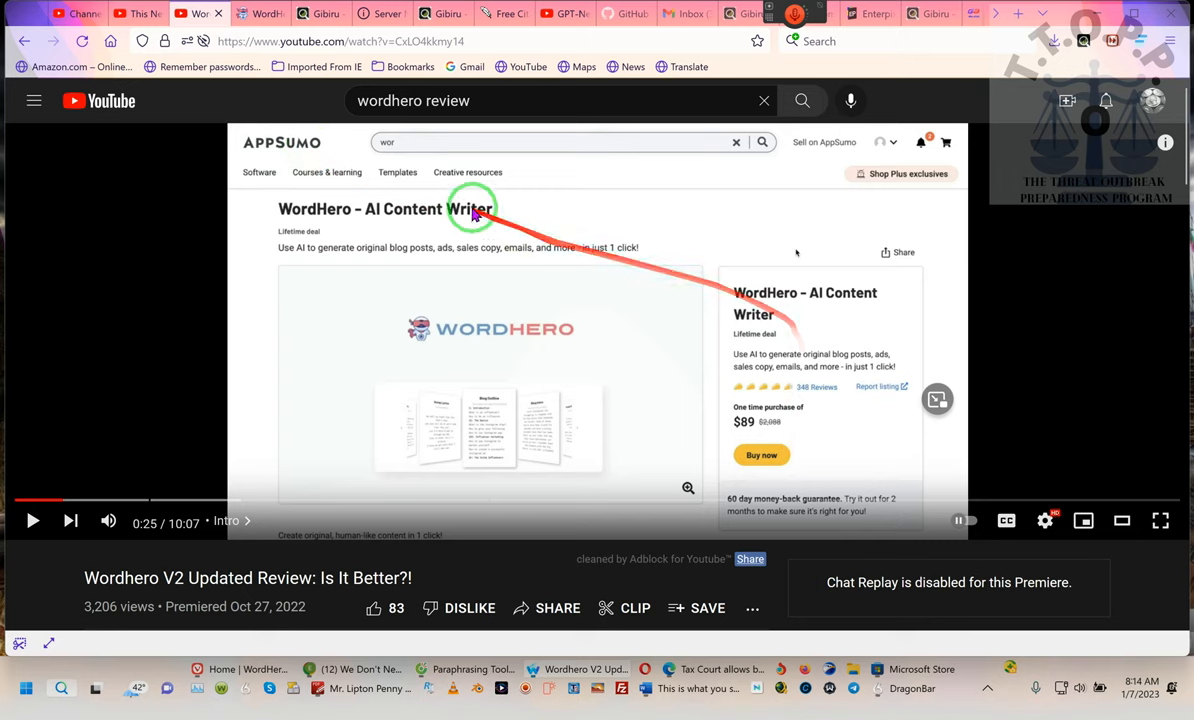
pyautogui.moveTo(644, 190)
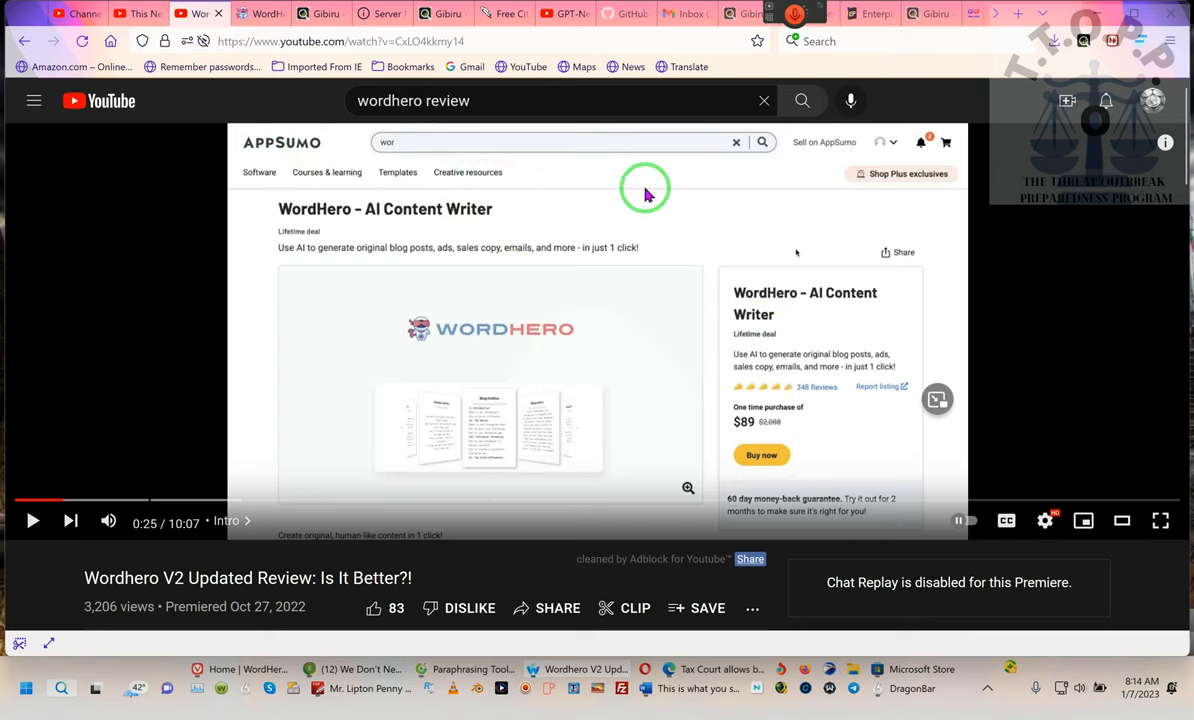
# Scroll down the YouTube video page, then bring up the WordHero app home window
pyautogui.scroll(-3)
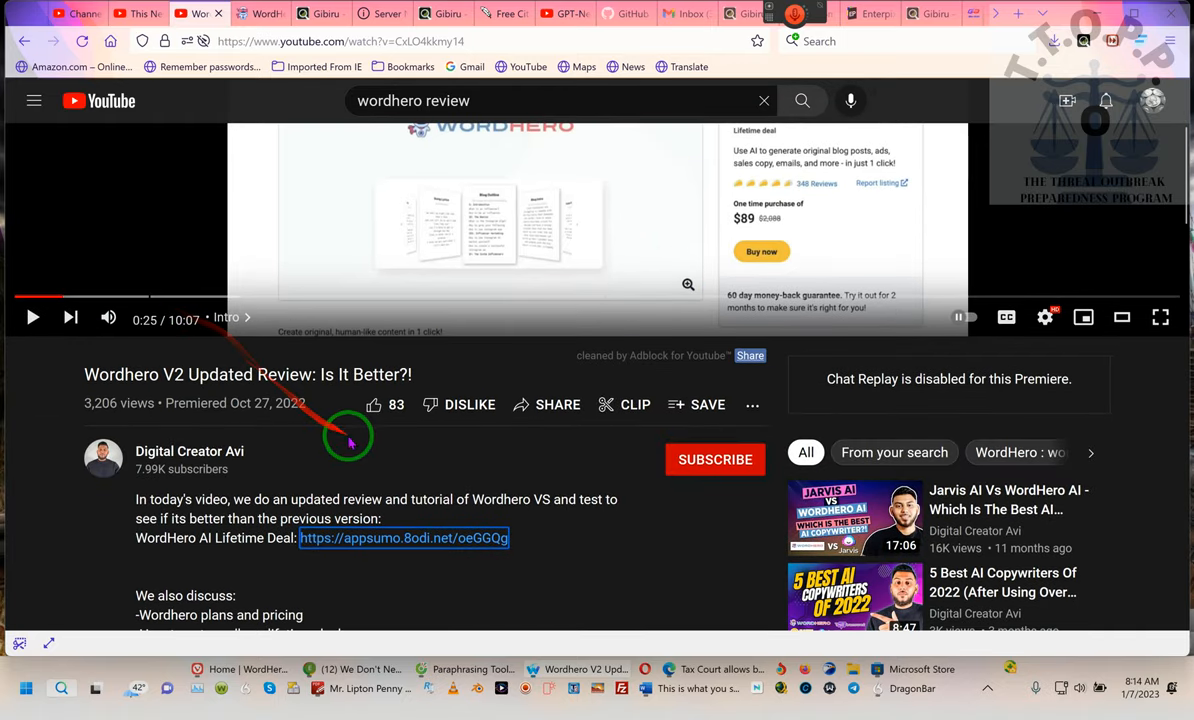
pyautogui.moveTo(364, 218)
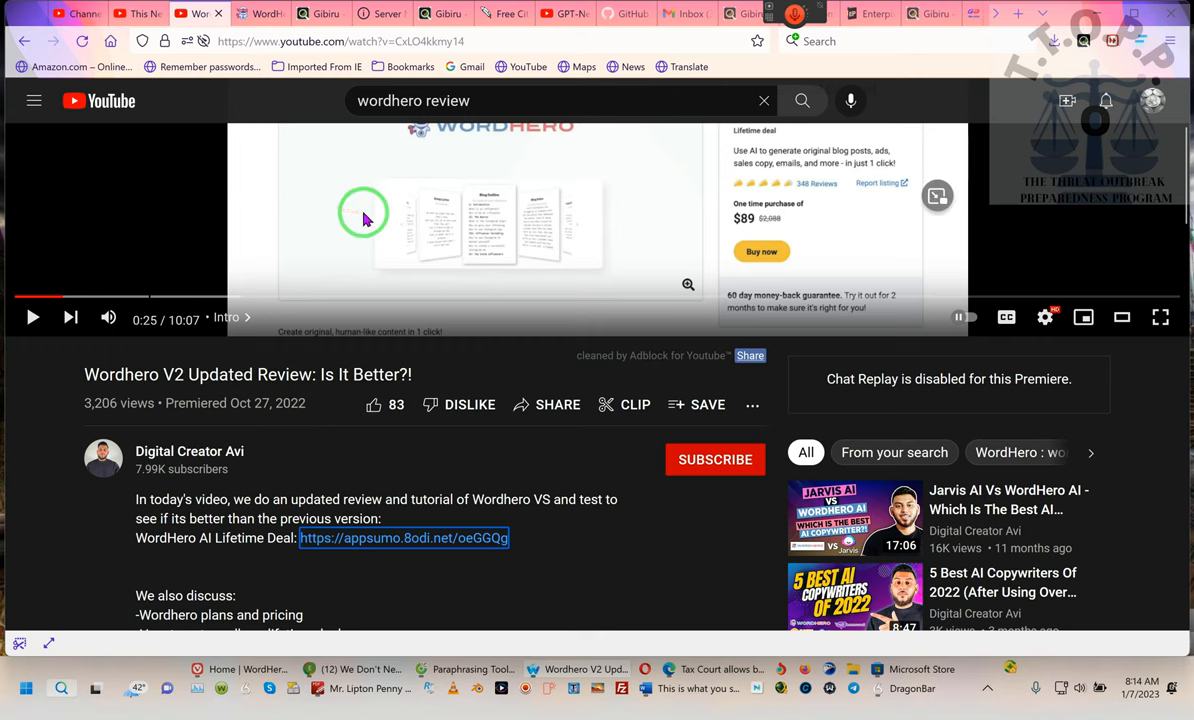
pyautogui.moveTo(548, 232)
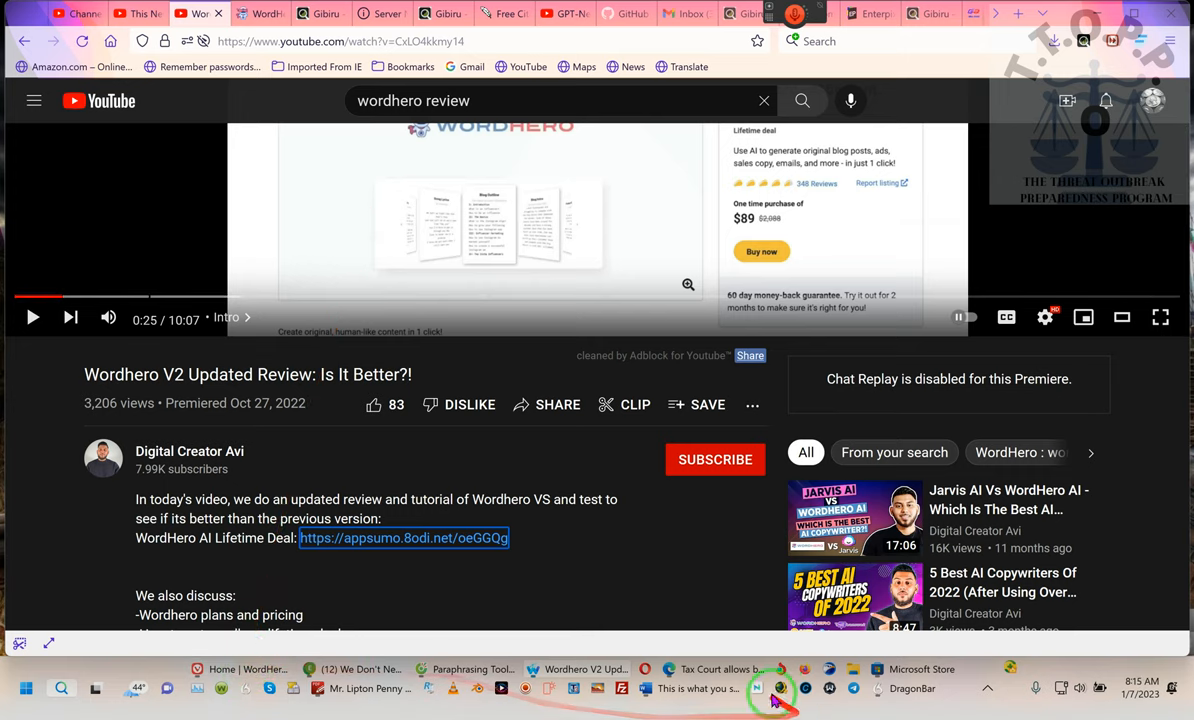
pyautogui.scroll(-3)
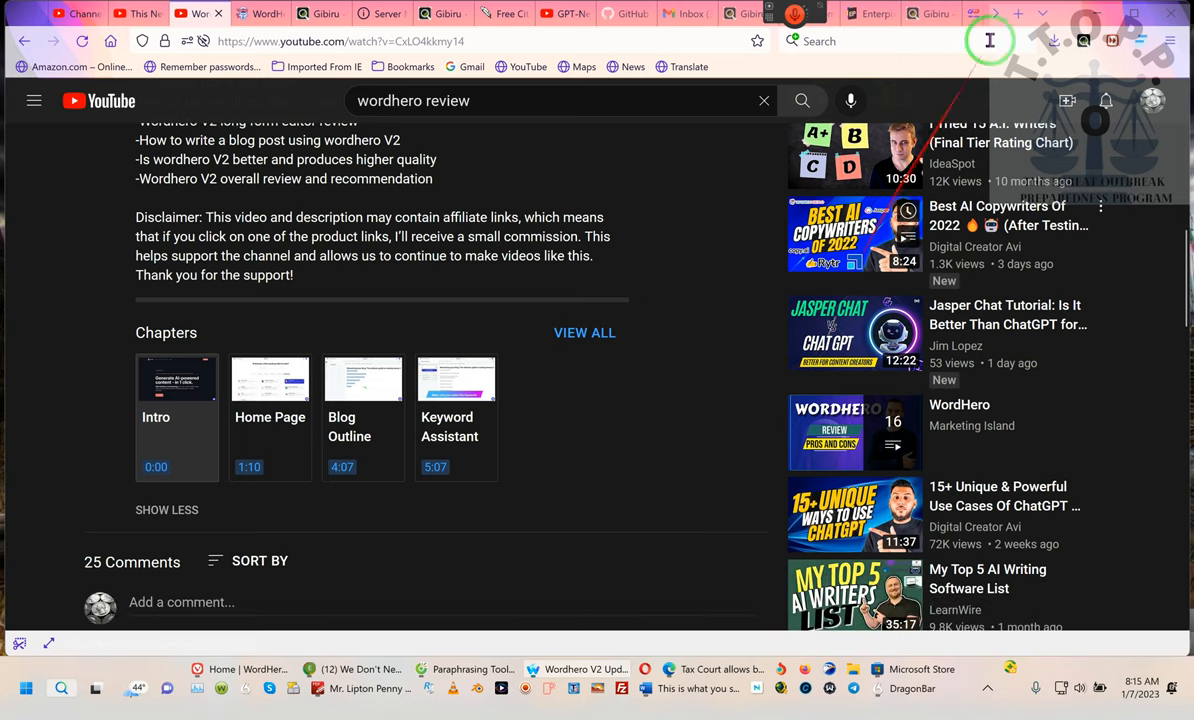
pyautogui.click(334, 20)
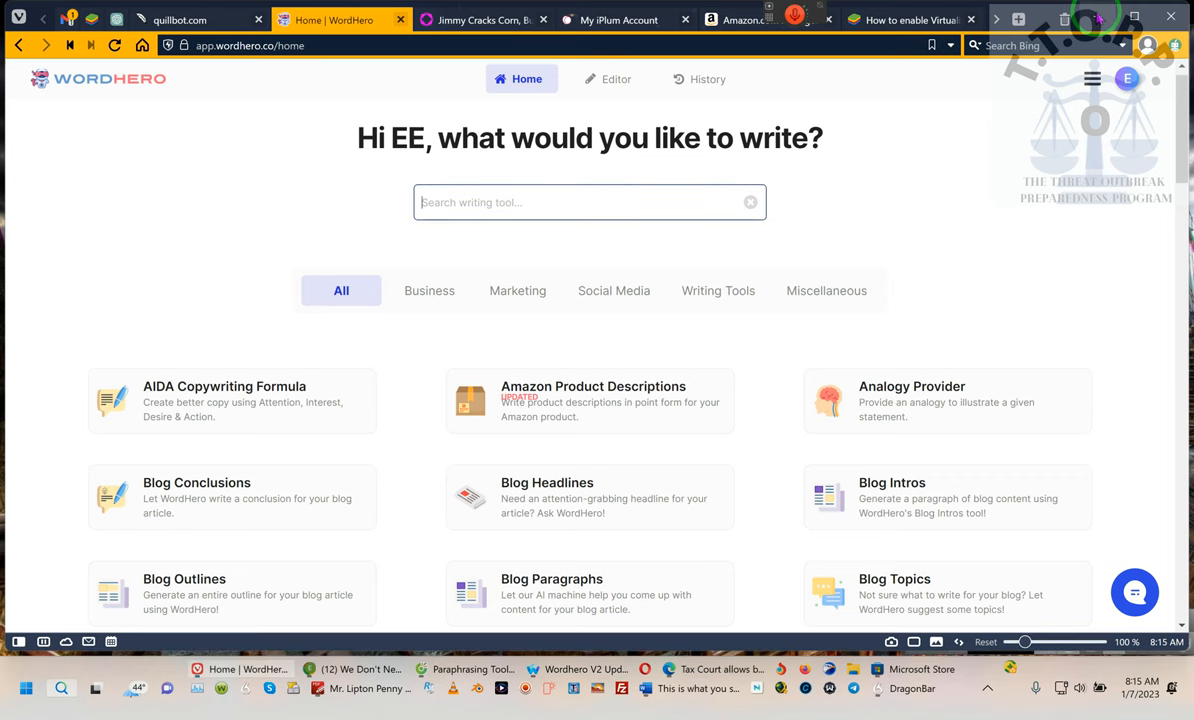